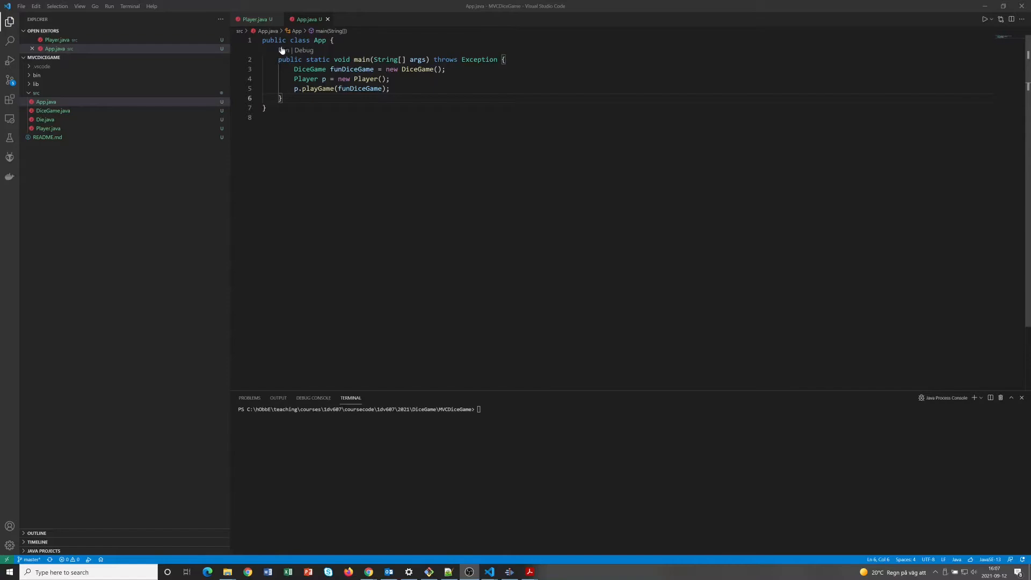
Step: Run the dice game from App.java, play a few rounds, then quit with q
left_click(284, 50)
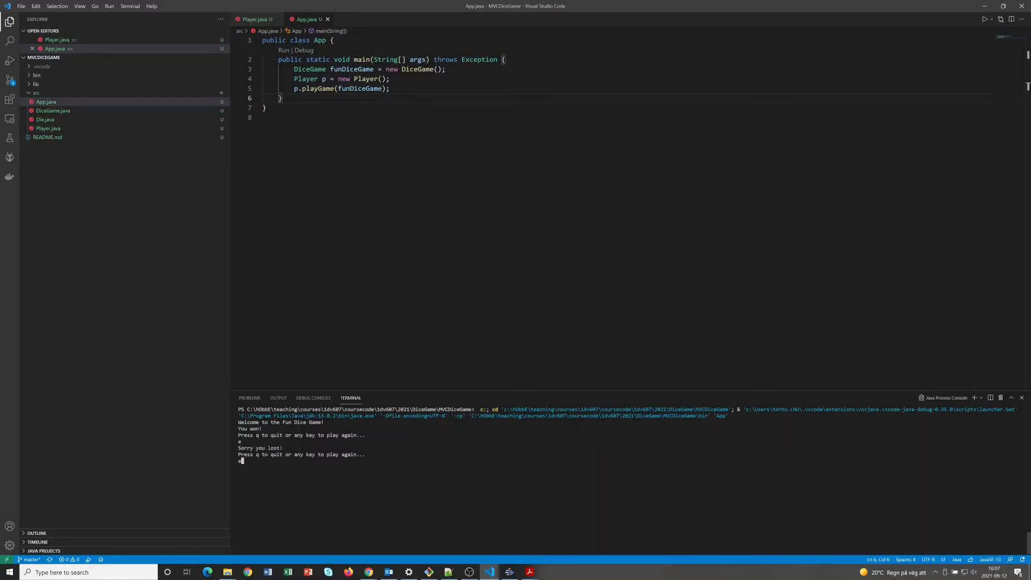
type("q")
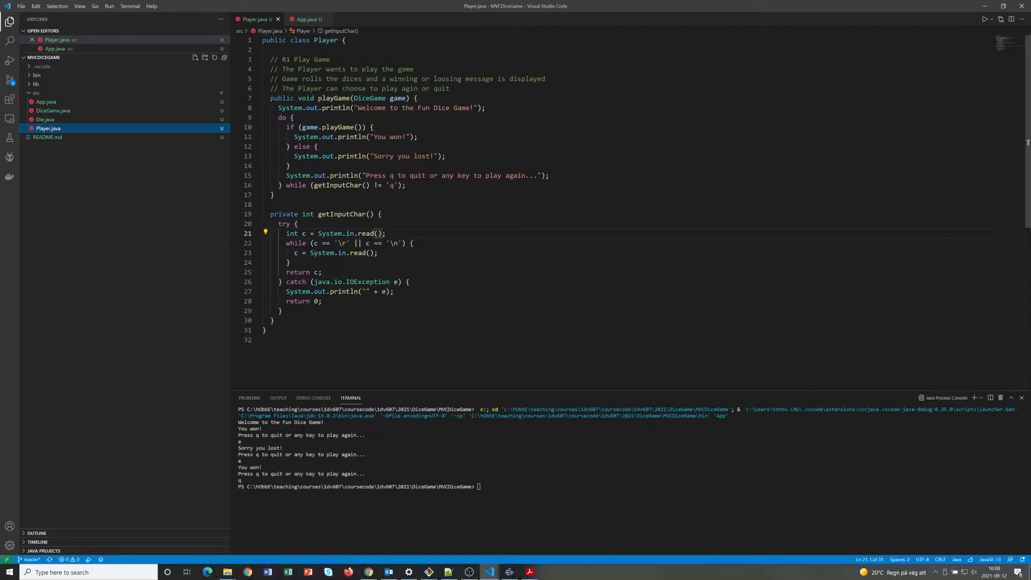
mouse_move(324, 88)
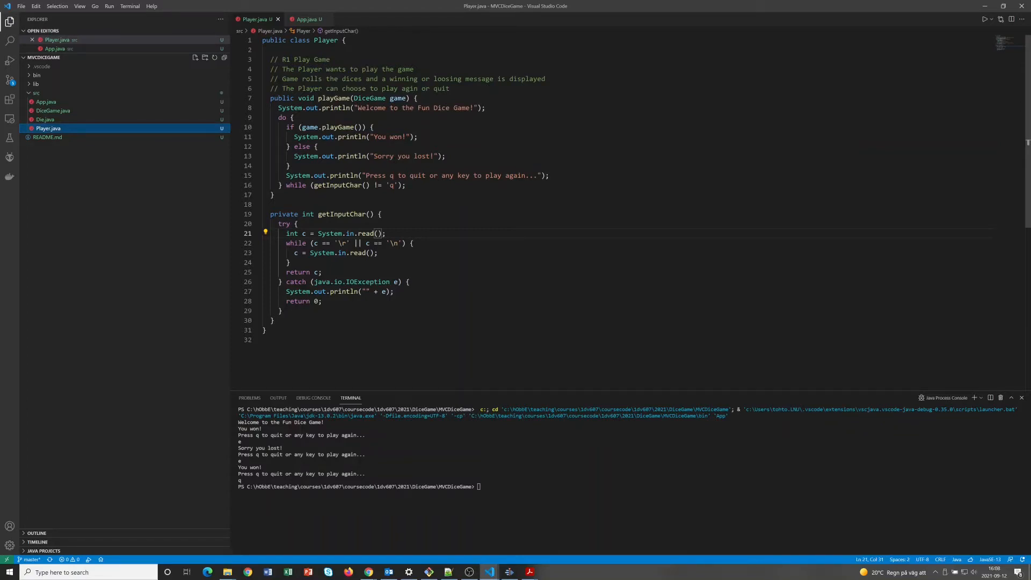
mouse_move(82, 97)
type("model")
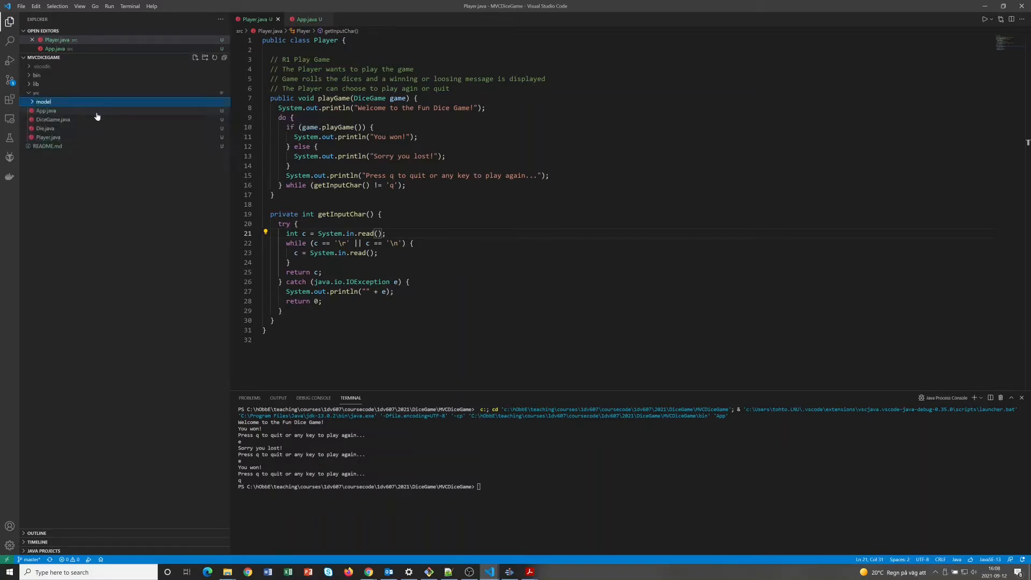
Step: Create view and controller folders inside src alongside model
right_click(44, 101)
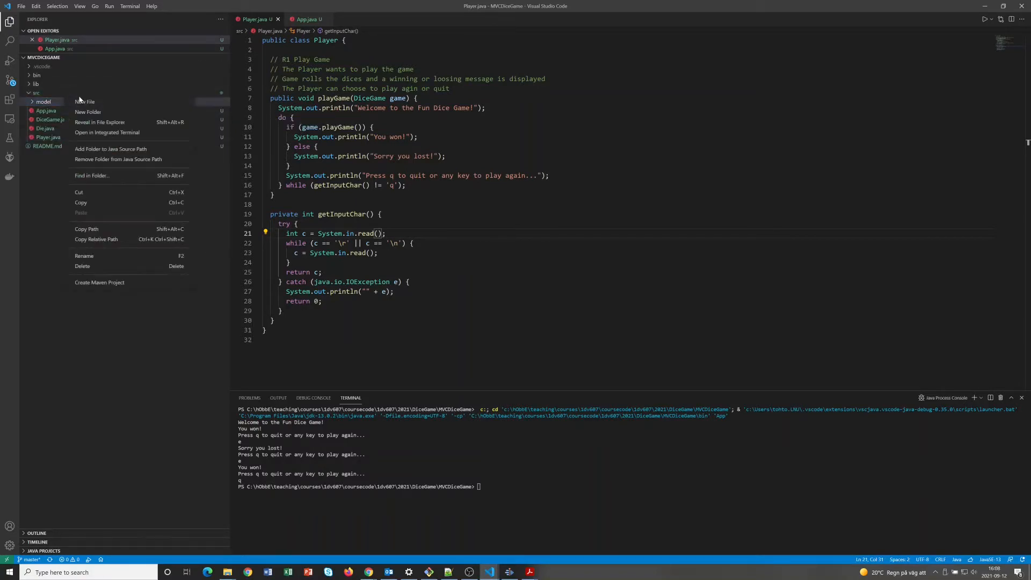
left_click(84, 101)
type("view")
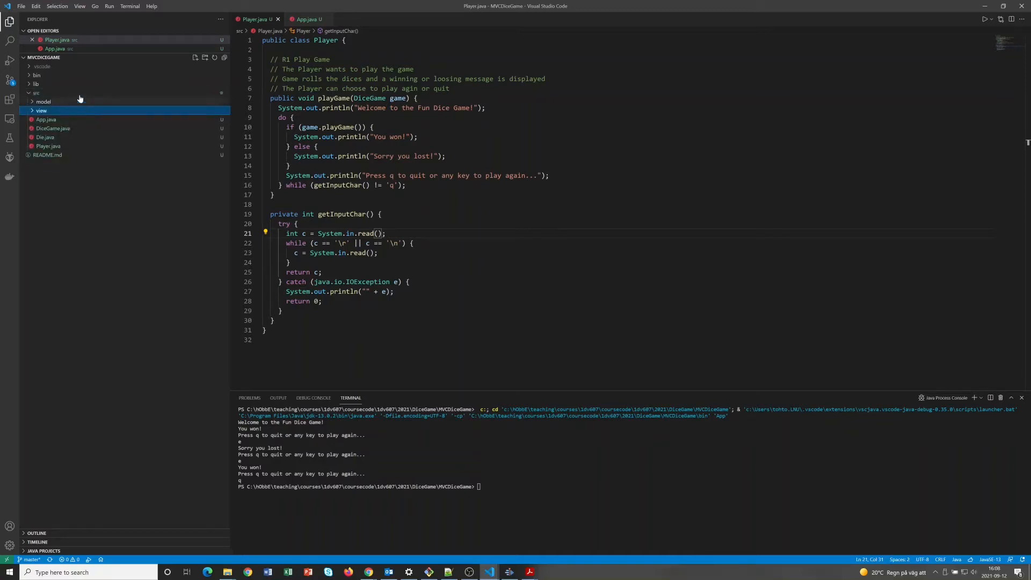
right_click(41, 110)
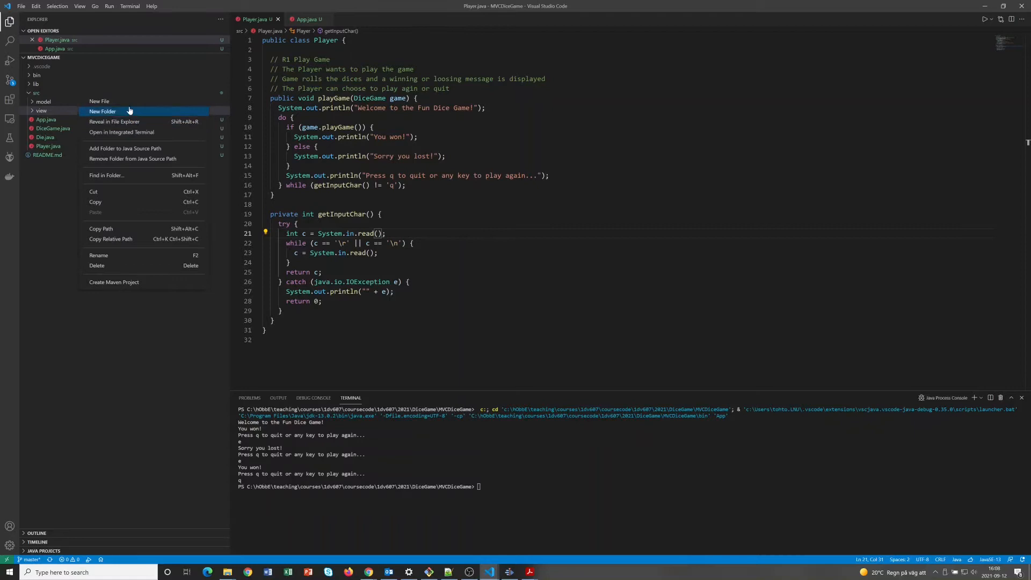
left_click(101, 111)
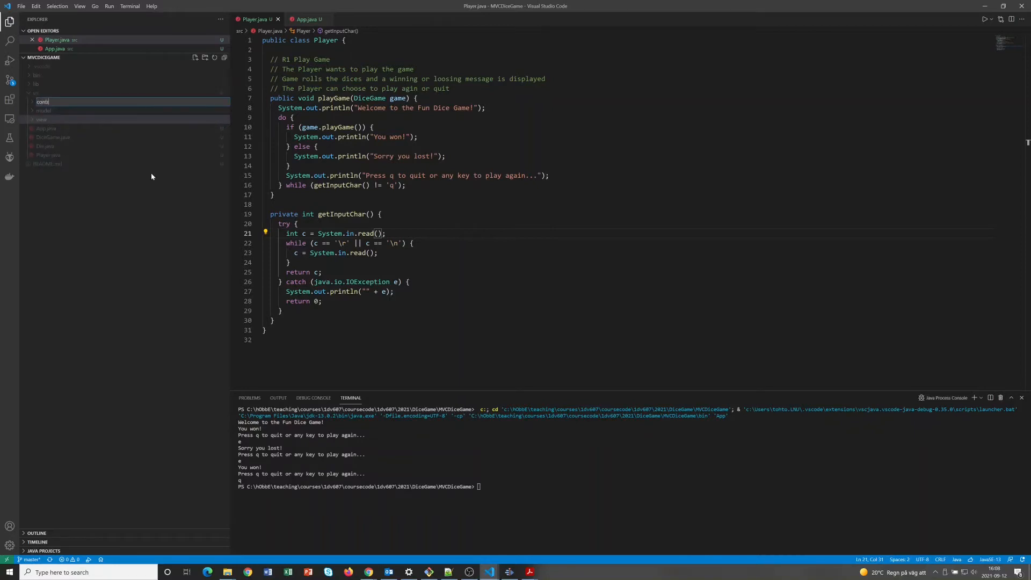
left_click(47, 101)
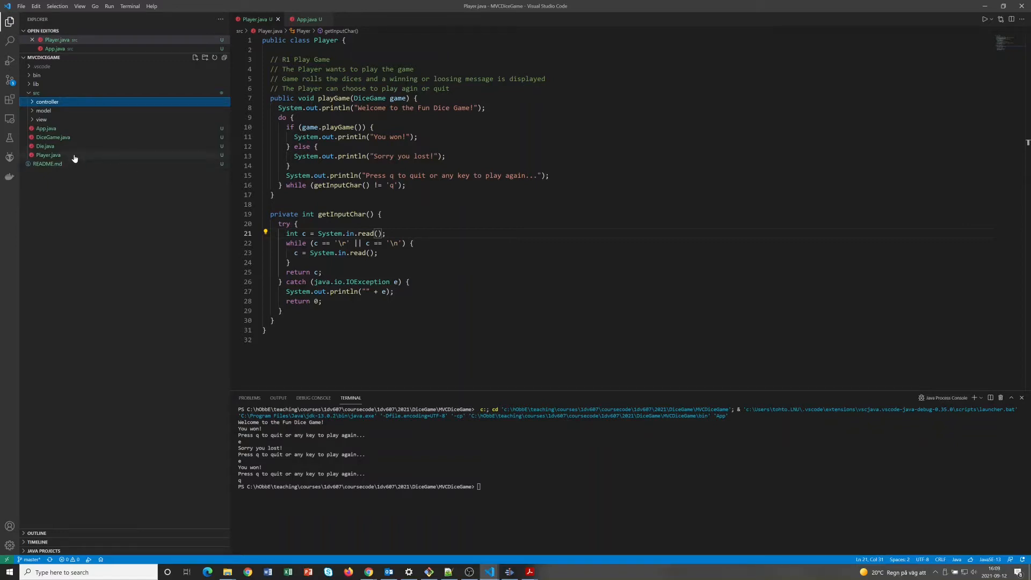
Step: Select DiceGame.java in the Explorer ahead of moving it into model
left_click(52, 146)
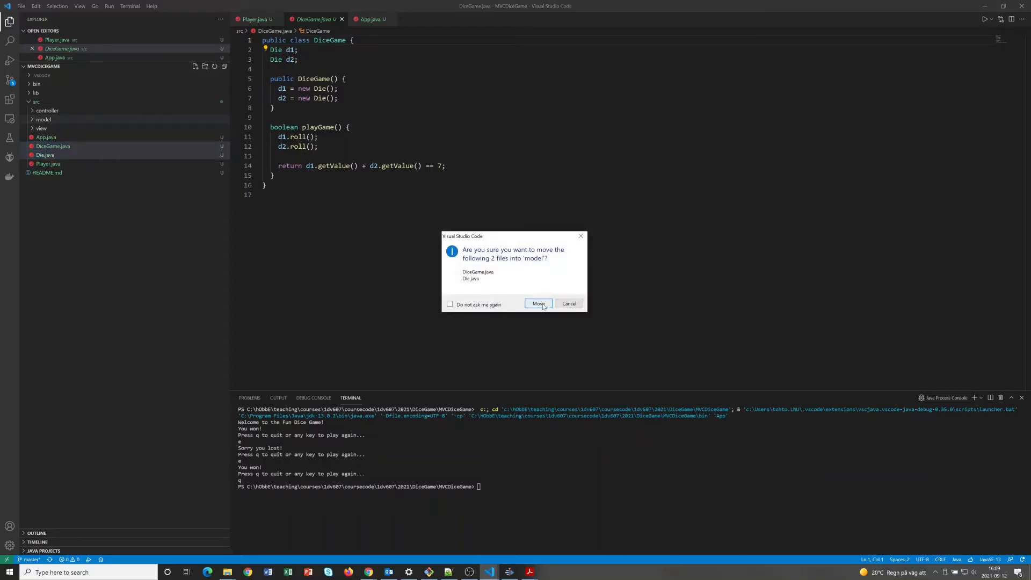
Step: Move DiceGame and Die into the model package, accepting reference updates
left_click(539, 303)
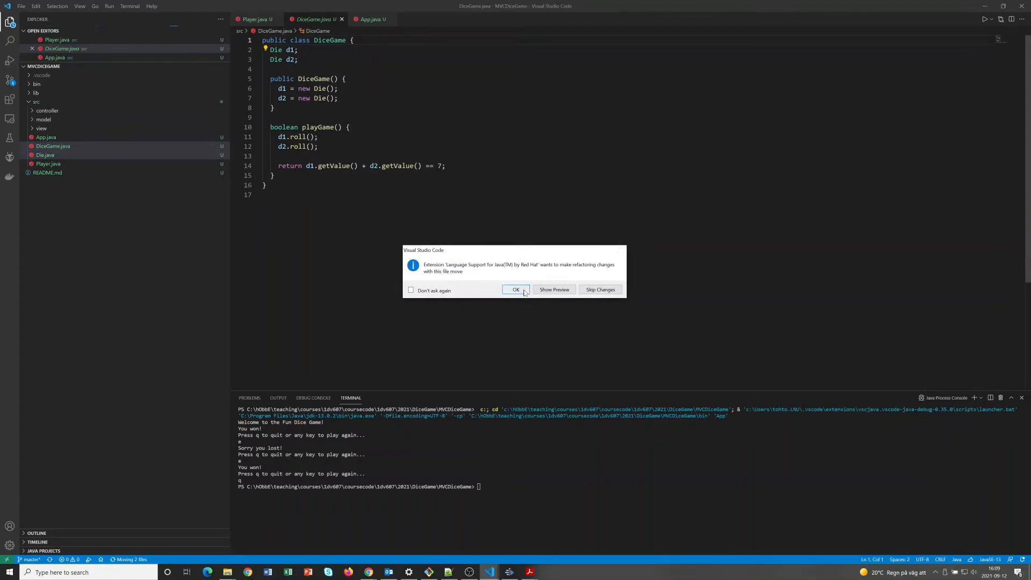
left_click(516, 290)
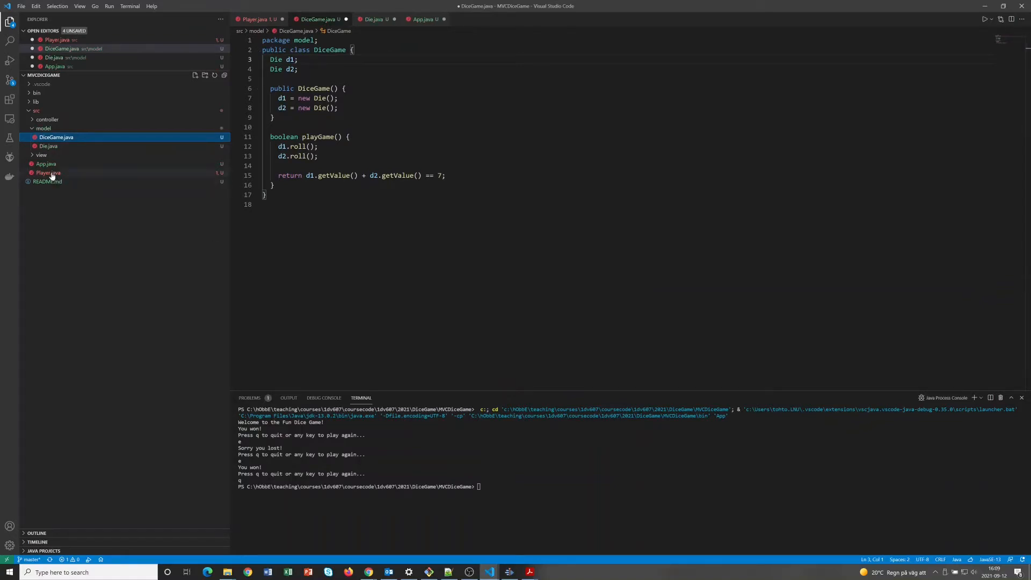
Step: Drag Player.java into the controller package and accept reference updates, then select App.java
left_click(47, 171)
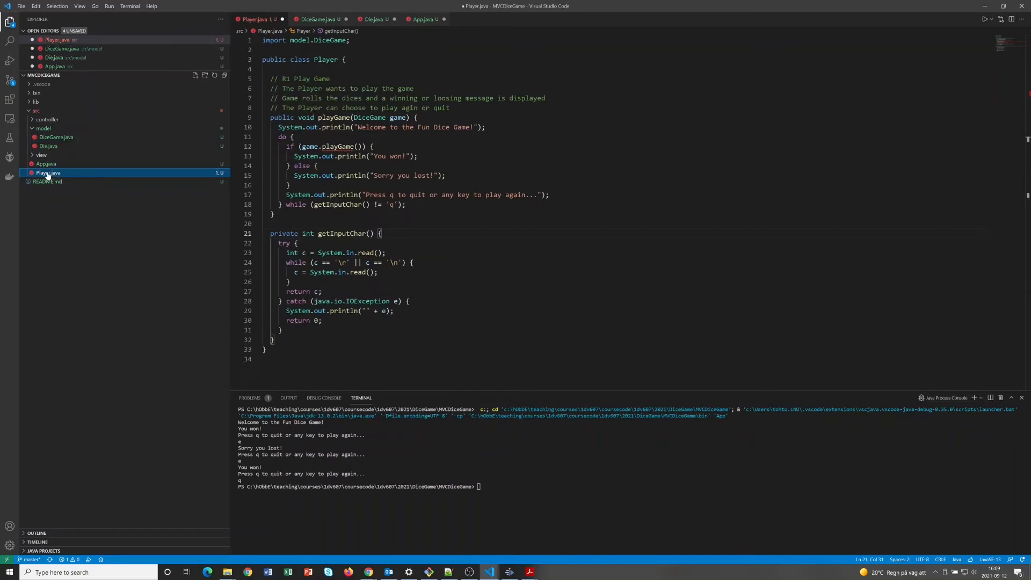
left_click(48, 119)
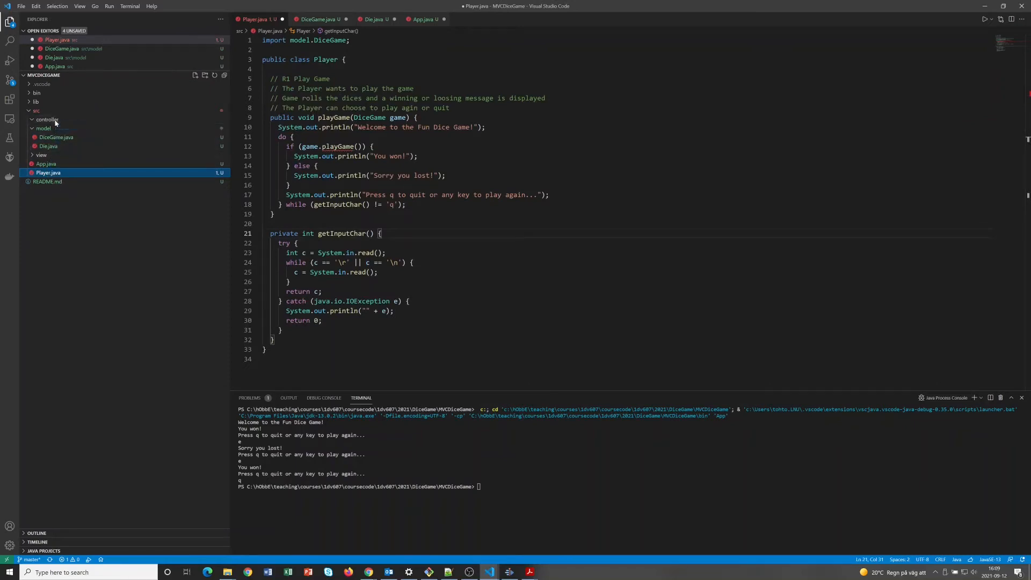
left_click_drag(48, 172, 46, 119)
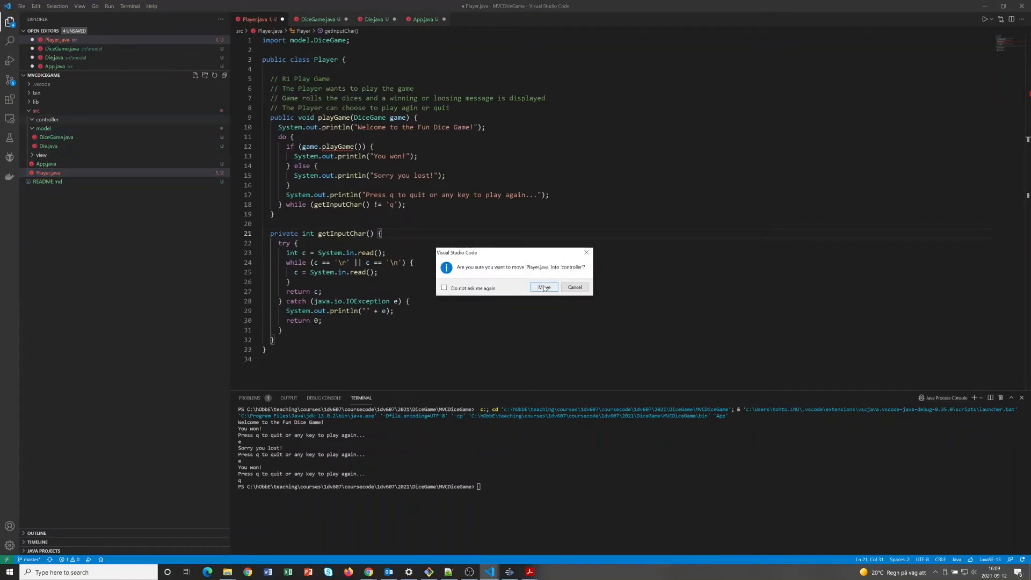
left_click(544, 287)
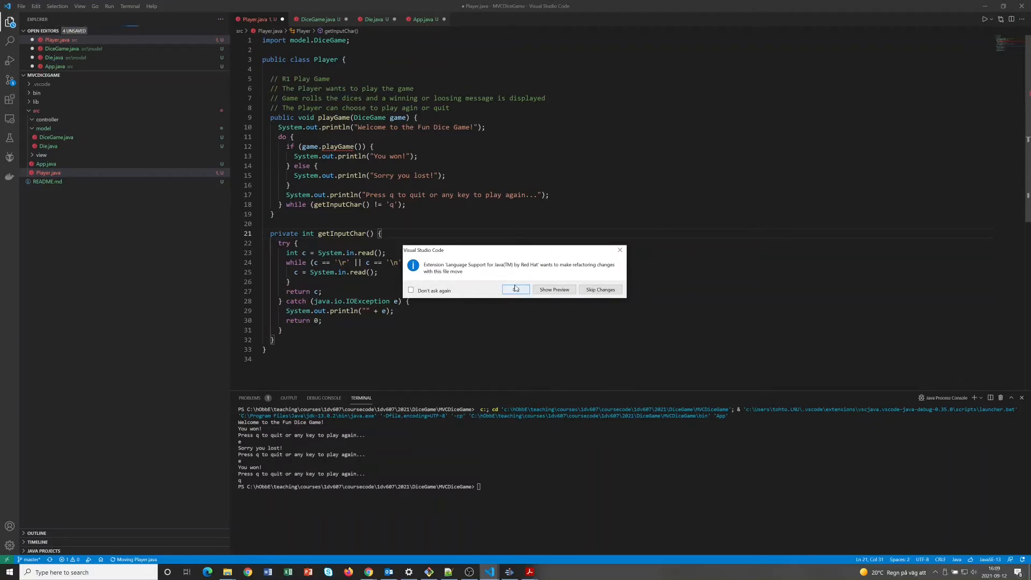
left_click(516, 290)
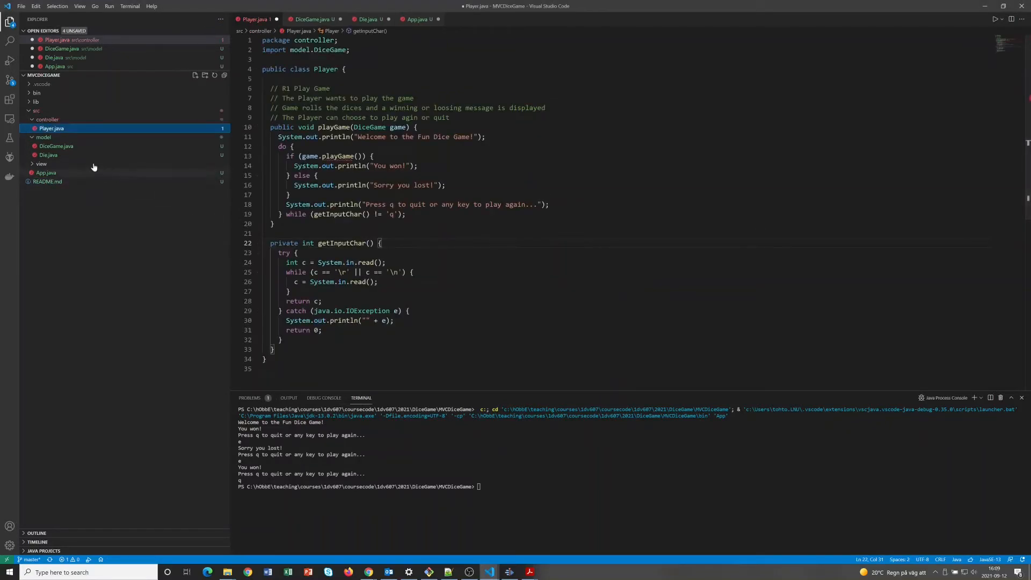
left_click(46, 171)
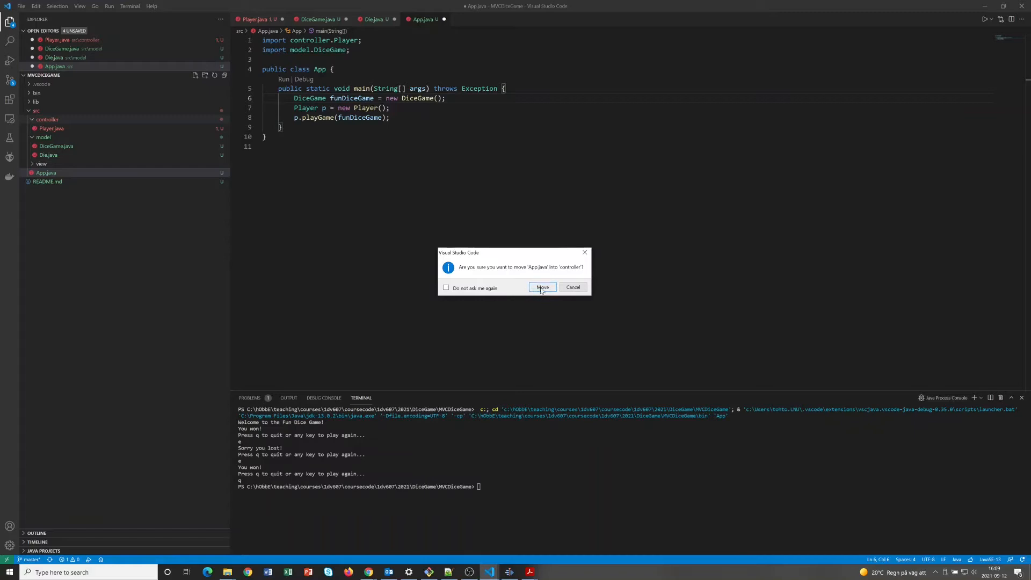
Step: Move App.java into the controller package, then reopen Player.java
left_click(542, 287)
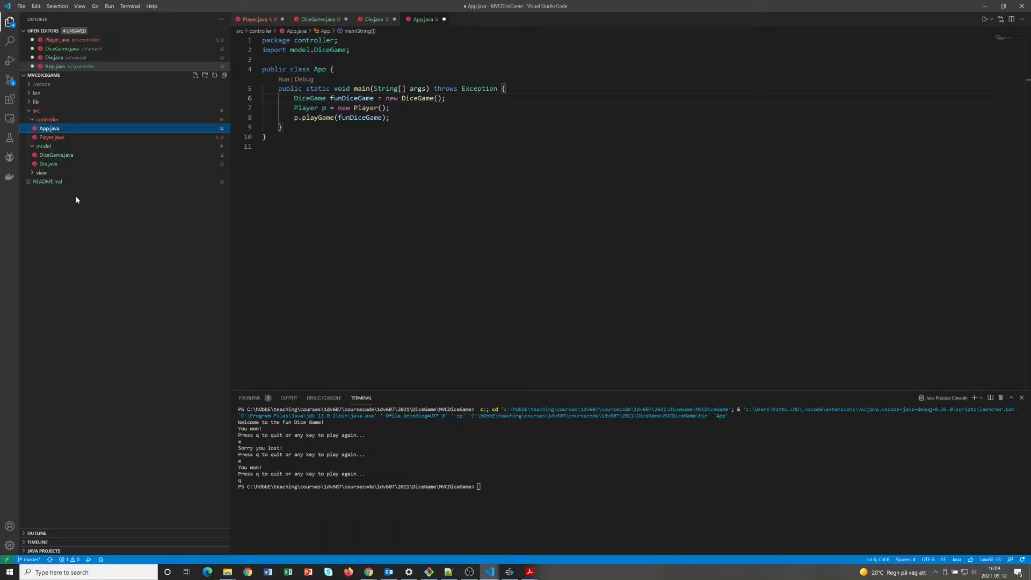
mouse_move(79, 170)
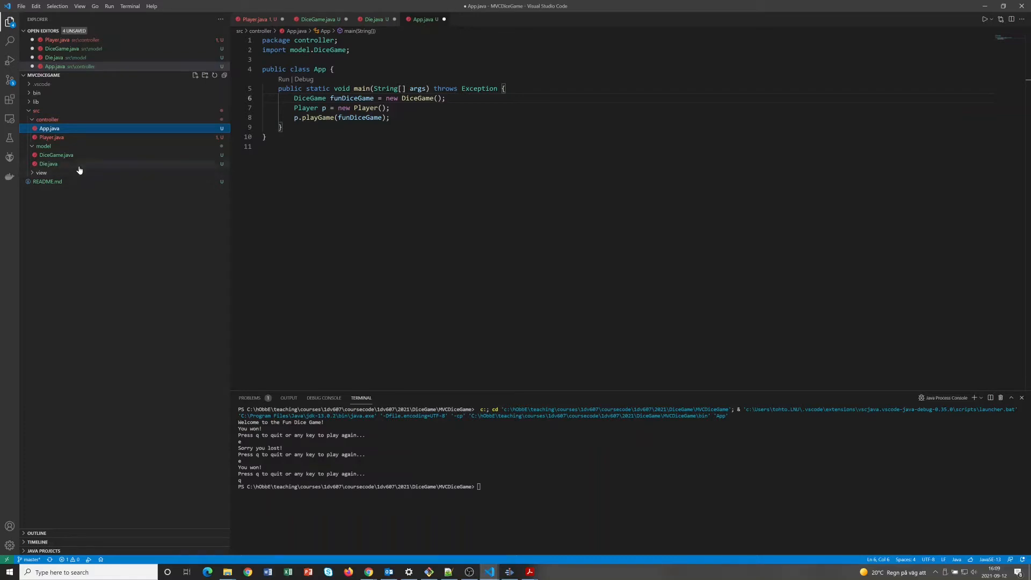
left_click(49, 137)
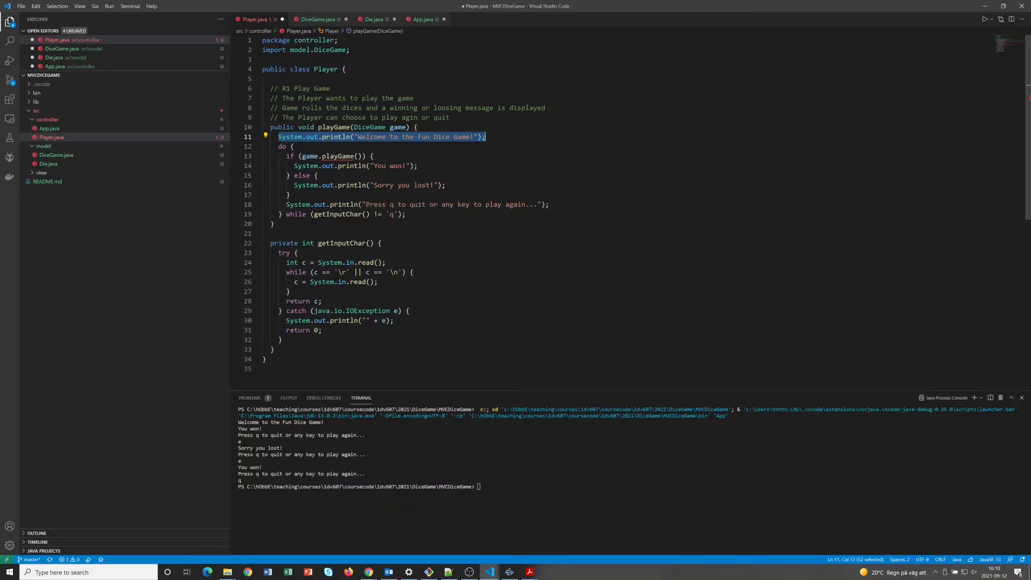
Step: Create a new ConsoleUI.java file inside the view folder
left_click(293, 146)
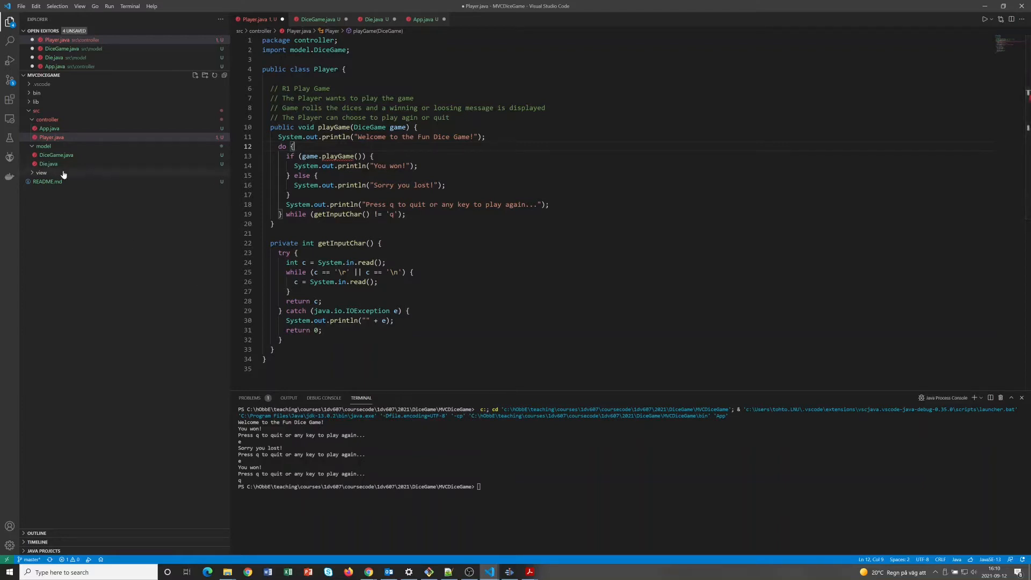
right_click(48, 181)
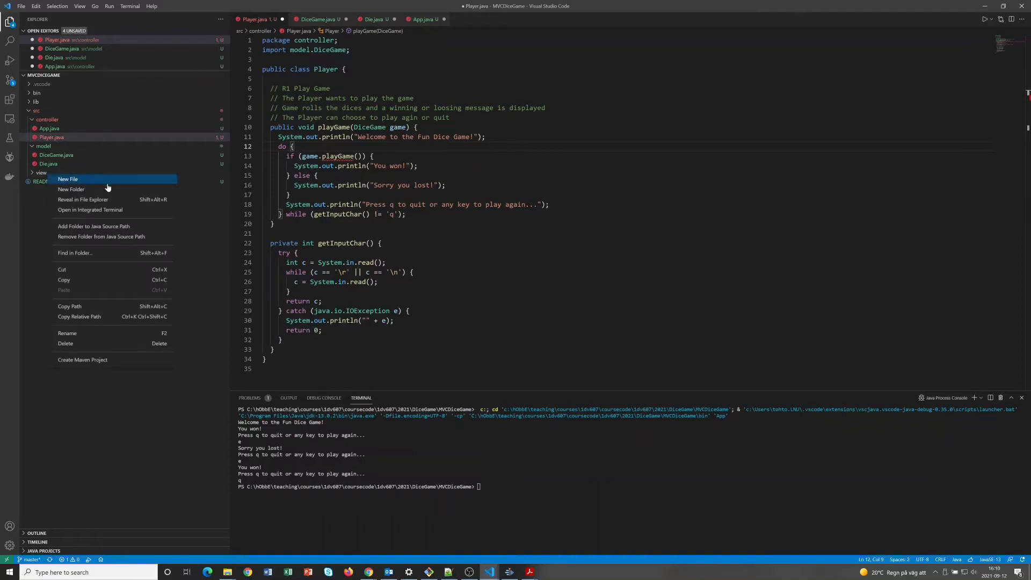
left_click(69, 178)
type("ConsoleUI.jav")
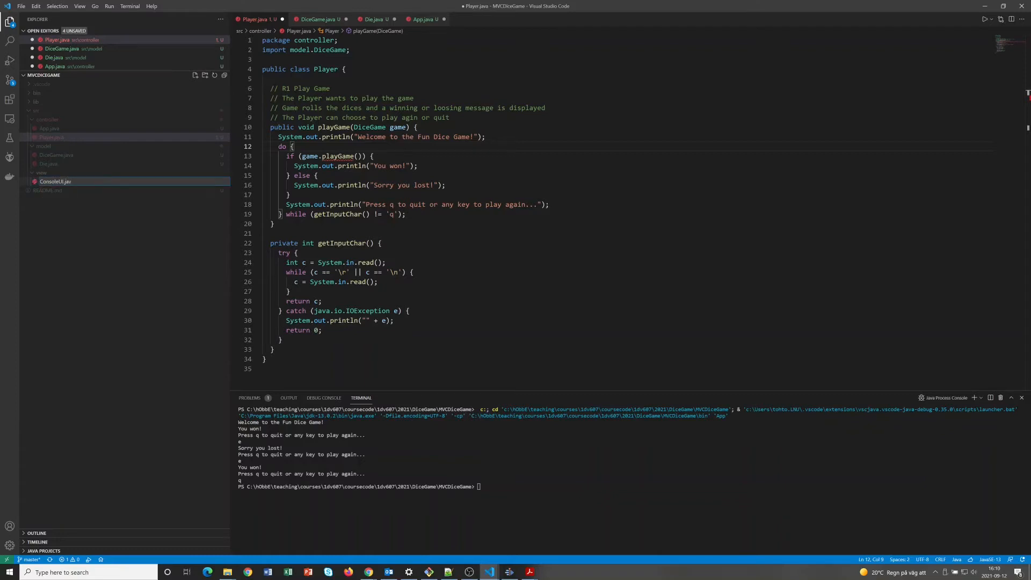
left_click(55, 181)
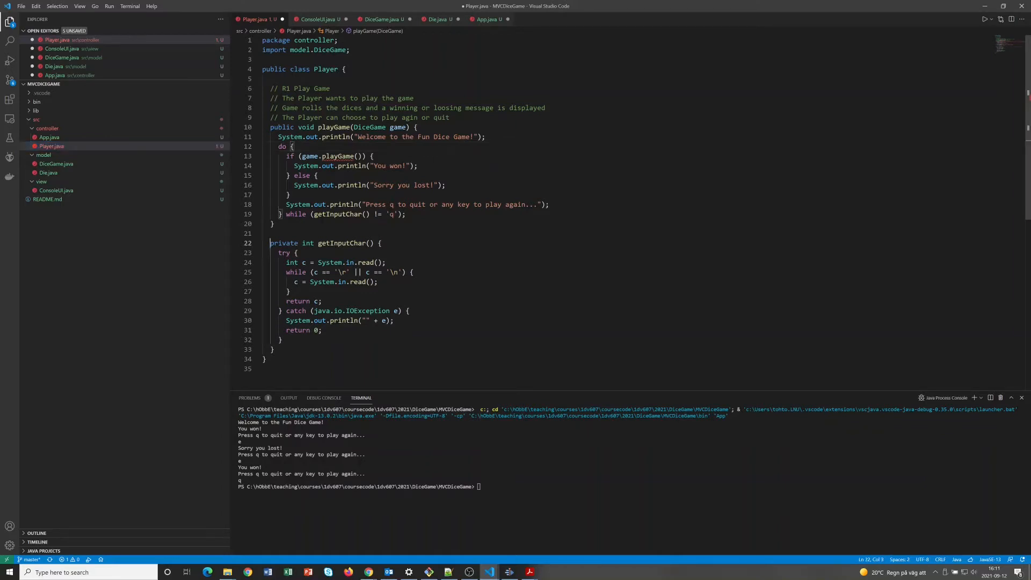
Step: Cut the getInputChar method out of Player.java and switch to ConsoleUI.java
left_click_drag(269, 243, 275, 349)
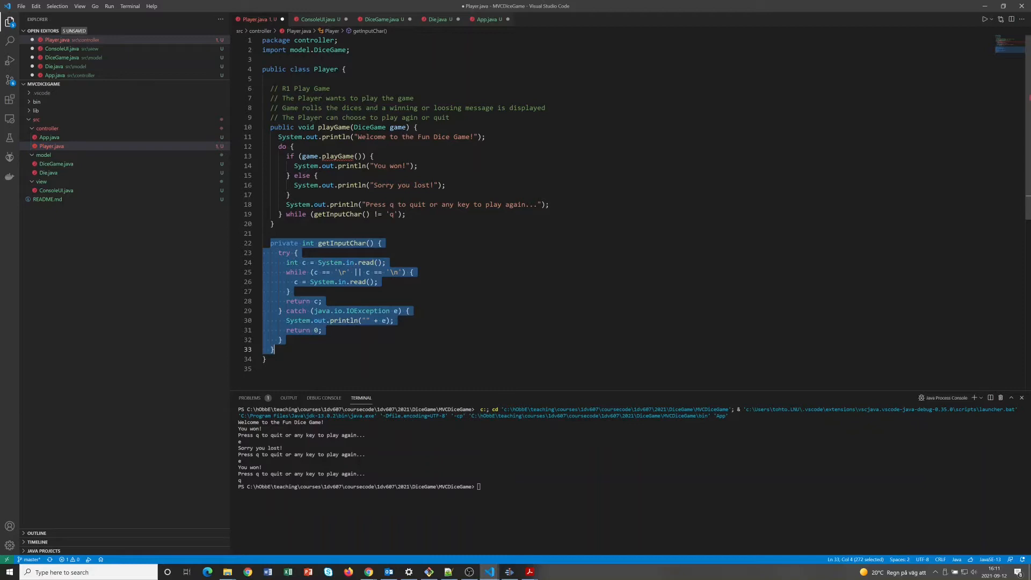
key("Delete")
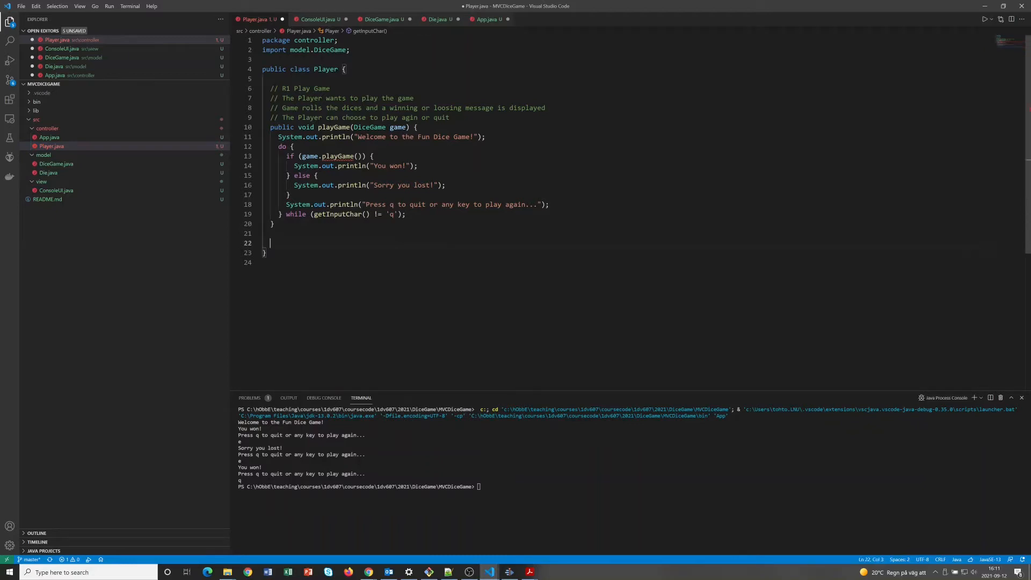
left_click(55, 190)
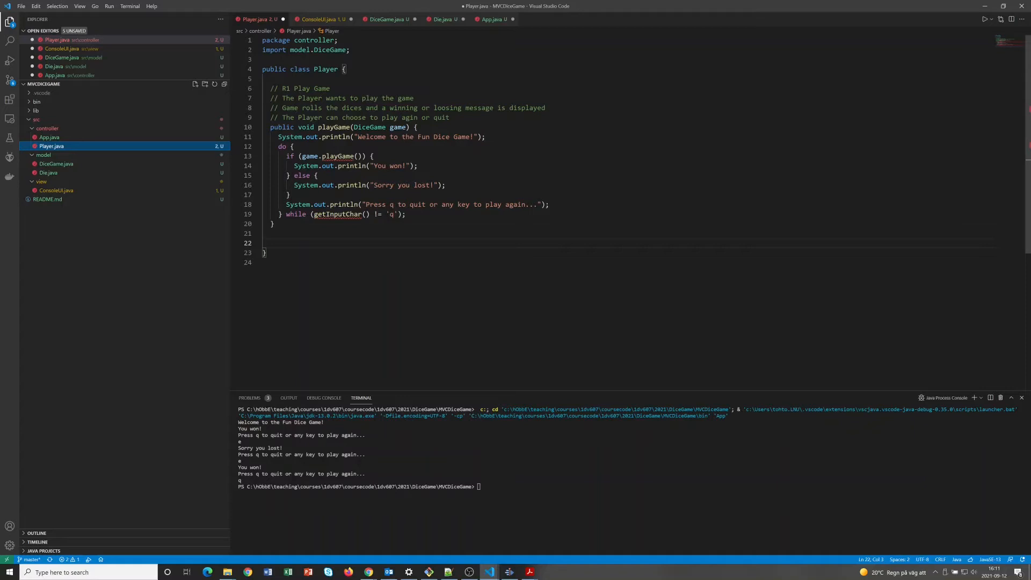
mouse_move(320, 136)
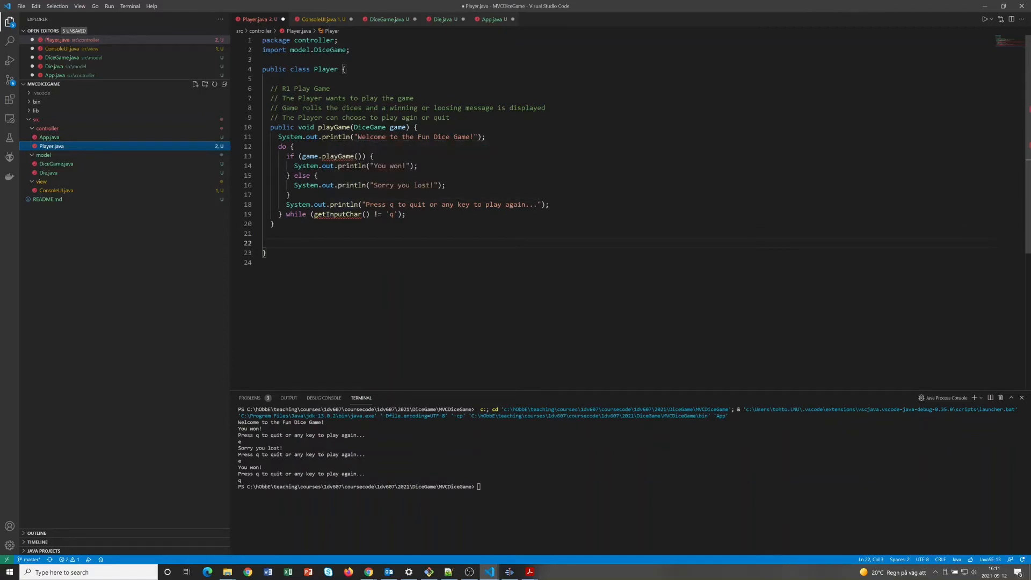
mouse_move(99, 193)
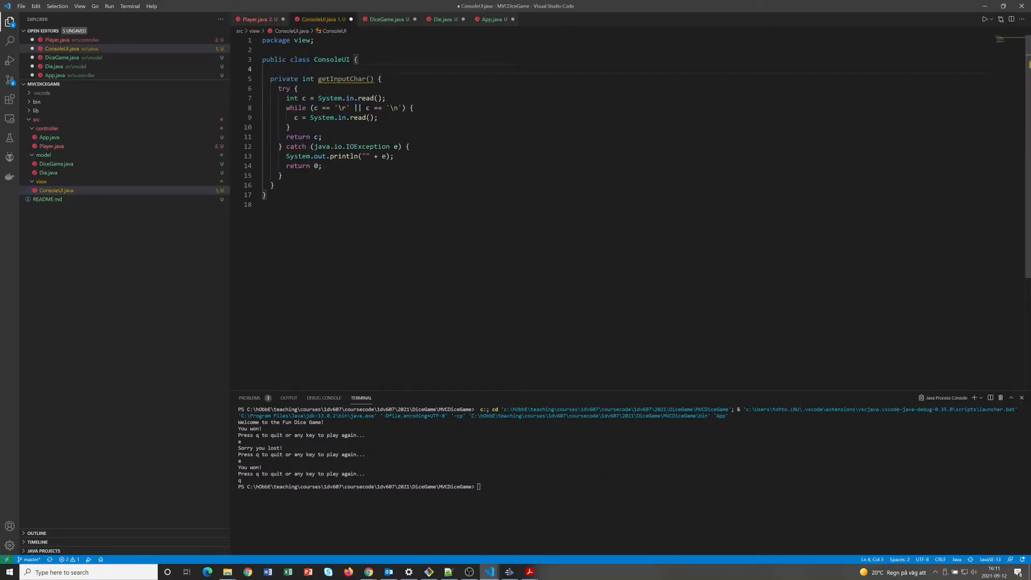
Step: Add an empty public showWelcomeMessage() method to ConsoleUI, then return to Player
type("public void")
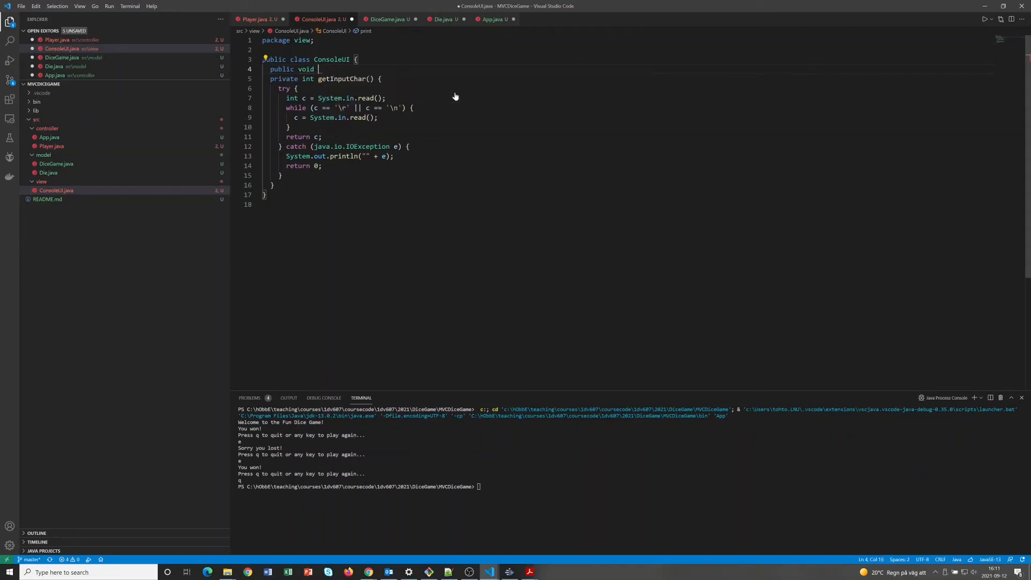
type("showWel")
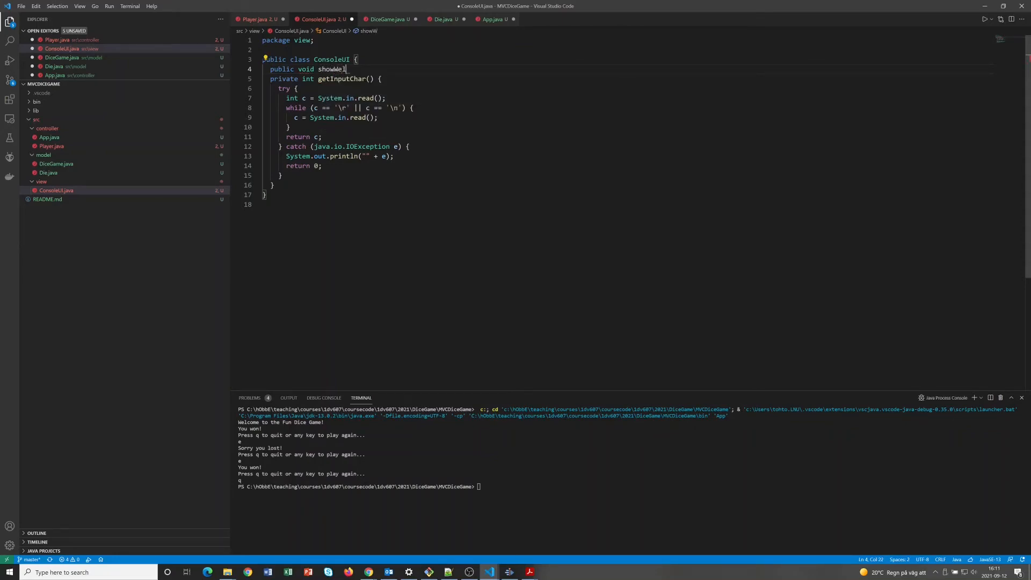
type("lcomeMessage")
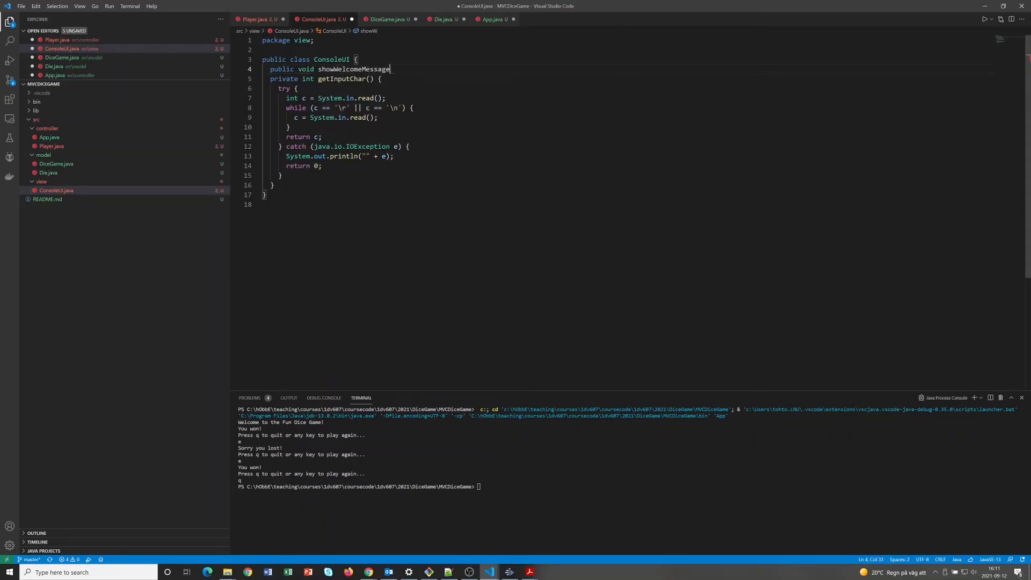
type("() {")
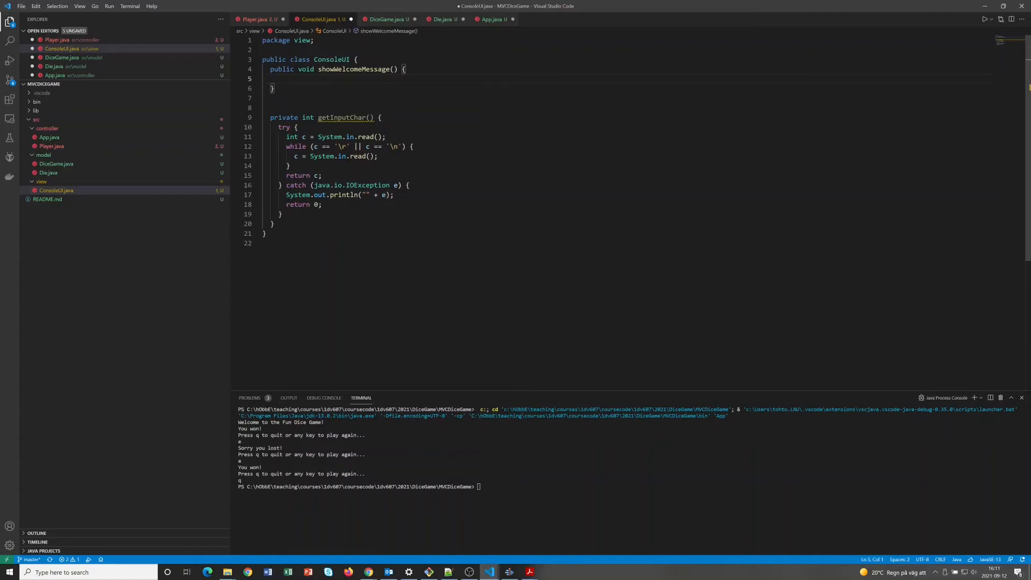
left_click(259, 18)
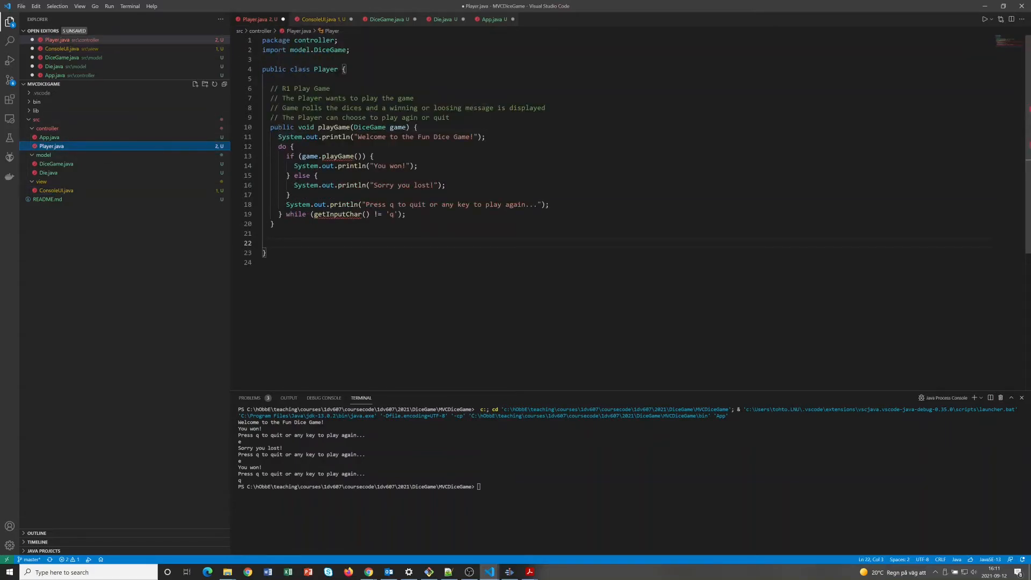
Step: Cut the welcome println from Player into showWelcomeMessage and declare showWinningMessage()
triple_click(376, 137)
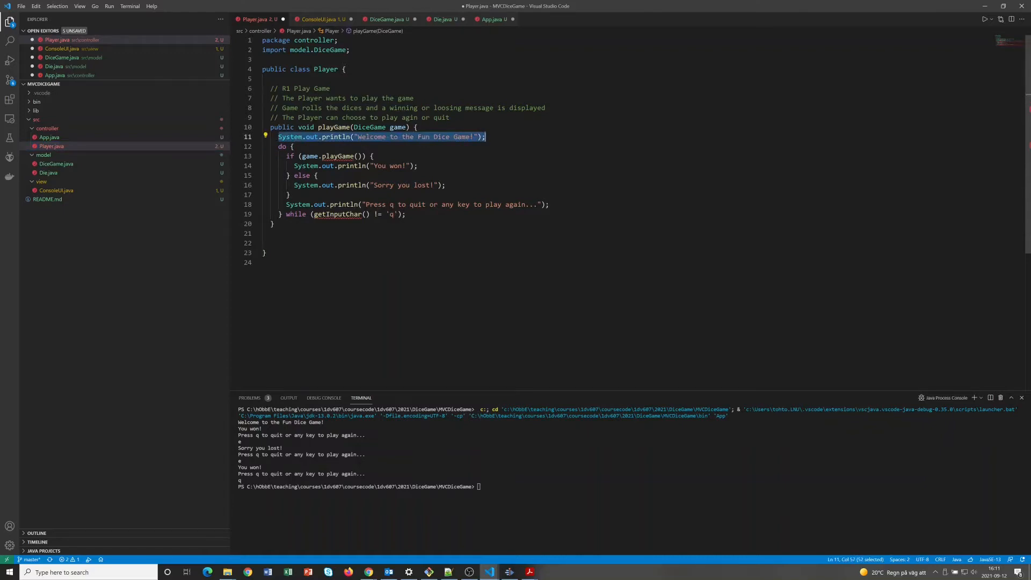
key("Delete")
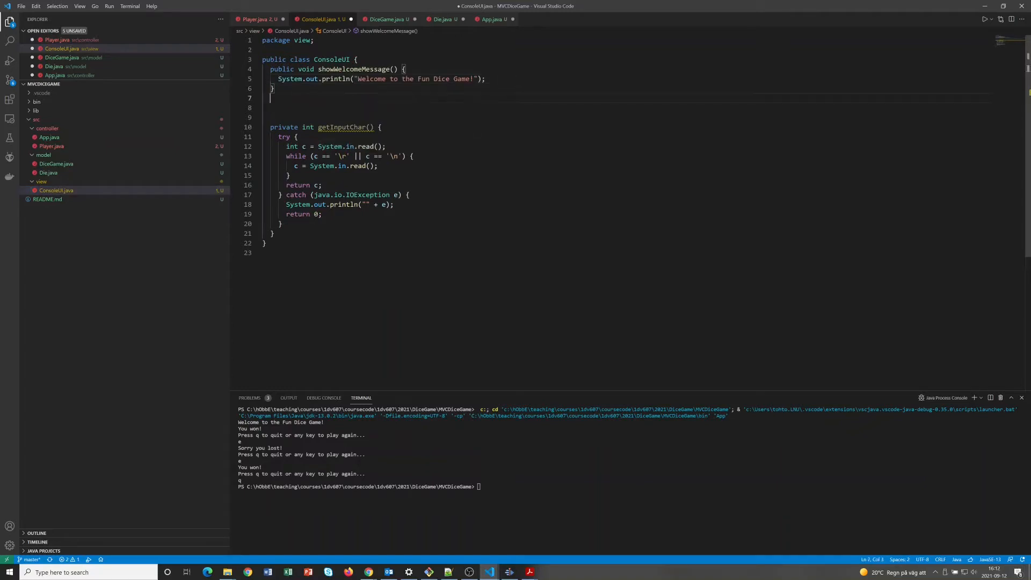
type("public void showWinn")
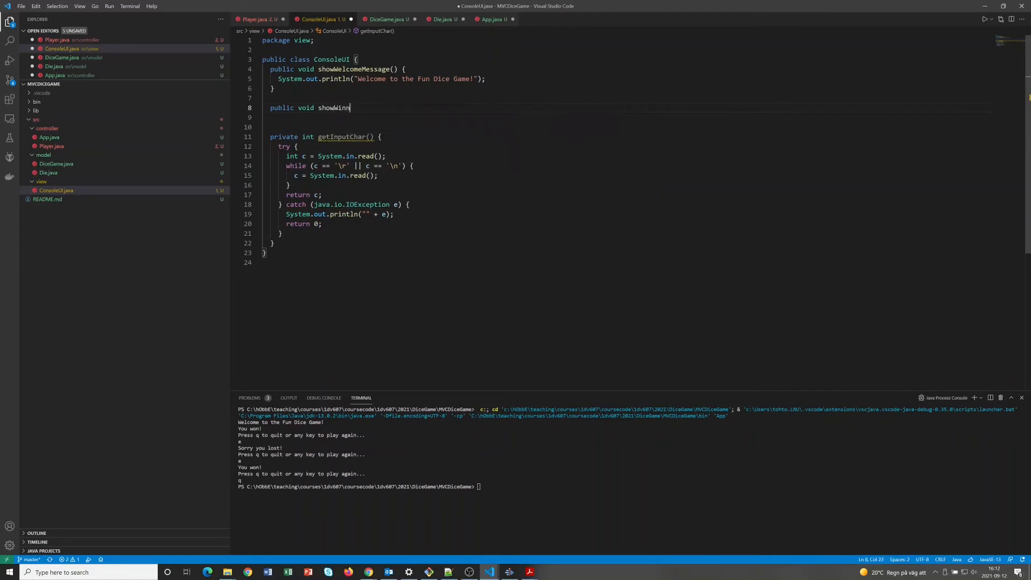
type("ingMessage")
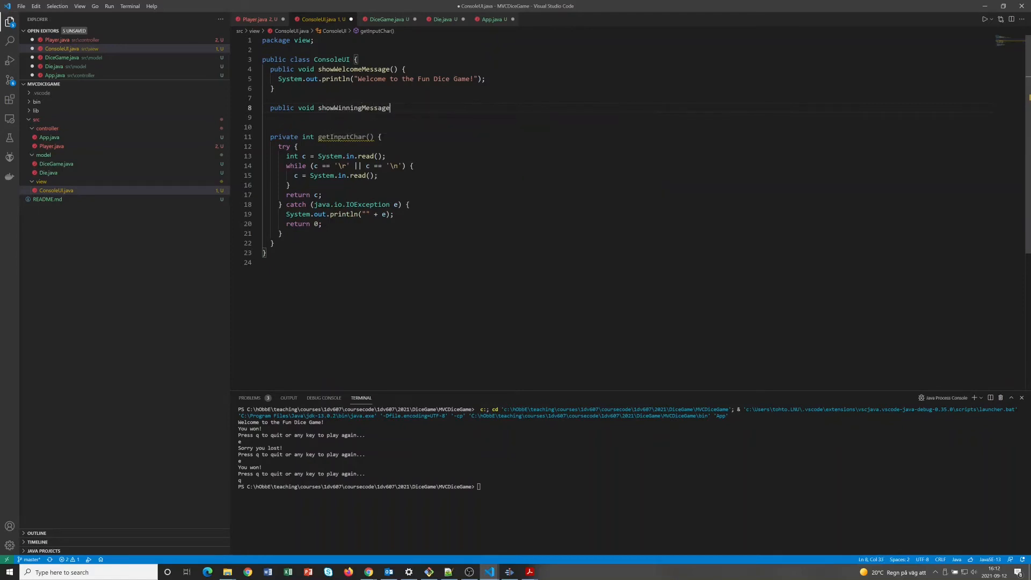
type("()")
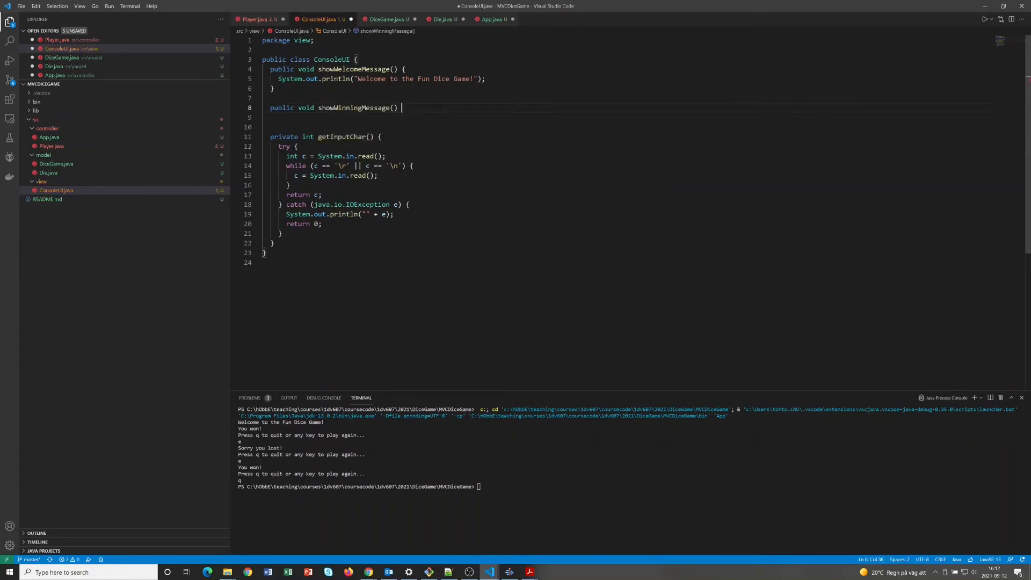
type("{")
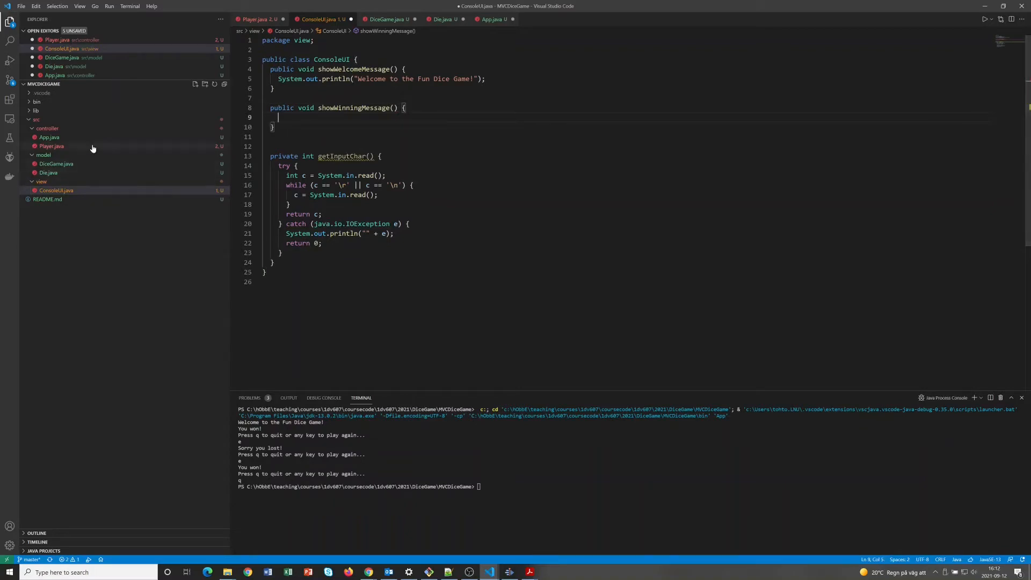
Step: Cut the "You won!" println from Player and place it in showWinningMessage
left_click(259, 20)
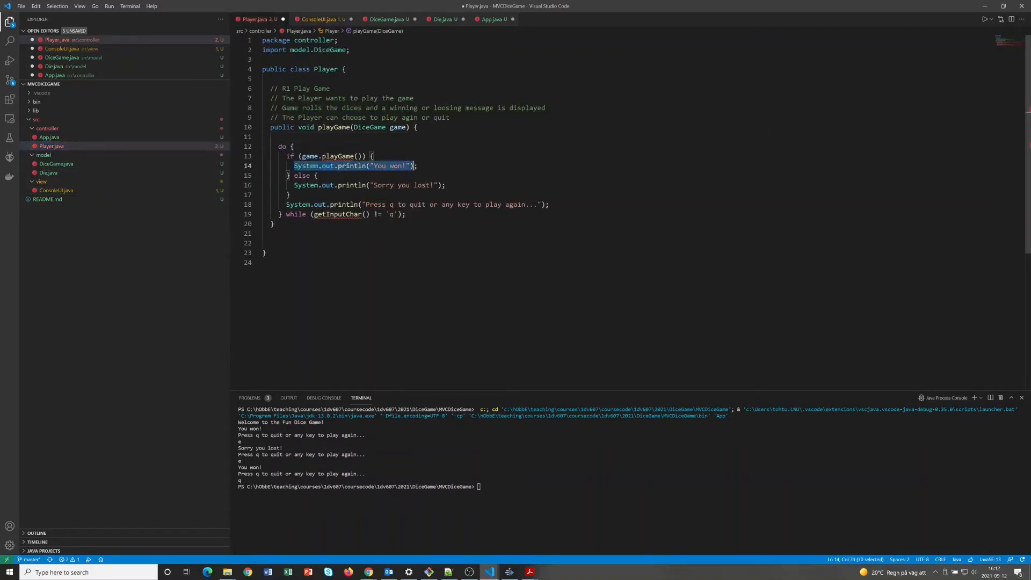
key("Delete")
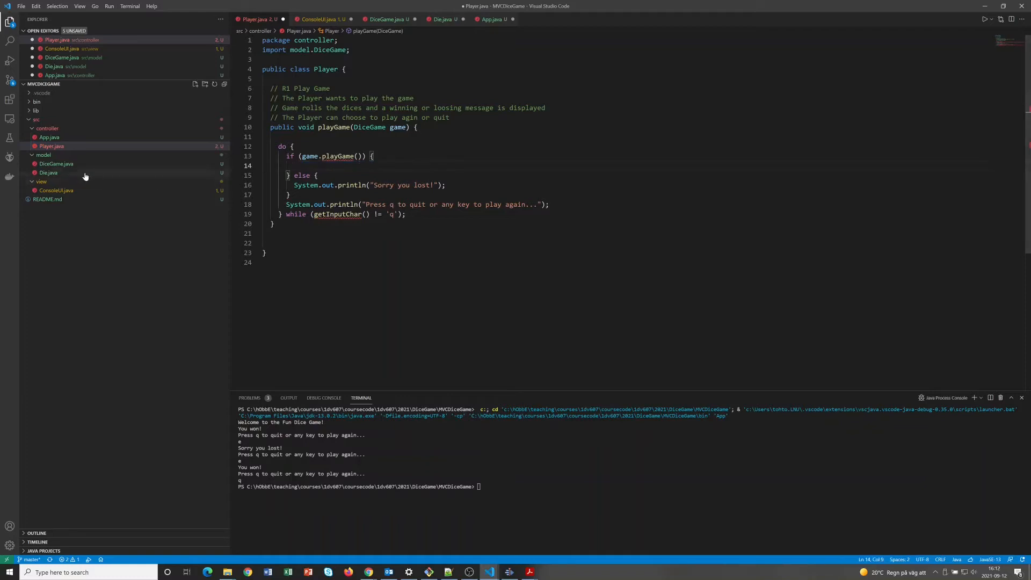
left_click(316, 19)
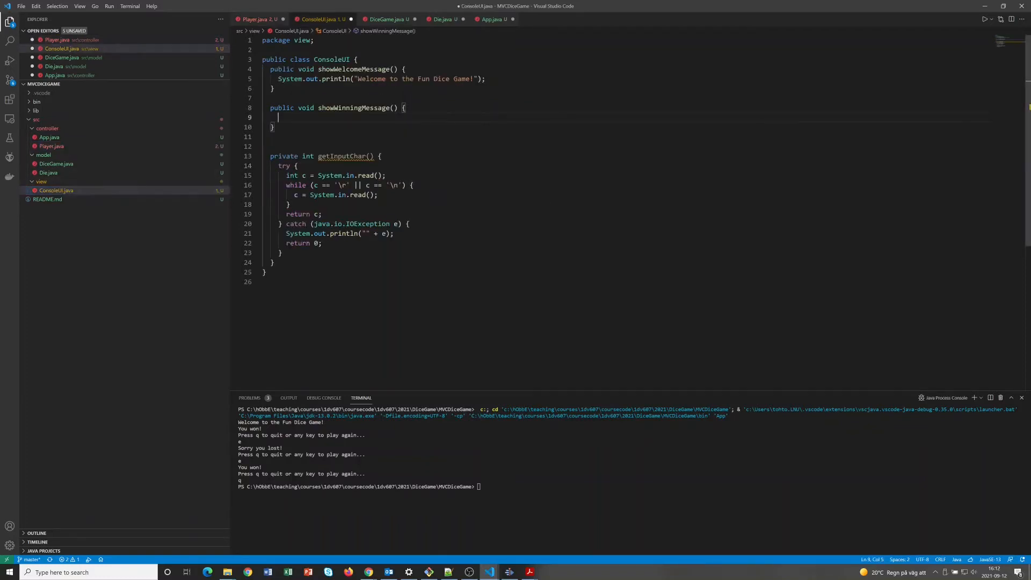
type("System.out.println(\"You won!\");")
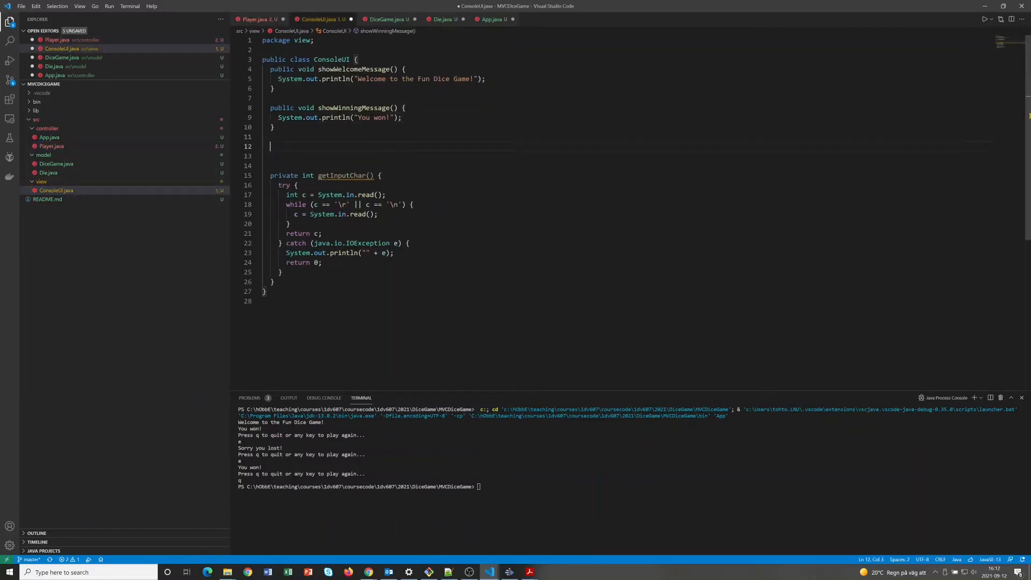
Step: Add showLoosingMessage() to ConsoleUI printing "Sorry you lost!" moved from Player
type("public void showLoos")
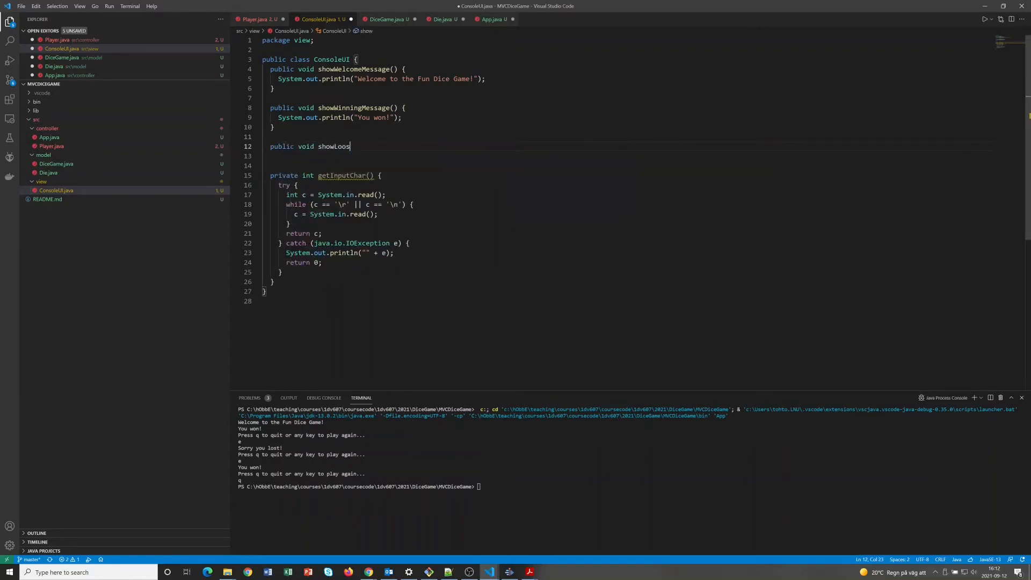
type("ingMessage()")
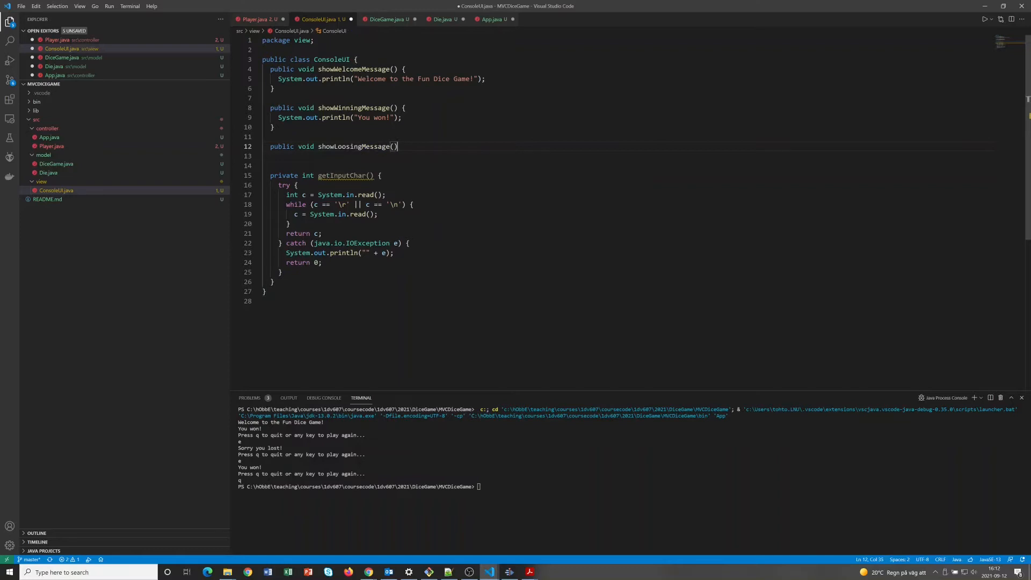
type("{")
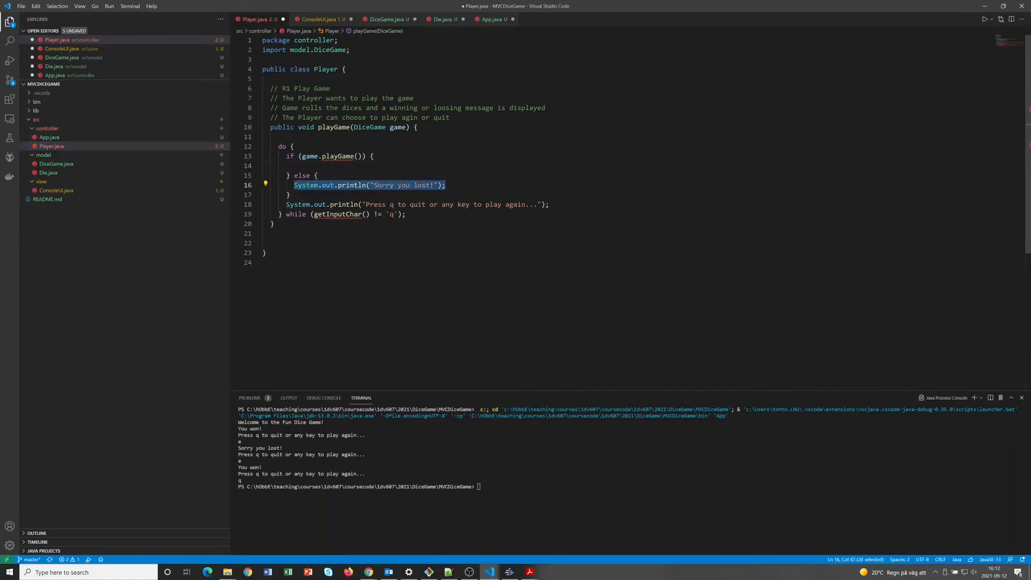
left_click(56, 190)
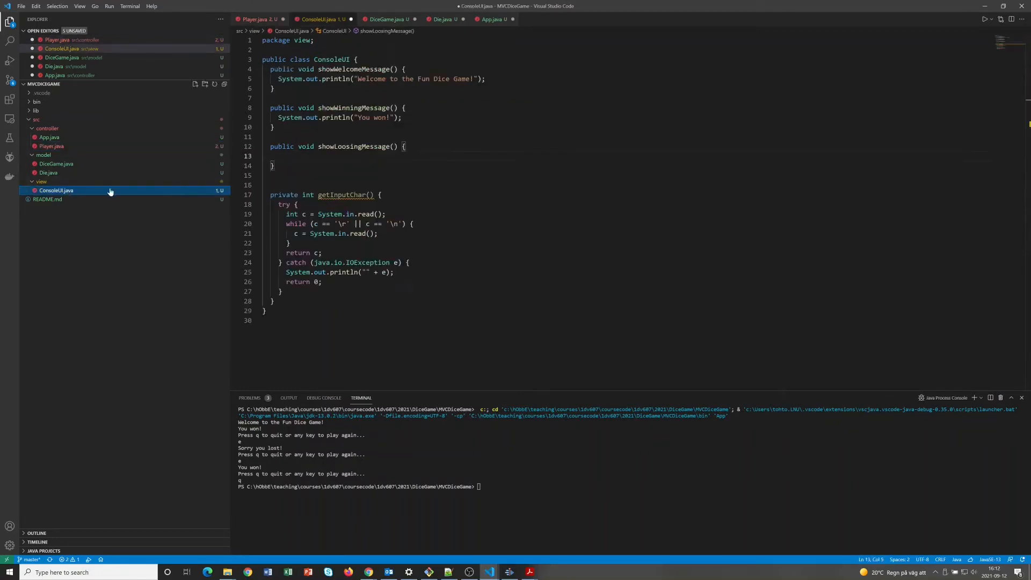
type("System.out.println(\"Sorry you lost!\");")
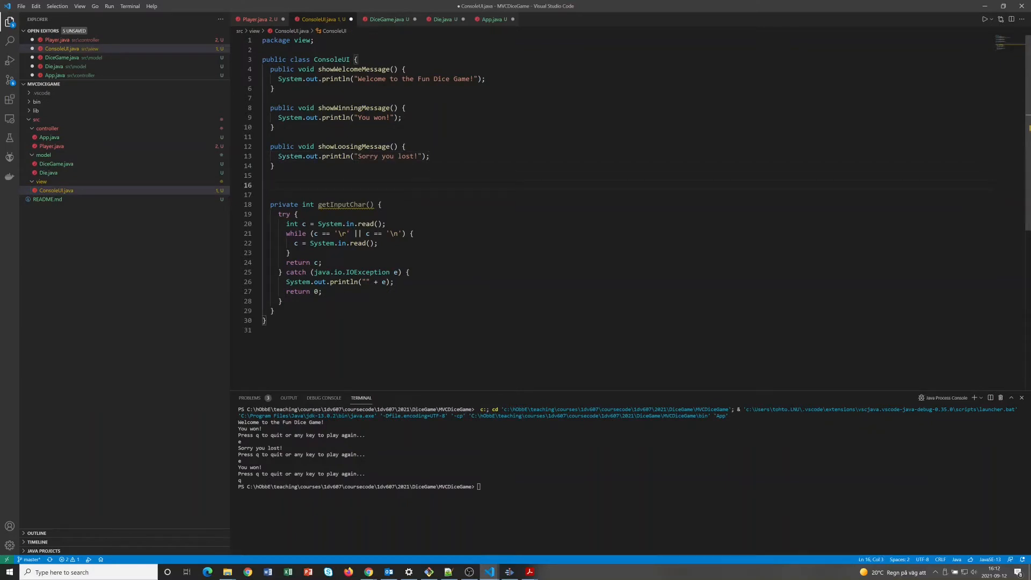
Step: Declare an empty public promptQuitMessage() method in ConsoleUI
type("public void prompt")
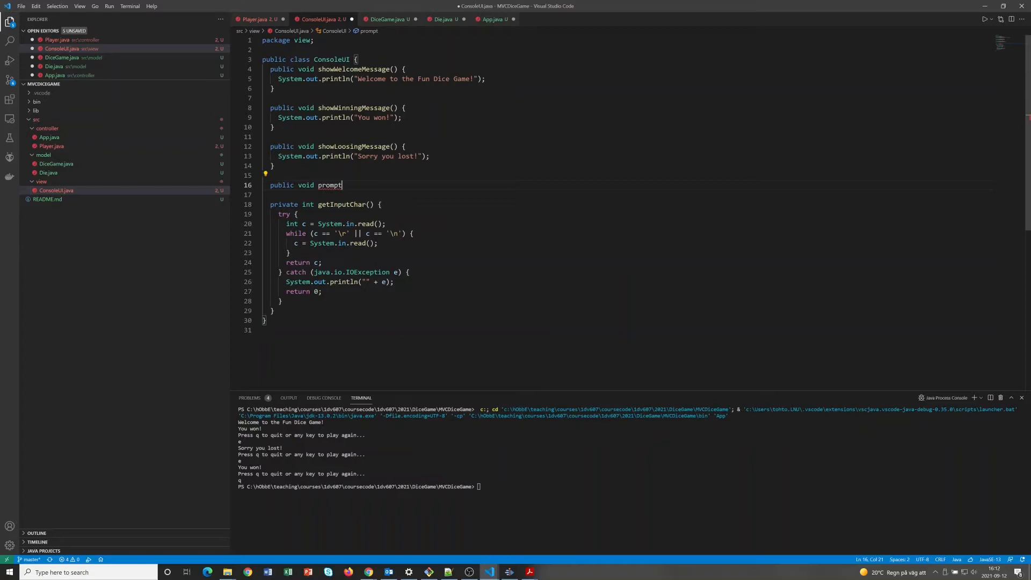
type("Quit")
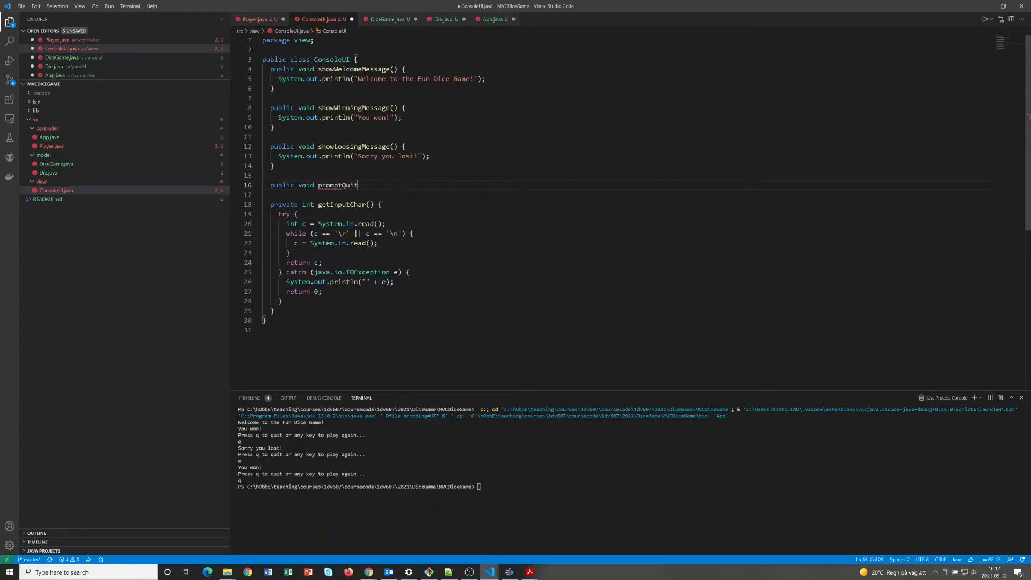
type("Message")
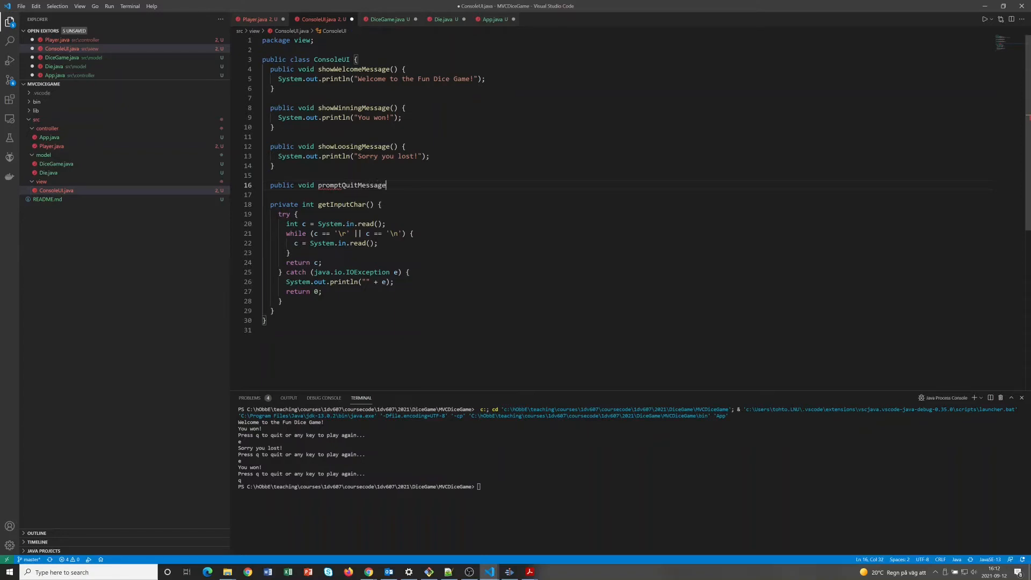
type("() {")
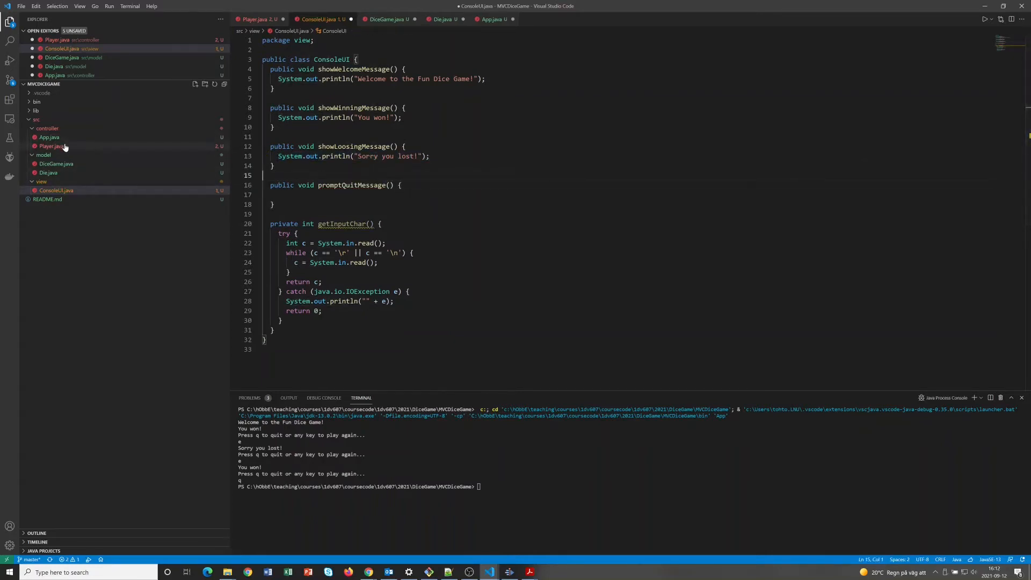
Step: Move the "Press q to quit or any key to play again..." prompt into promptQuitMessage and make getInputChar public
left_click(47, 146)
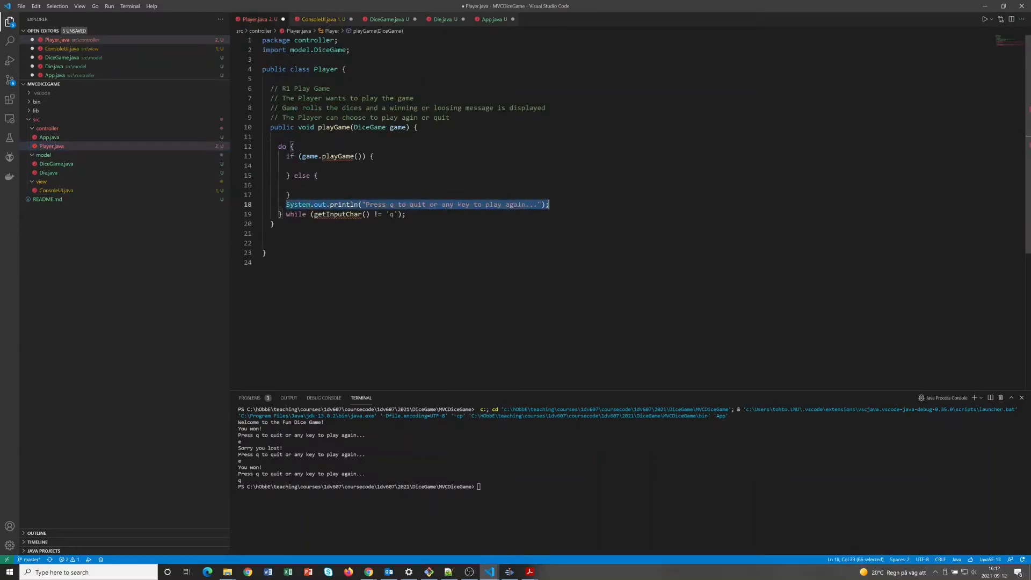
key("Delete")
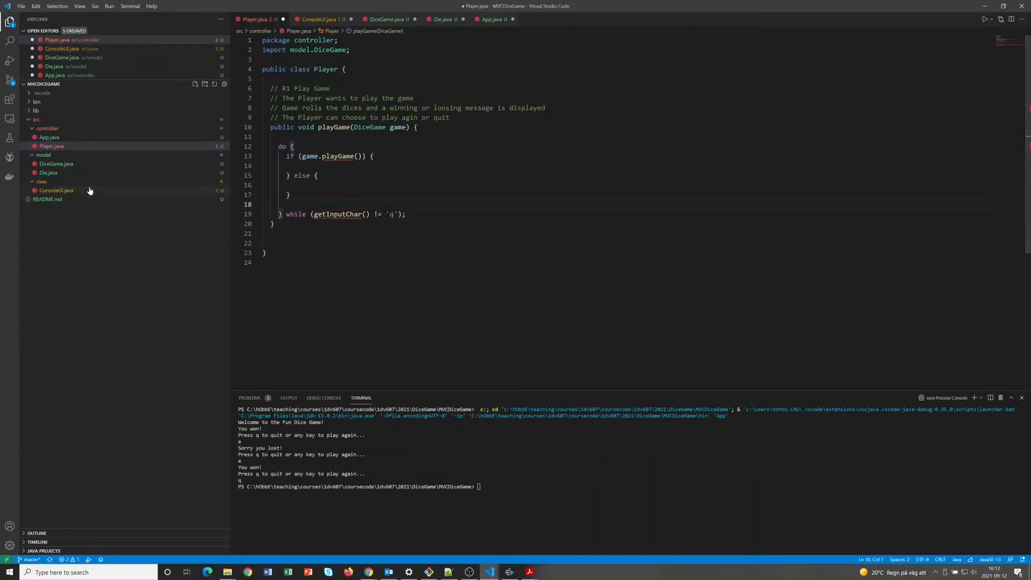
mouse_move(54, 190)
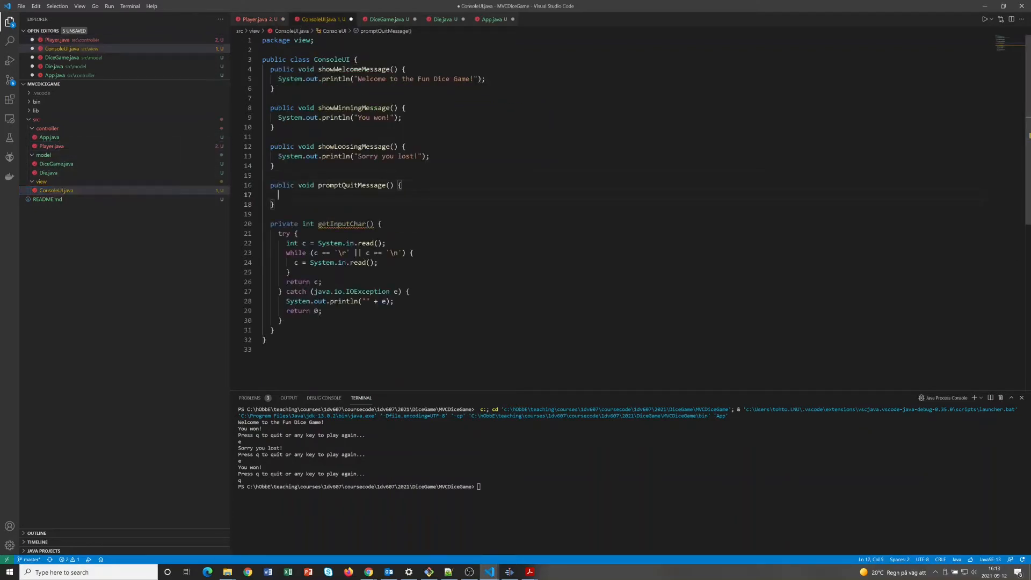
type("System.out.println(\"Press q to quit or any key to play again...\");")
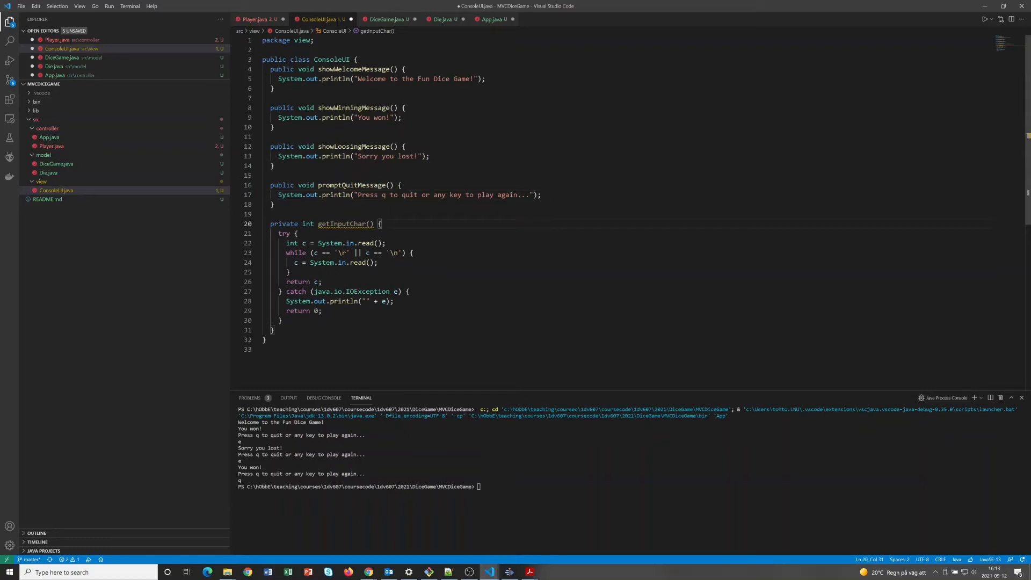
double_click(283, 224)
type("ublic")
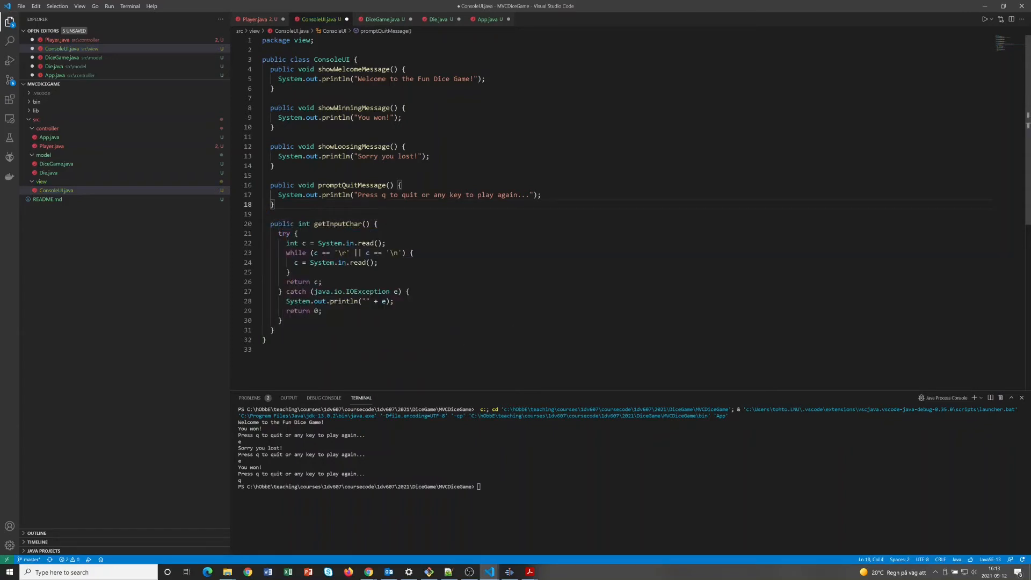
mouse_move(215, 210)
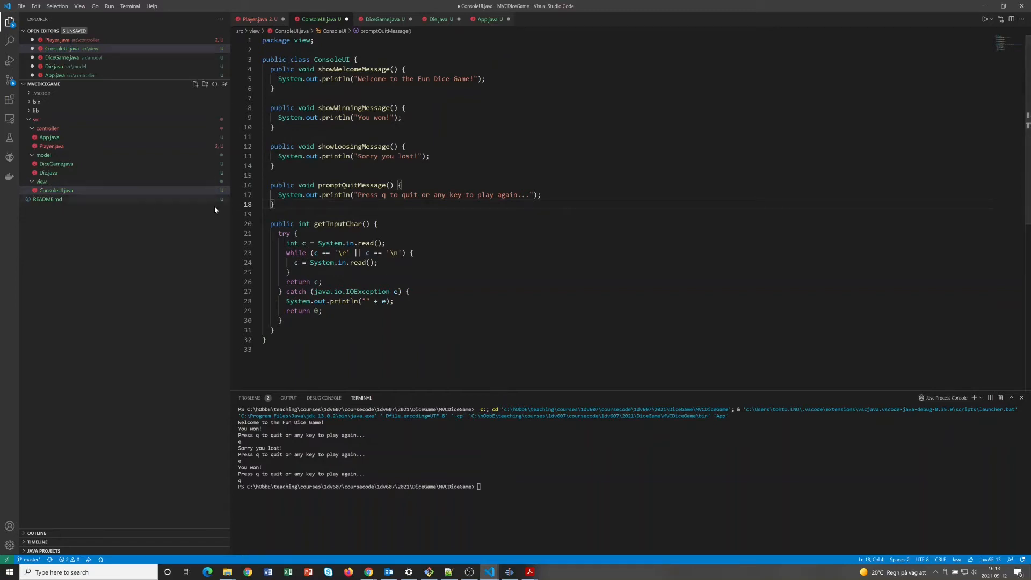
Step: Add a second parameter 'ConsoleUI ui' to Player's playGame method
left_click(253, 19)
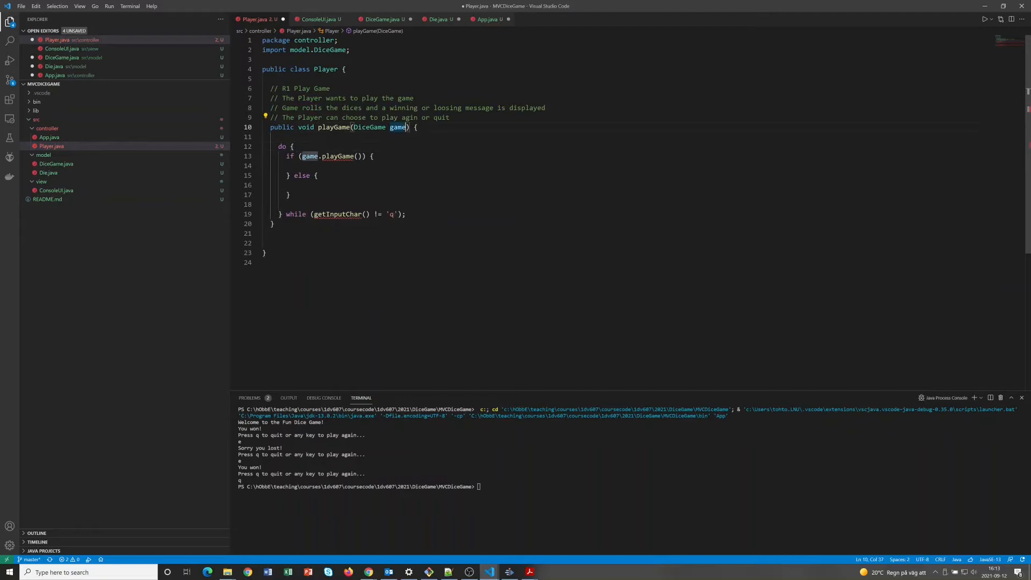
type(", view")
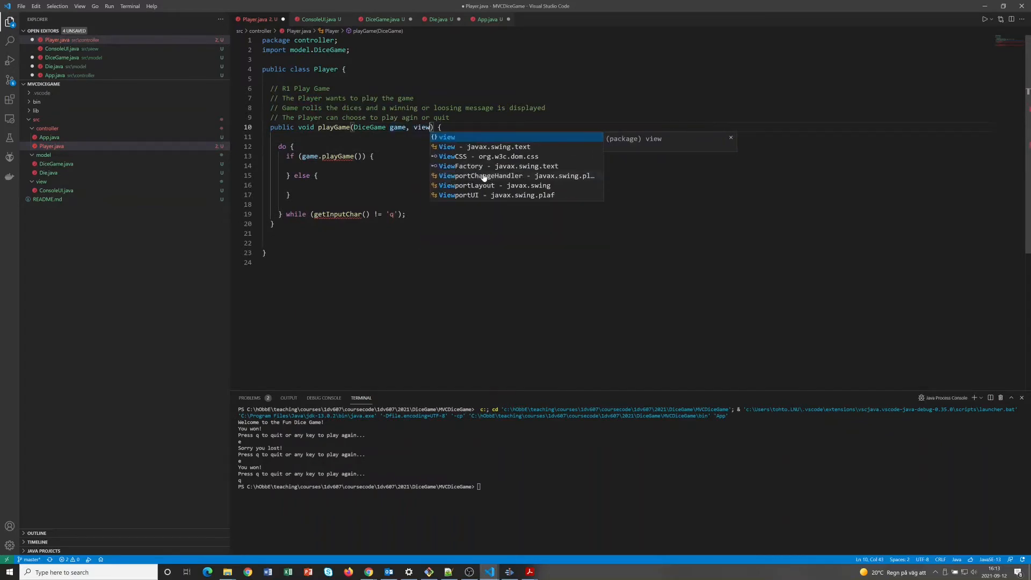
type(".")
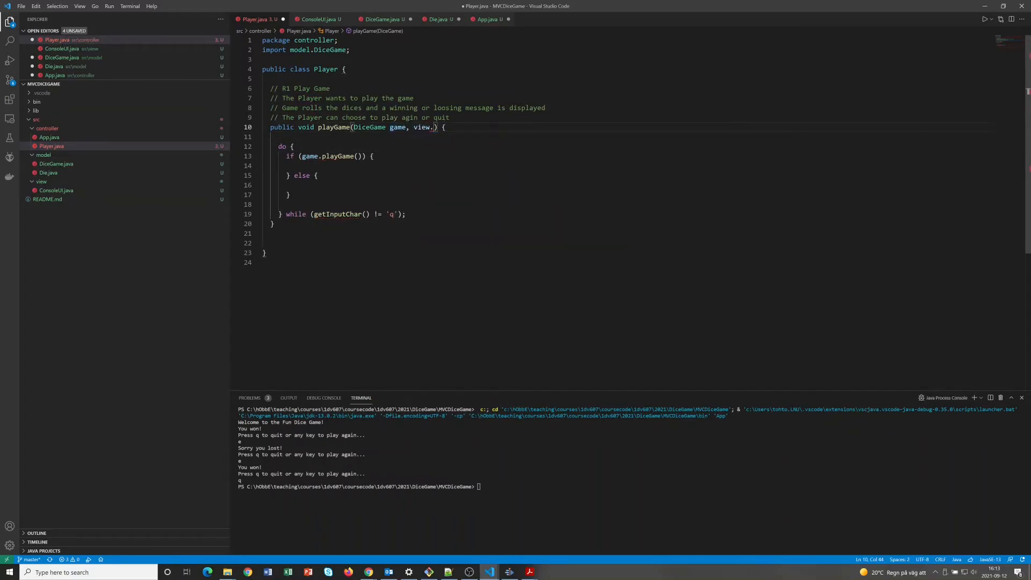
key("Backspace")
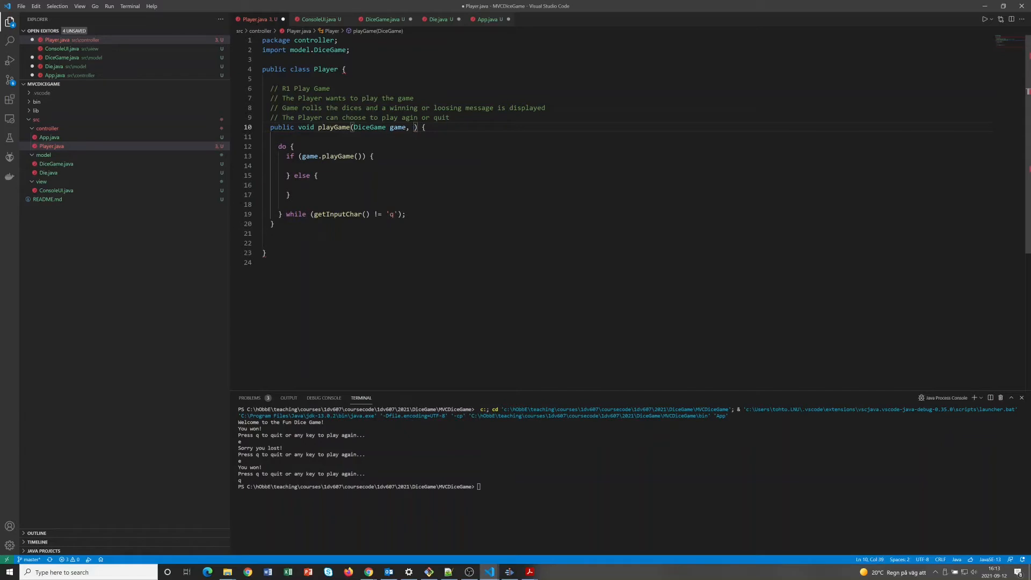
type("ConsoleUI")
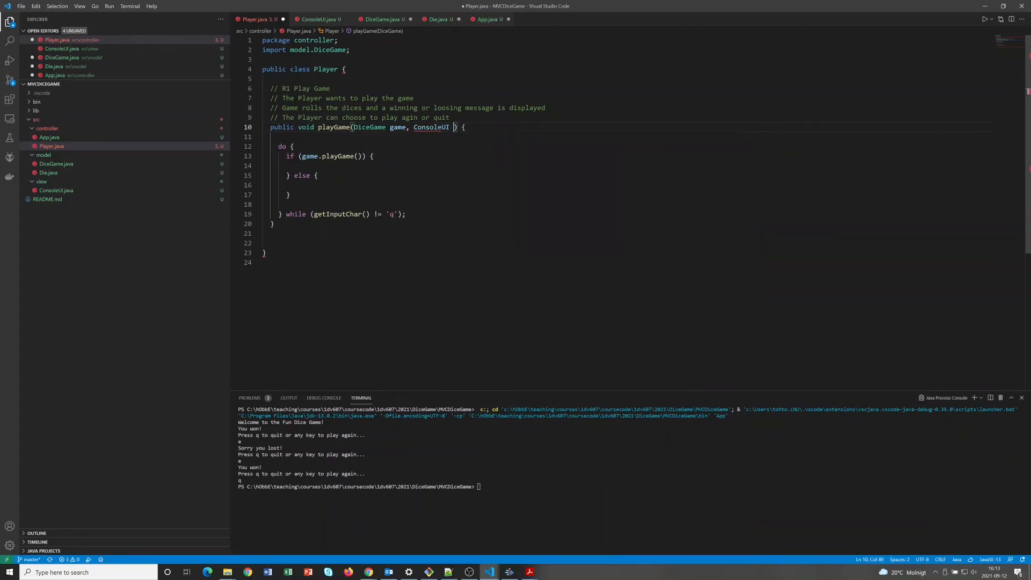
type("ui")
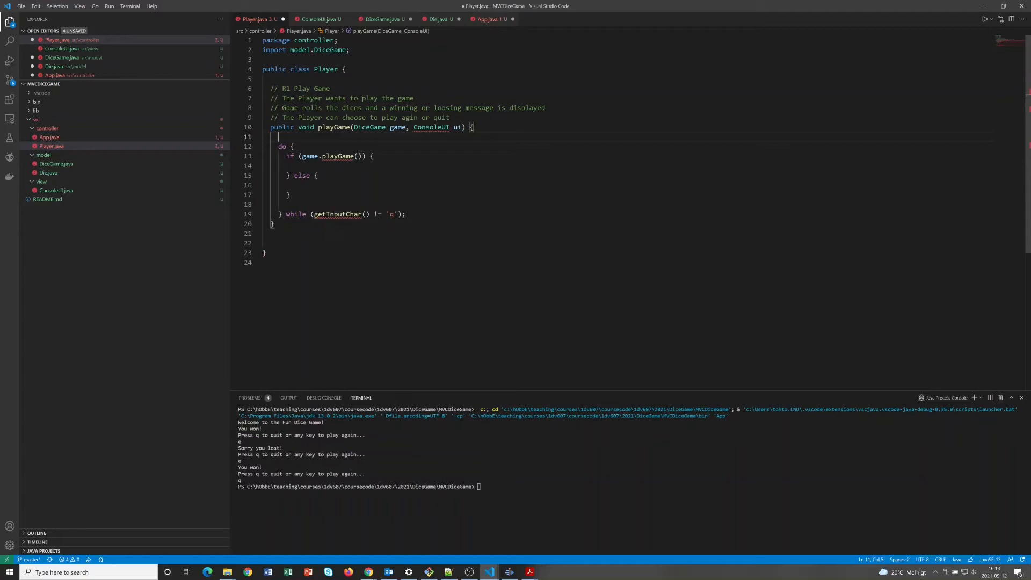
Step: Add 'import view.ConsoleUI;' to Player via IntelliSense completion
type("im,")
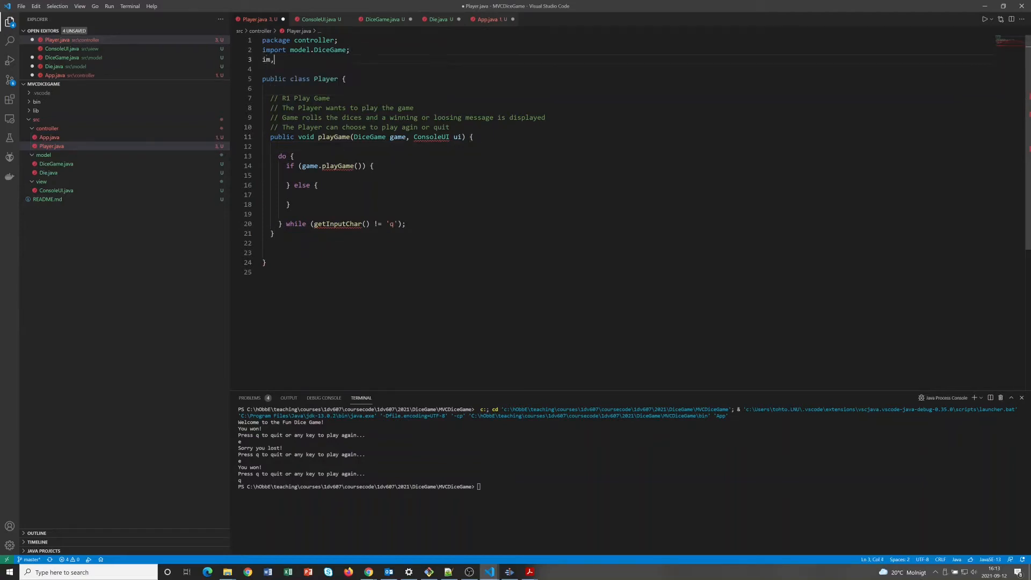
type("port")
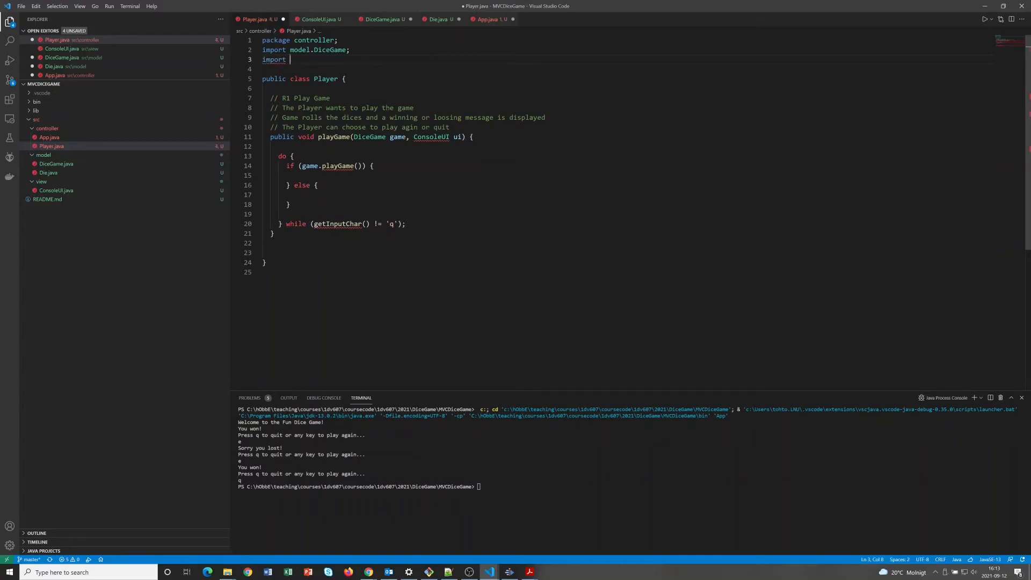
type("view")
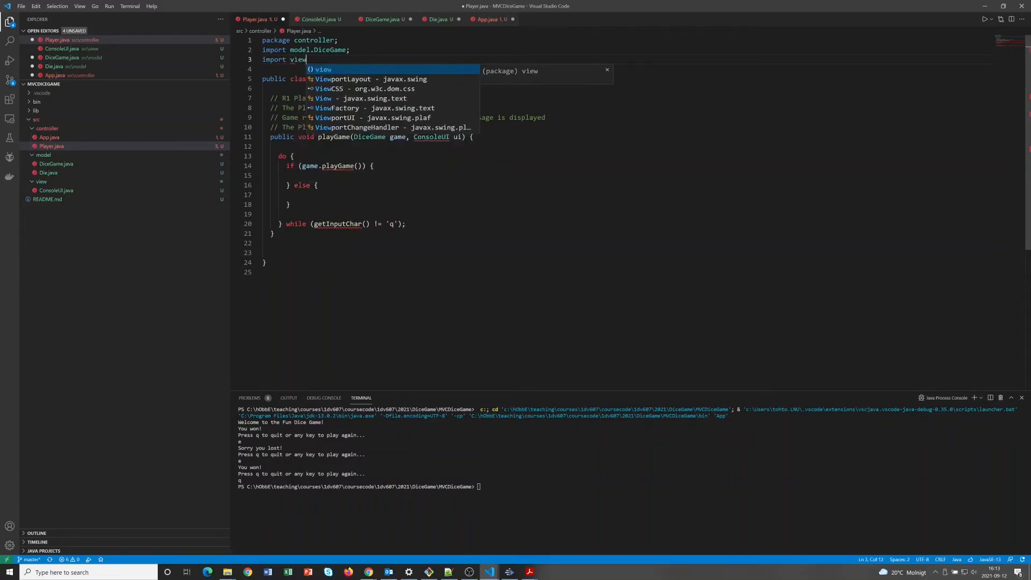
type(".co")
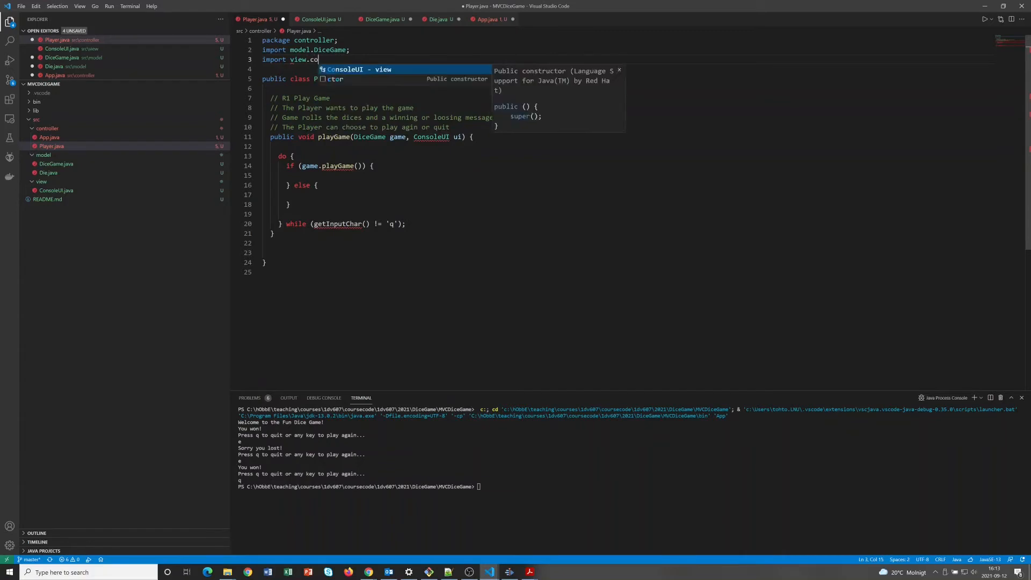
type("ns")
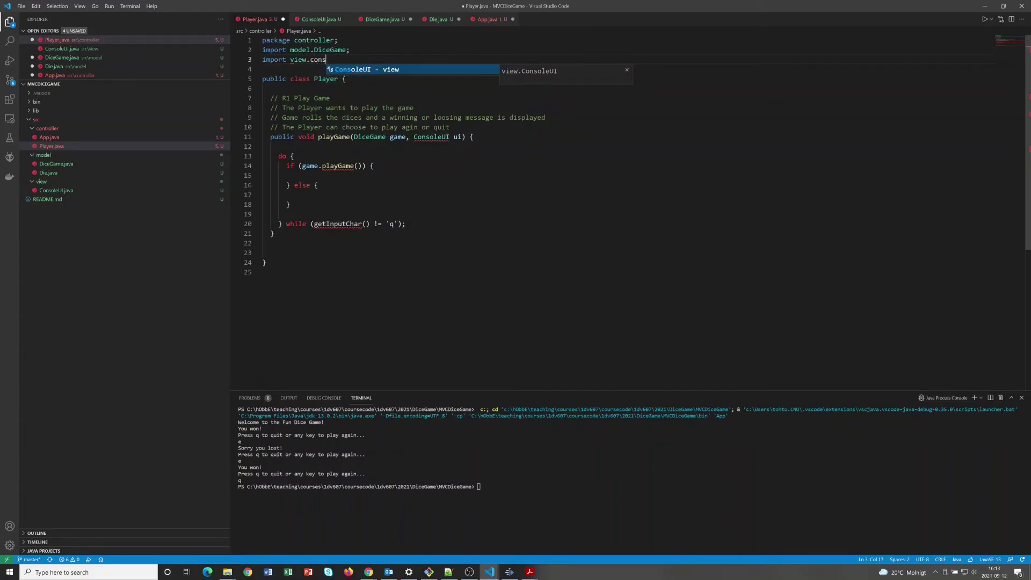
type("oleUI;")
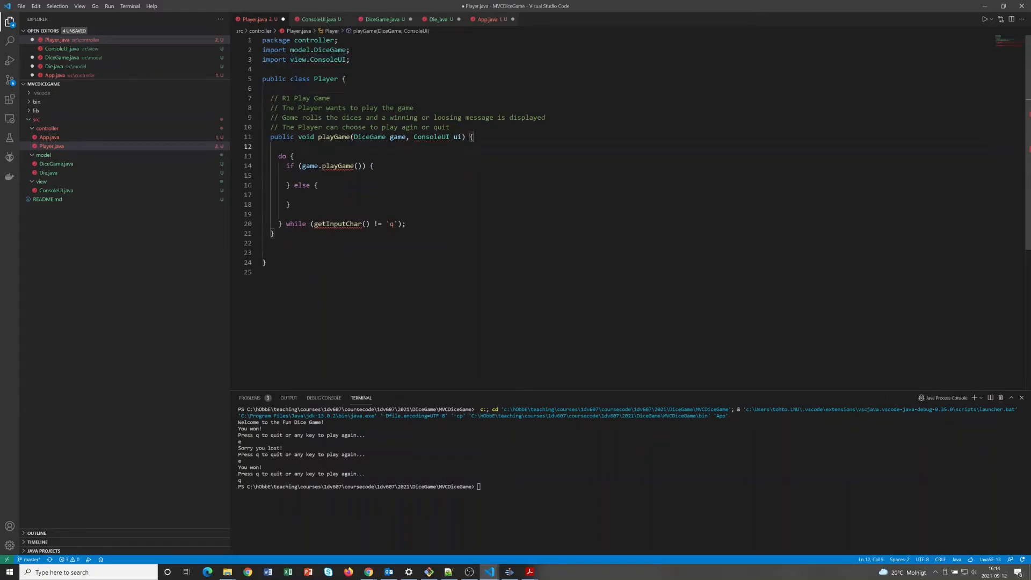
Step: Call ui.showWelcomeMessage() and ui.showWinningMessage() inside playGame
type("ui.")
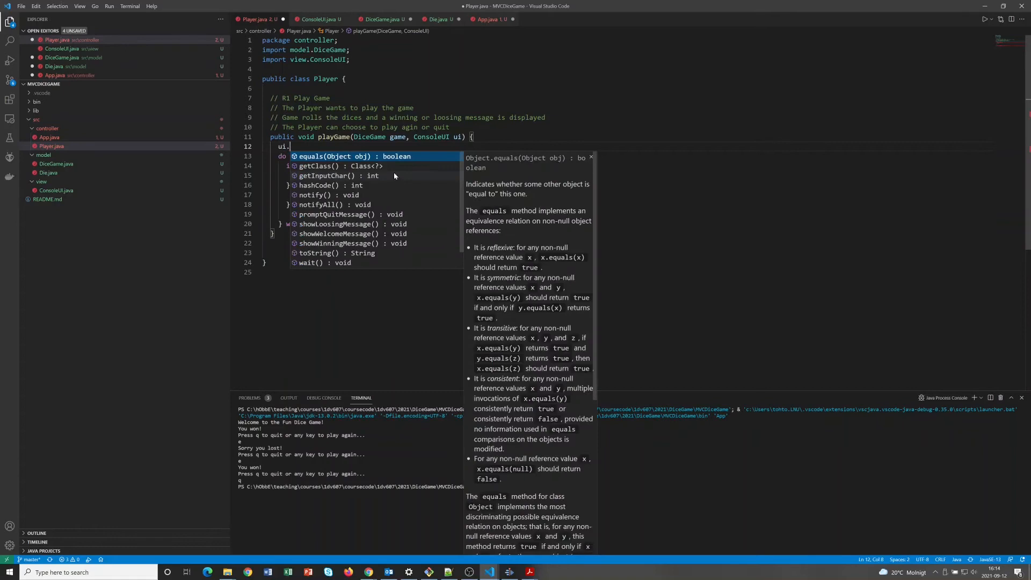
type("showWelcomeMessage();")
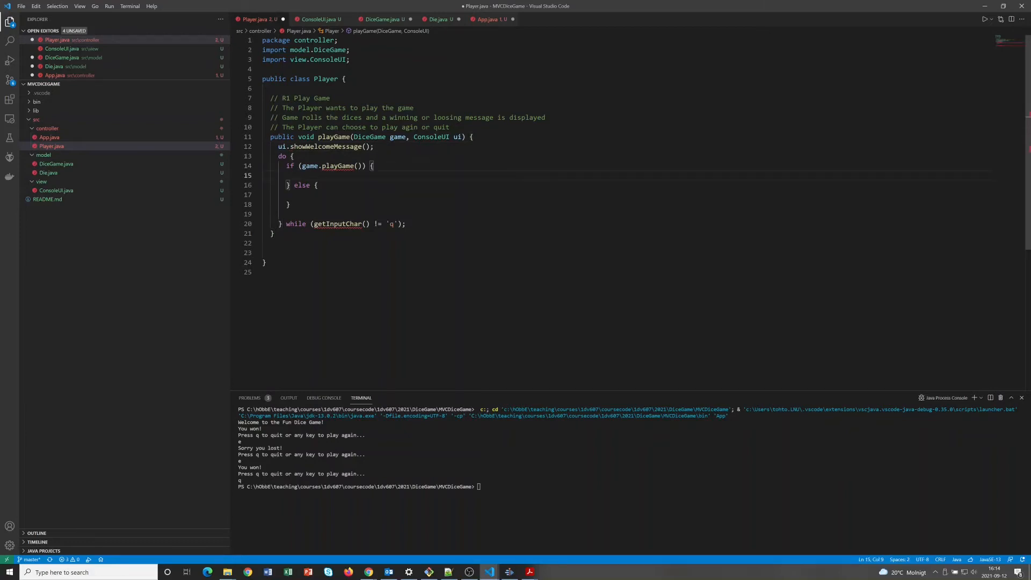
type("ui")
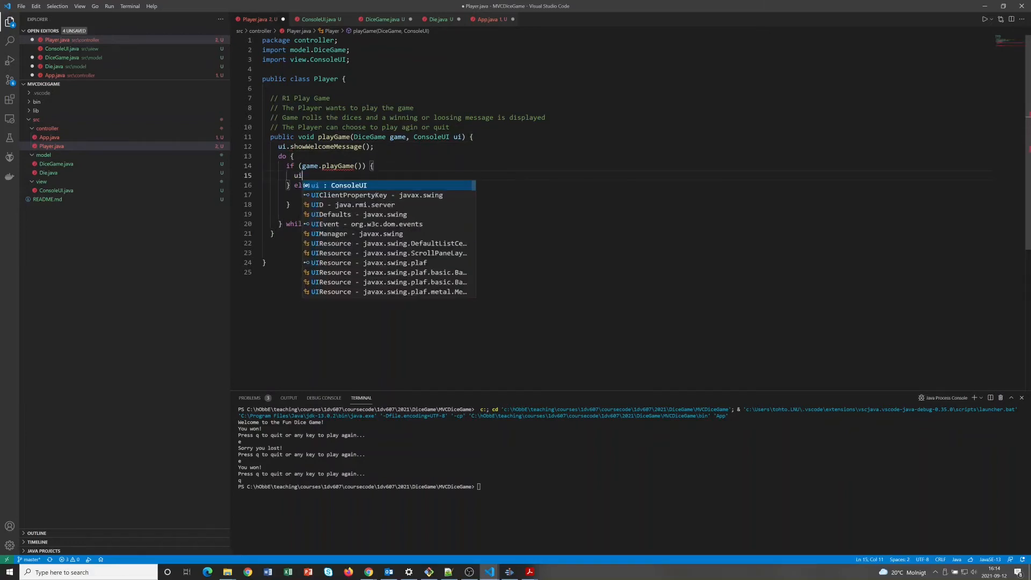
type(".s")
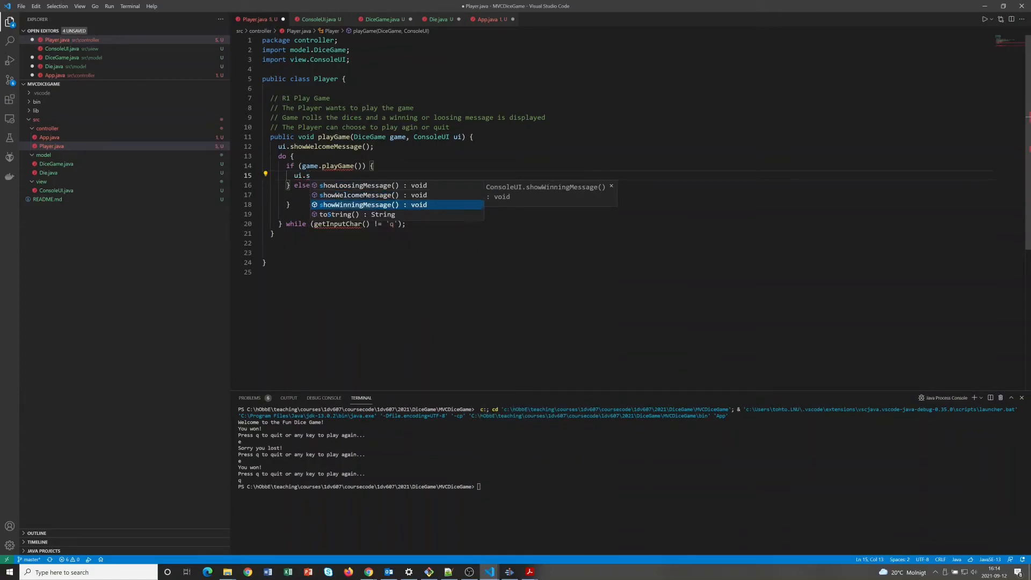
left_click(358, 204)
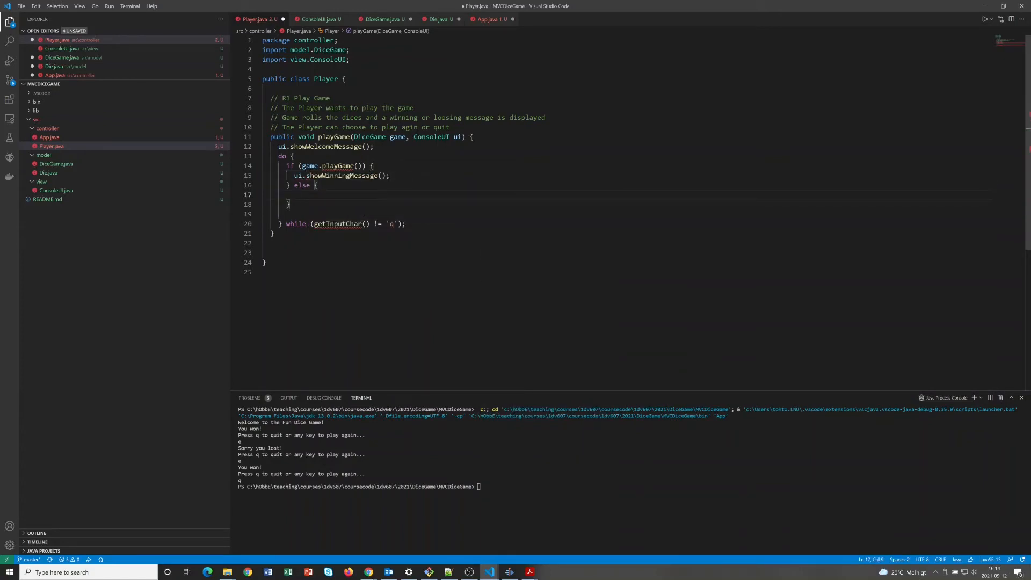
Step: Call ui.showLoosingMessage(), ui.promptQuitMessage() and read input via ui.getInputChar()
type("ui.s")
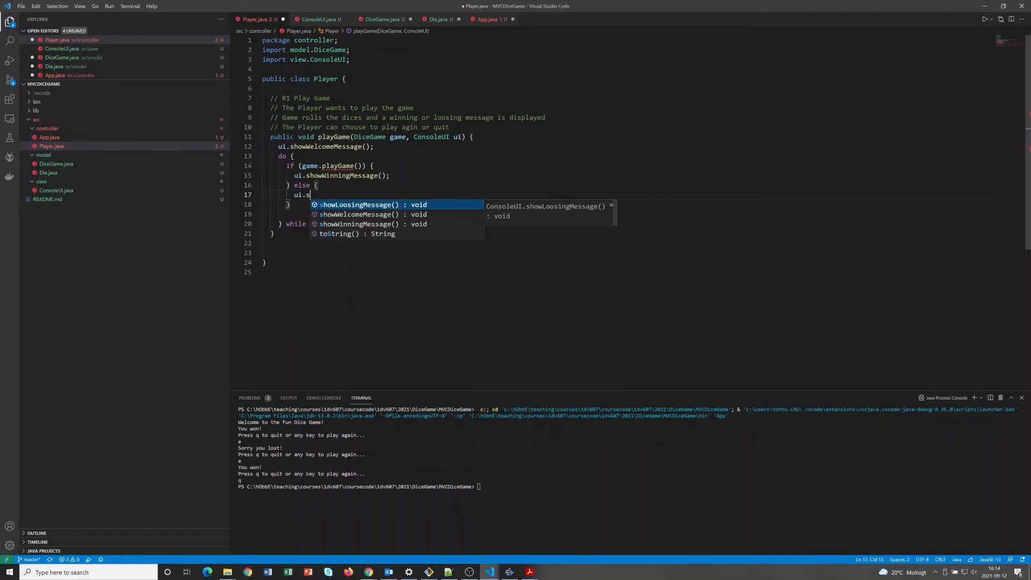
key("Enter")
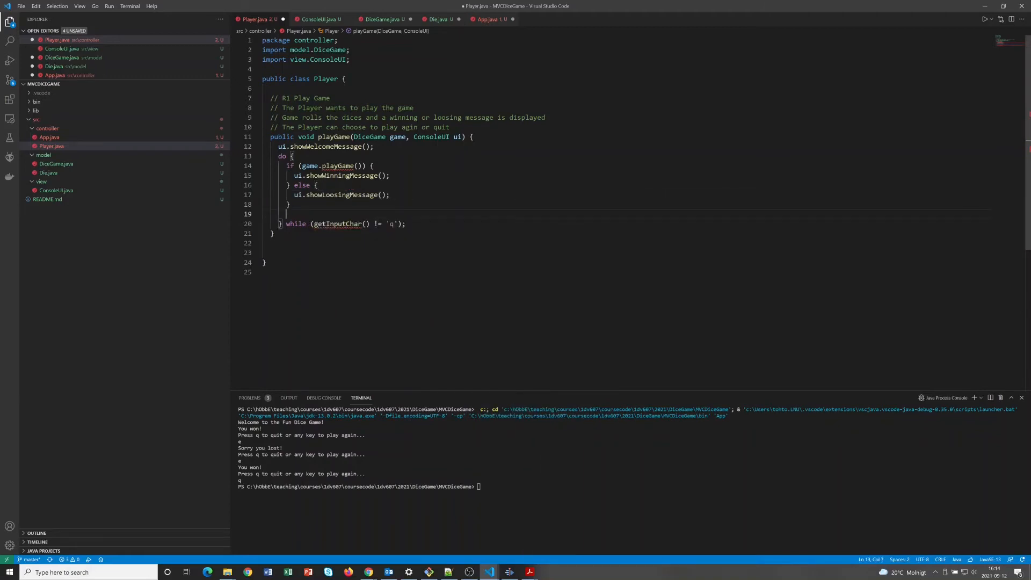
type("ui.promptQuitMessage();")
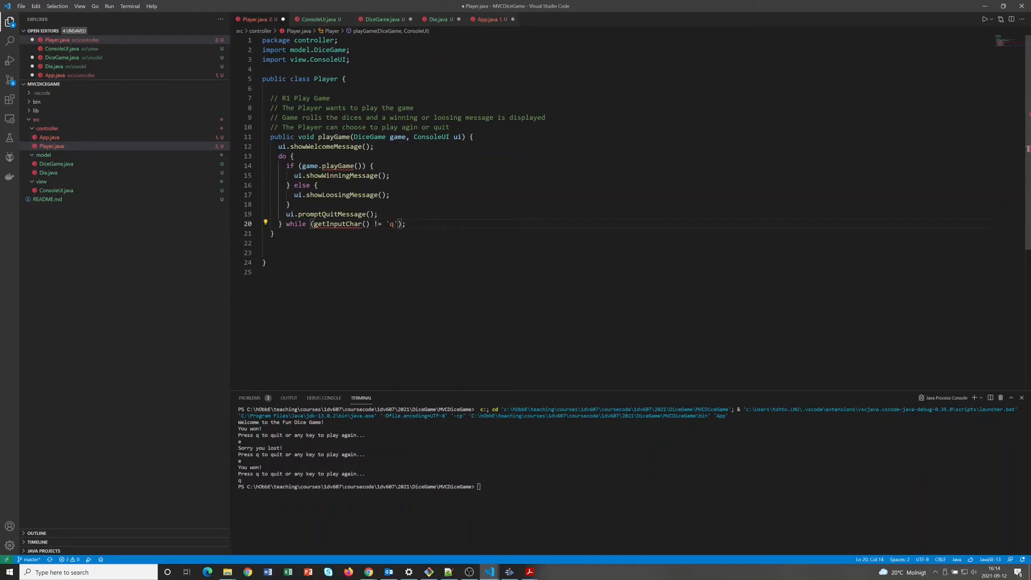
type("ui.")
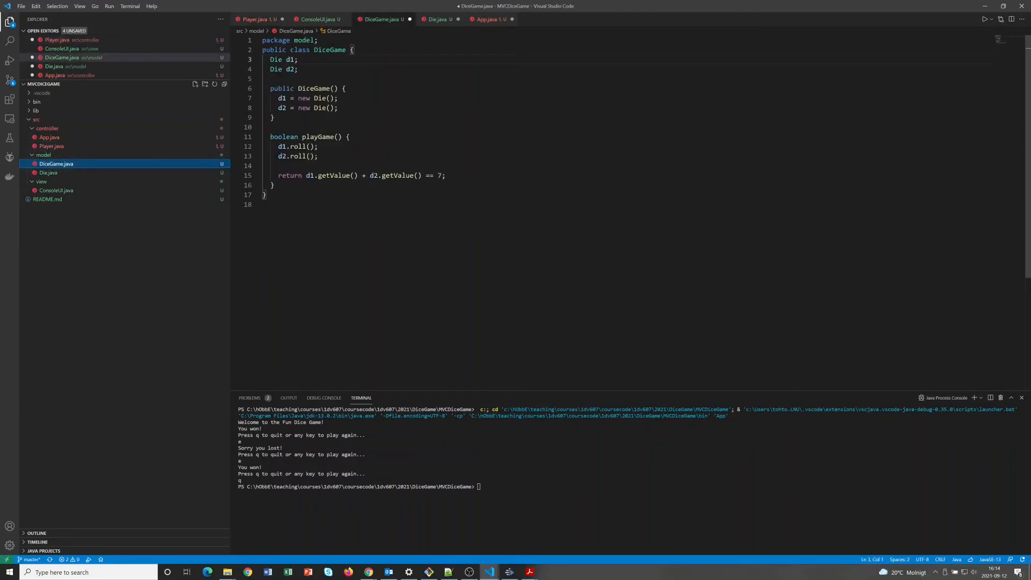
left_click(269, 136)
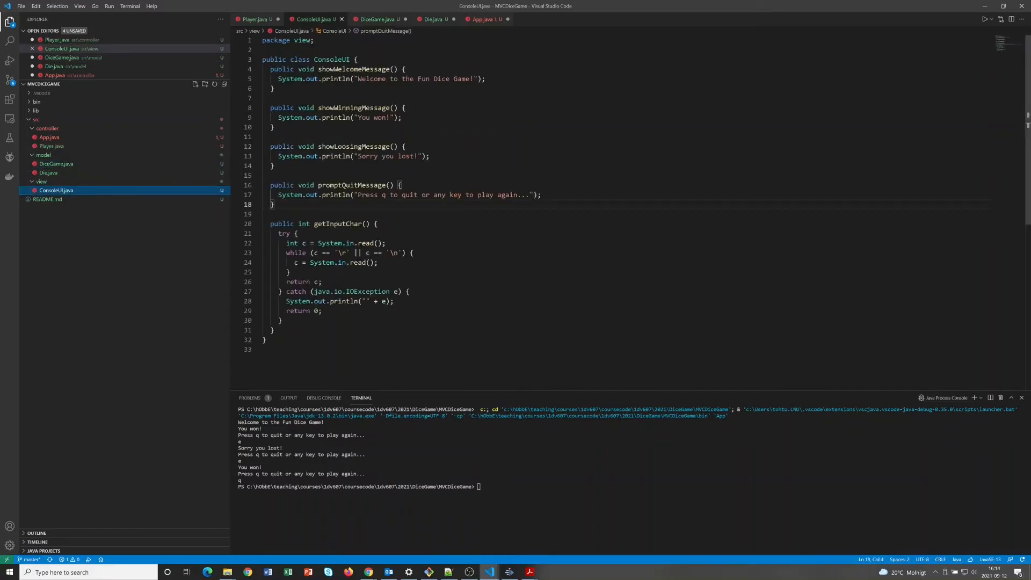
left_click(255, 18)
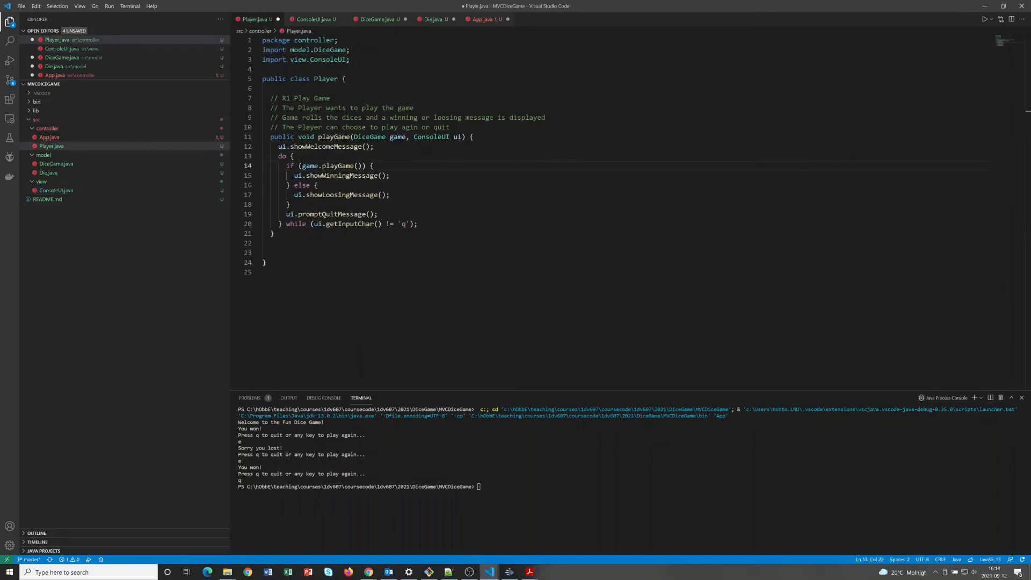
Step: In App.java, declare 'ConsoleUI ui = new ConsoleUI();' in main
left_click(376, 20)
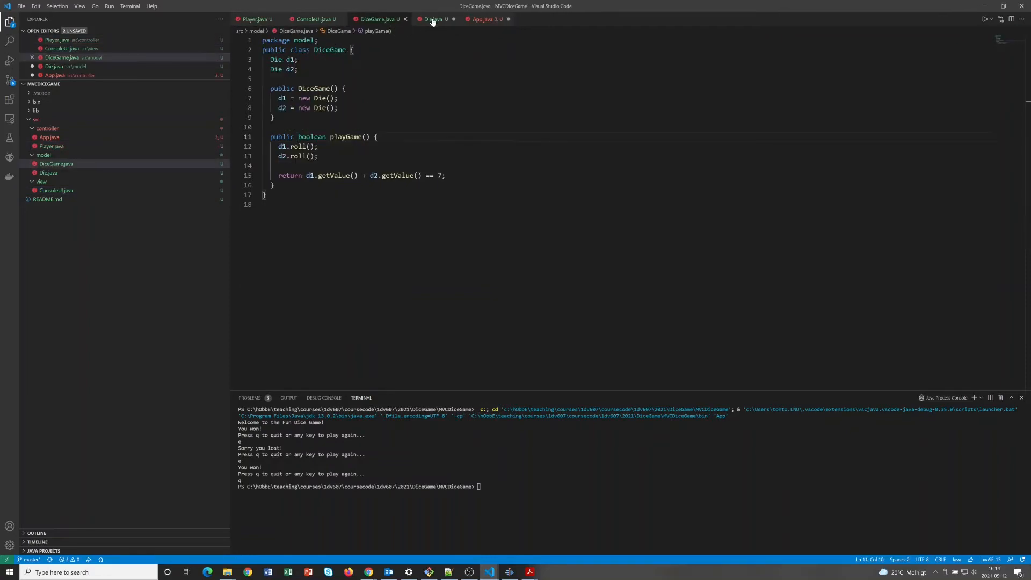
left_click(483, 20)
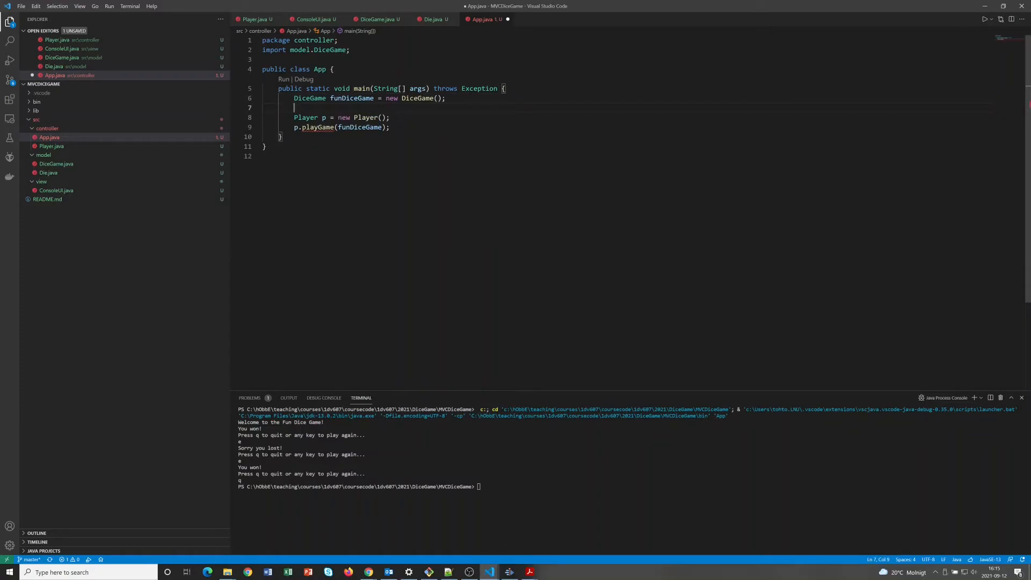
type("ConsoleUI ui =")
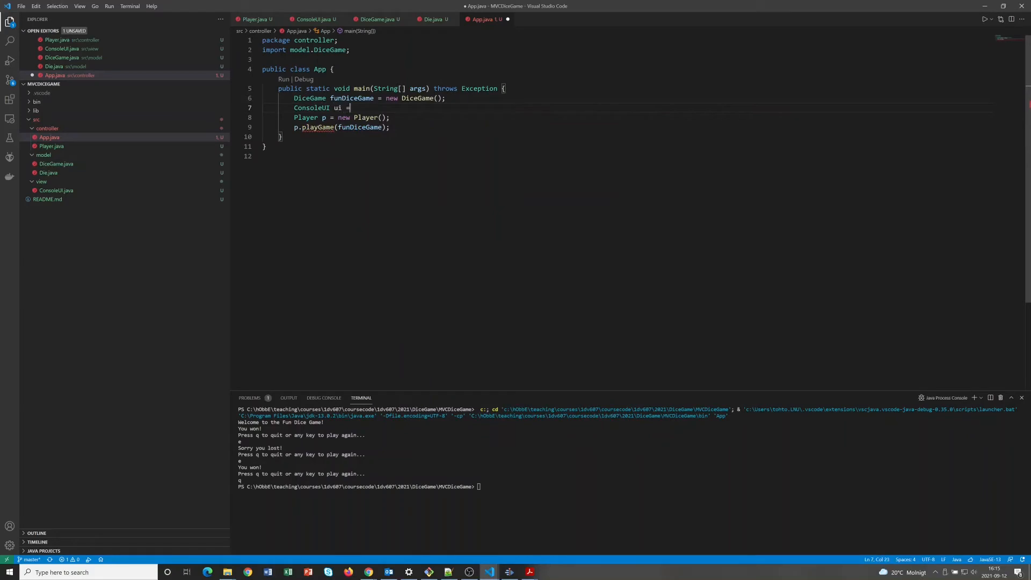
type("new Con")
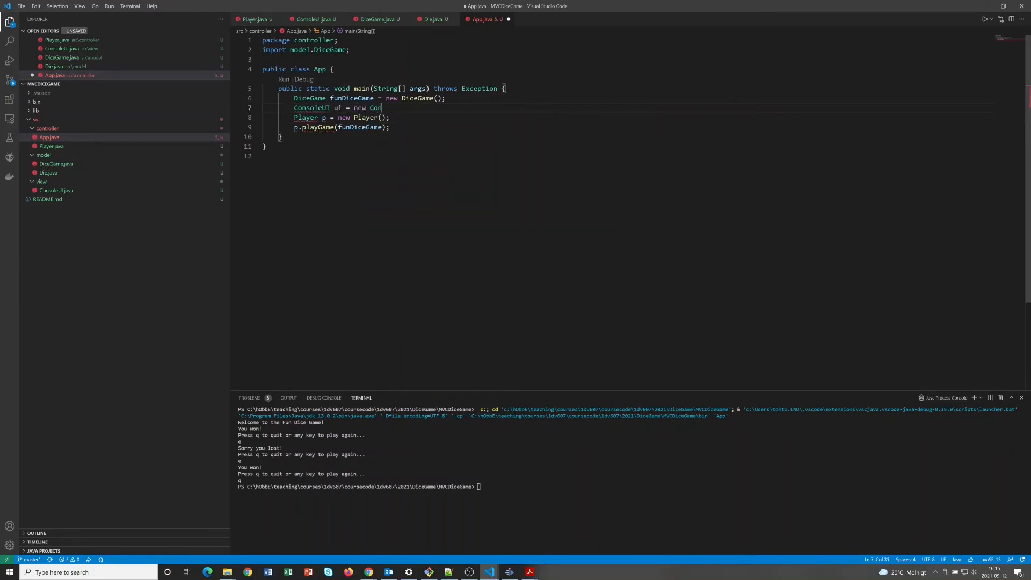
type("soleUI")
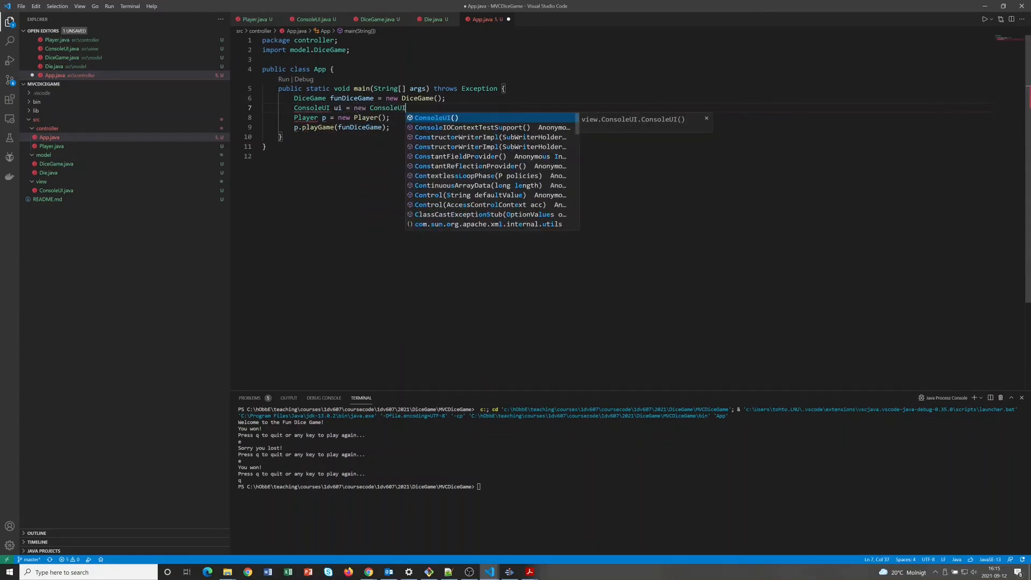
key("Enter")
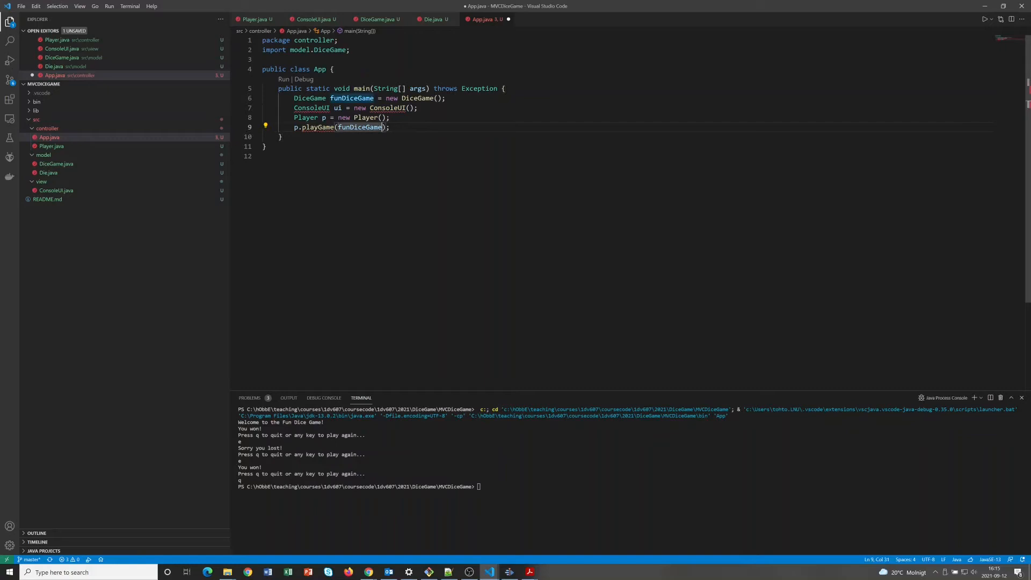
Step: Pass ui to p.playGame(funDiceGame, ui) and import view.ConsoleUI
type(", ui")
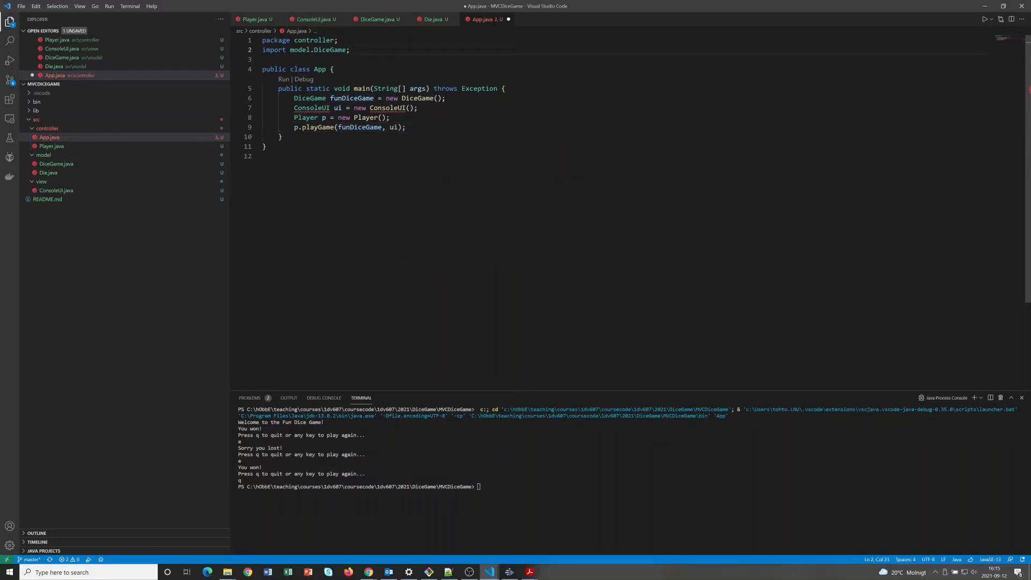
type("import")
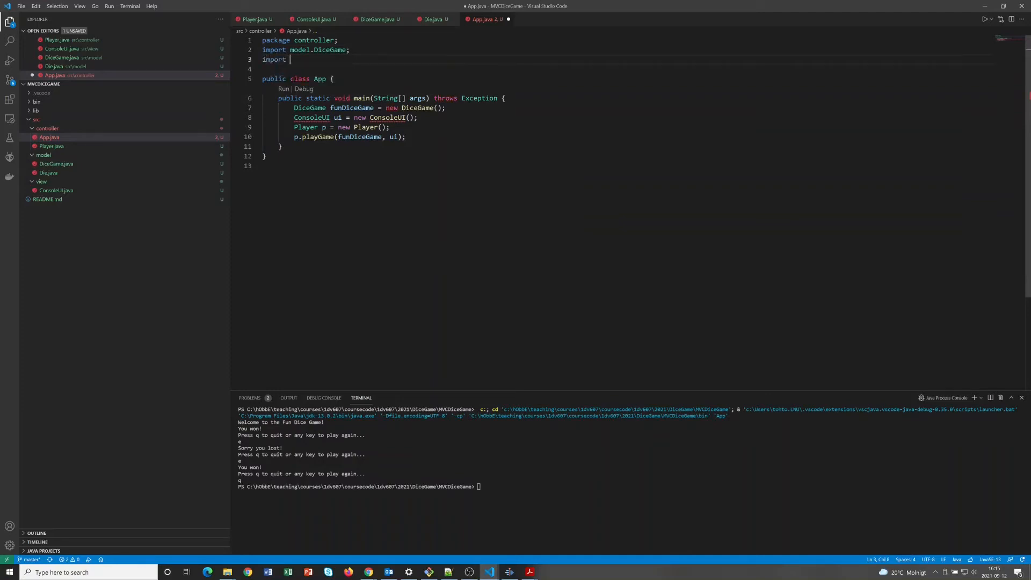
type("view.ConsoleUI;")
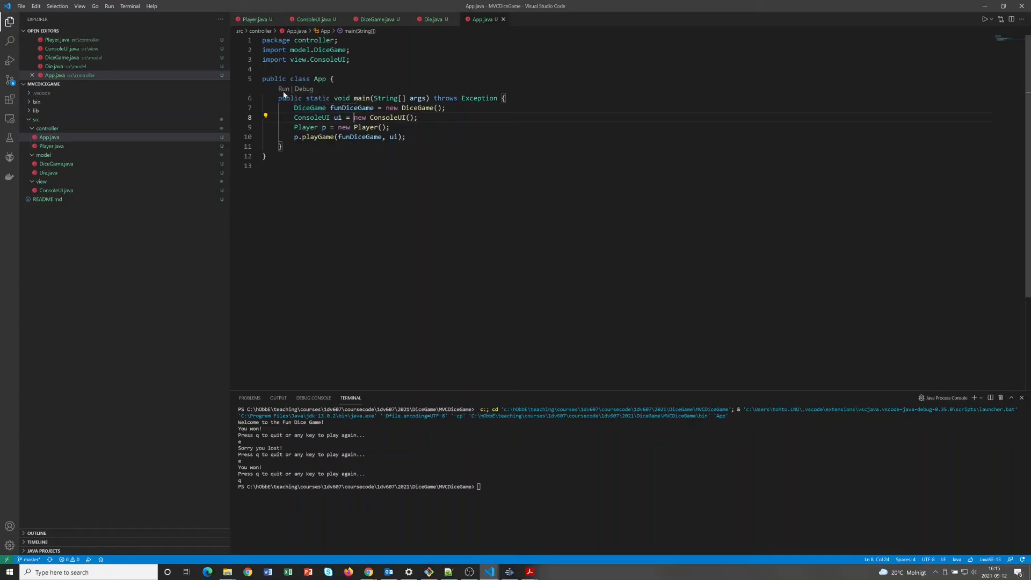
Step: Run the refactored dice game from App, play and quit, then return to Player.java
left_click(984, 19)
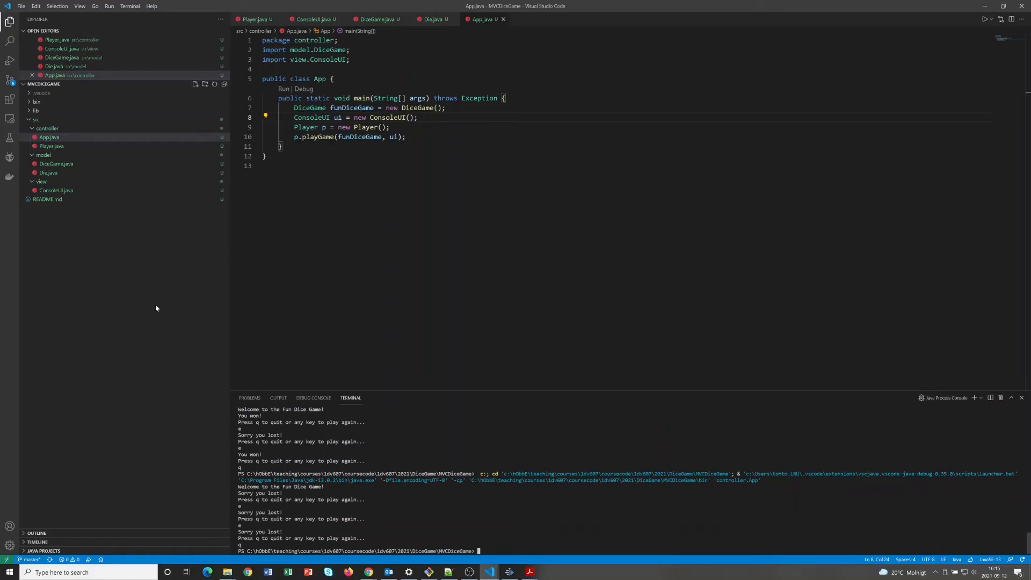
left_click(52, 146)
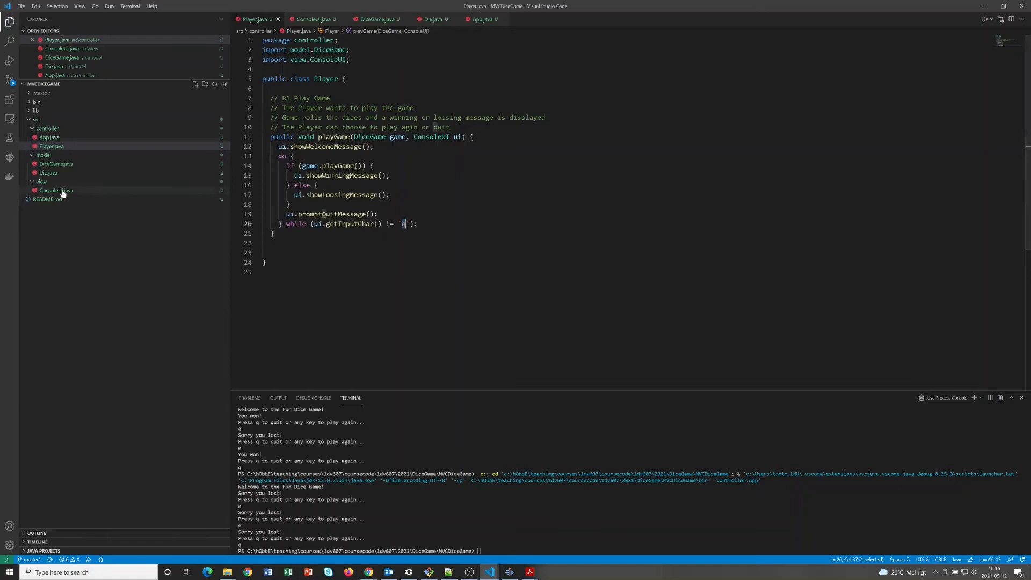
Step: Make ConsoleUI's promptQuitMessage boolean, returning getInputChar() == 'q'
left_click(314, 19)
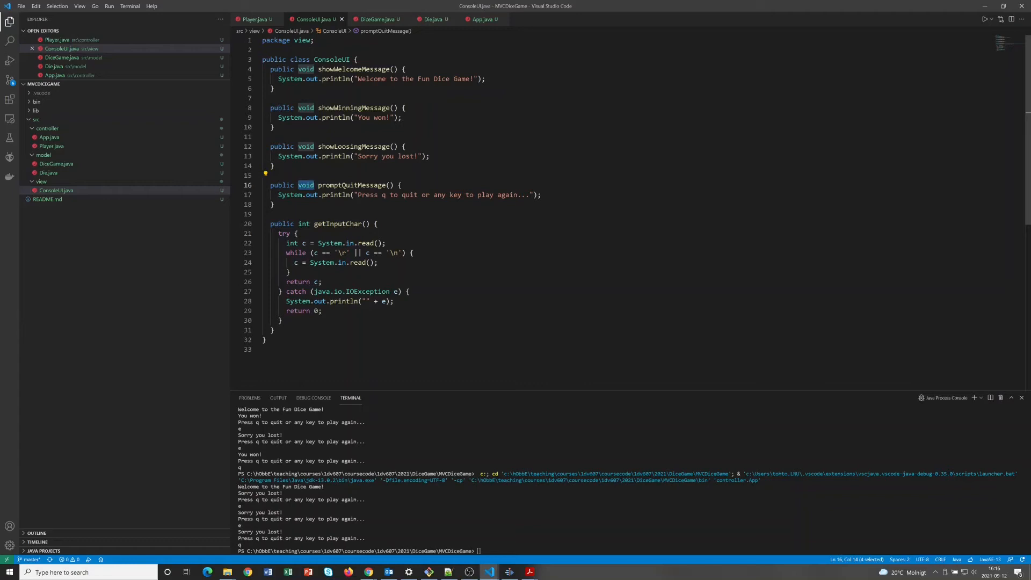
type("boolean")
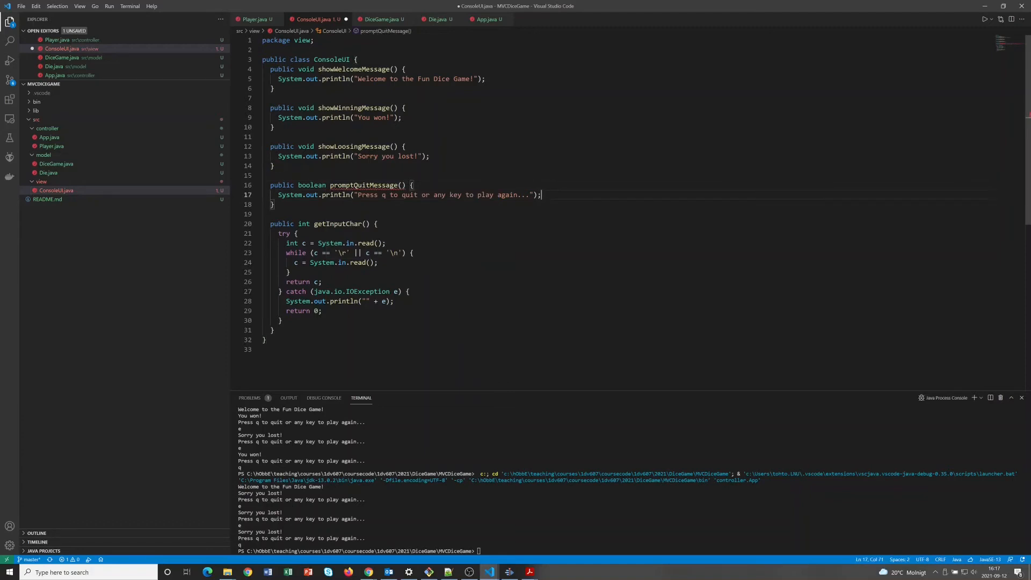
key("Enter")
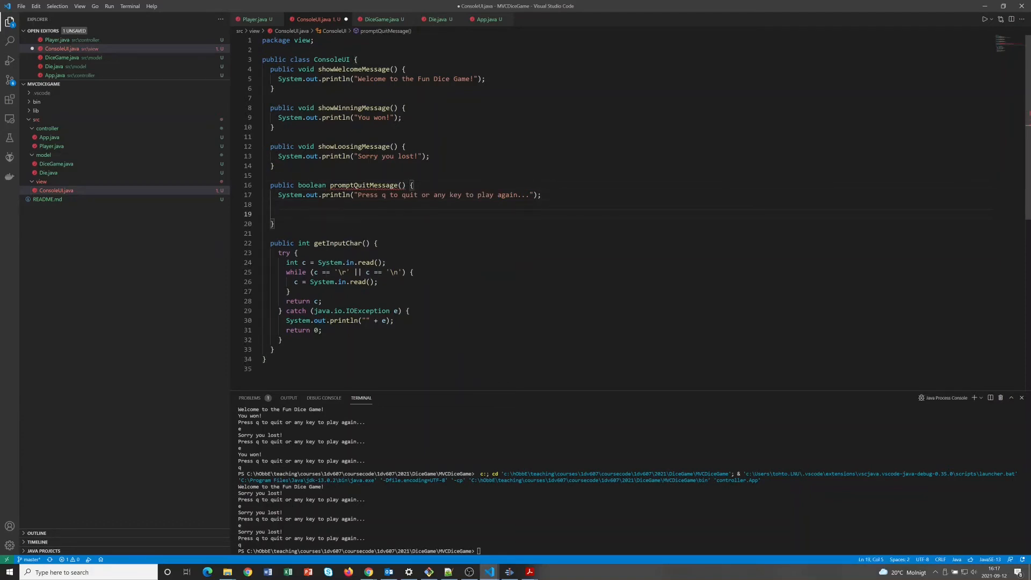
type("g")
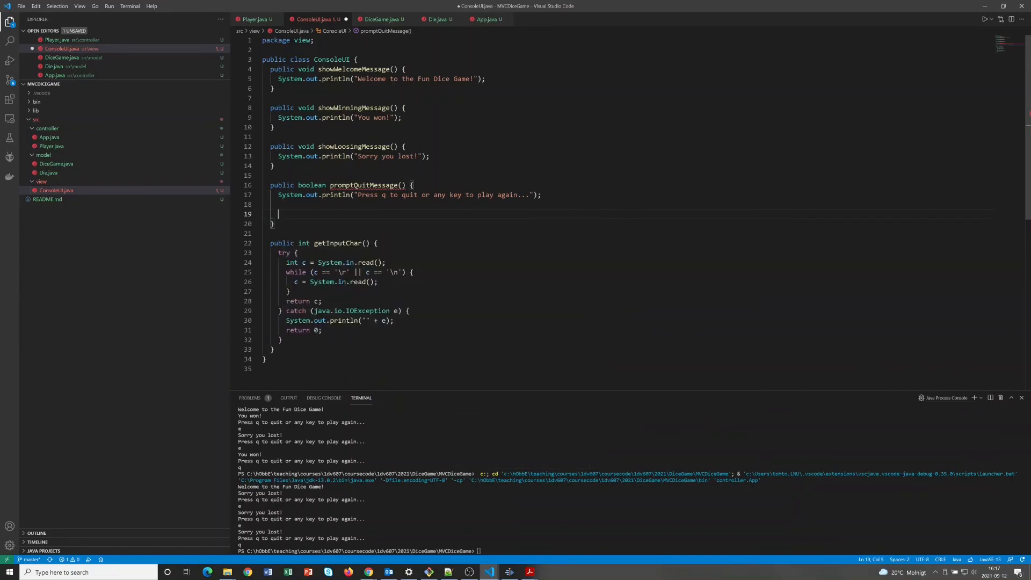
type("return")
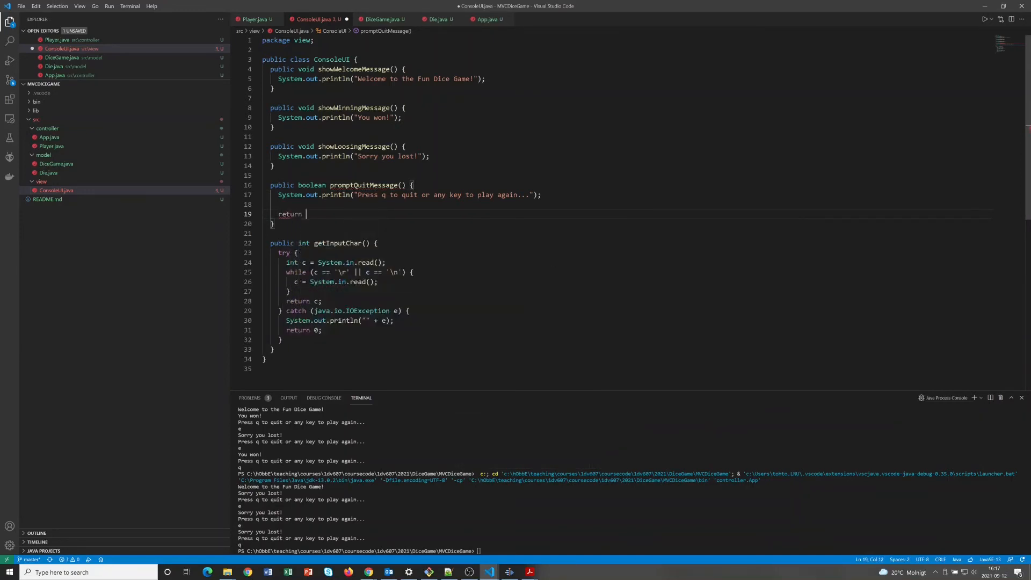
type("get")
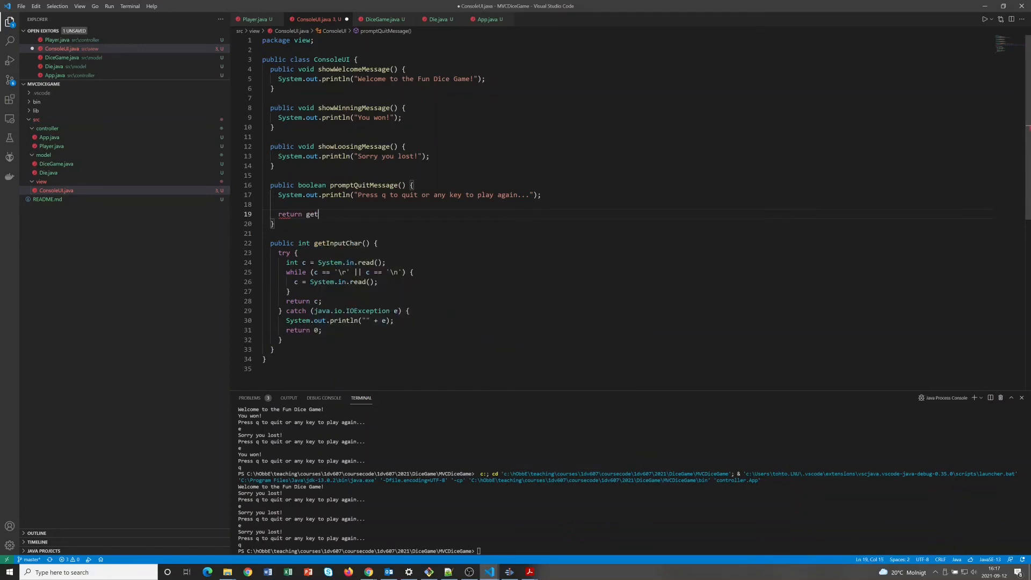
type("InputChar")
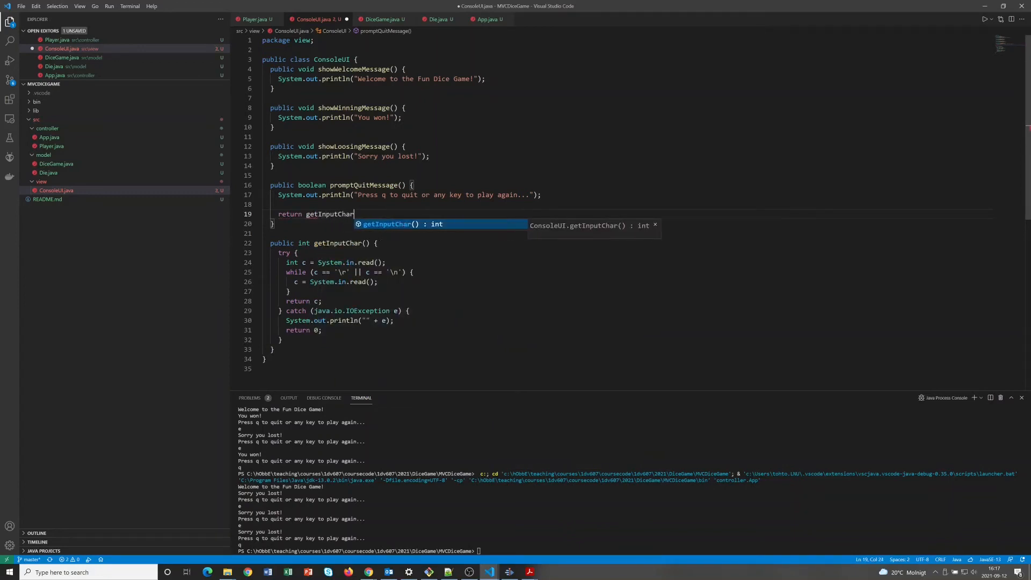
type("() ==")
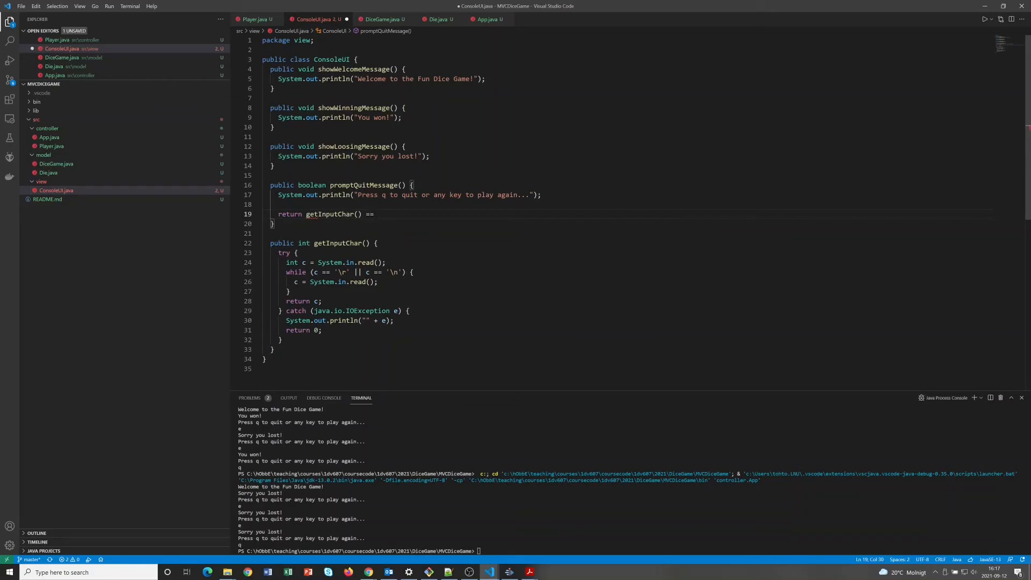
type("'q';")
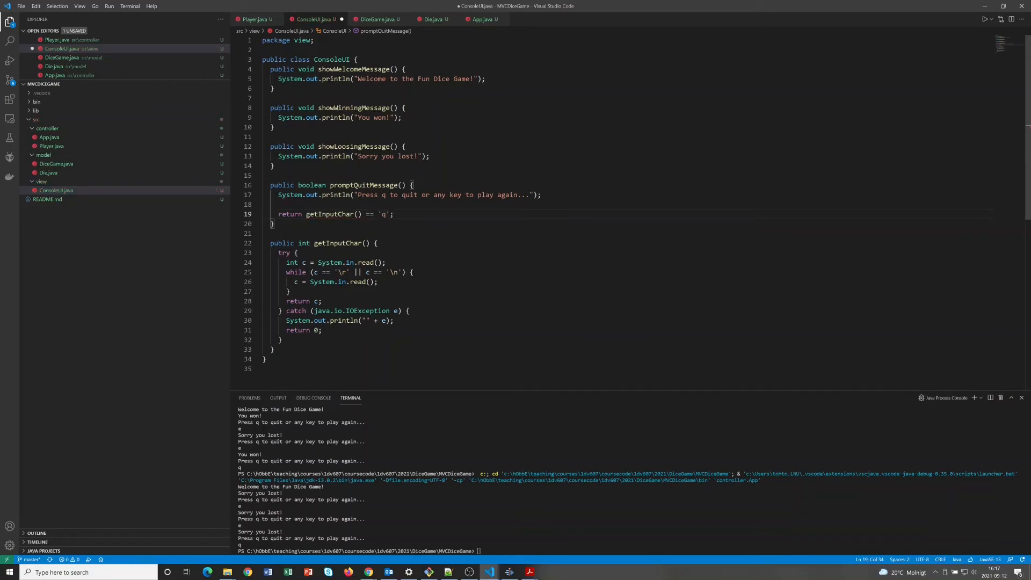
Step: Change getInputChar's modifier from public to private
double_click(281, 243)
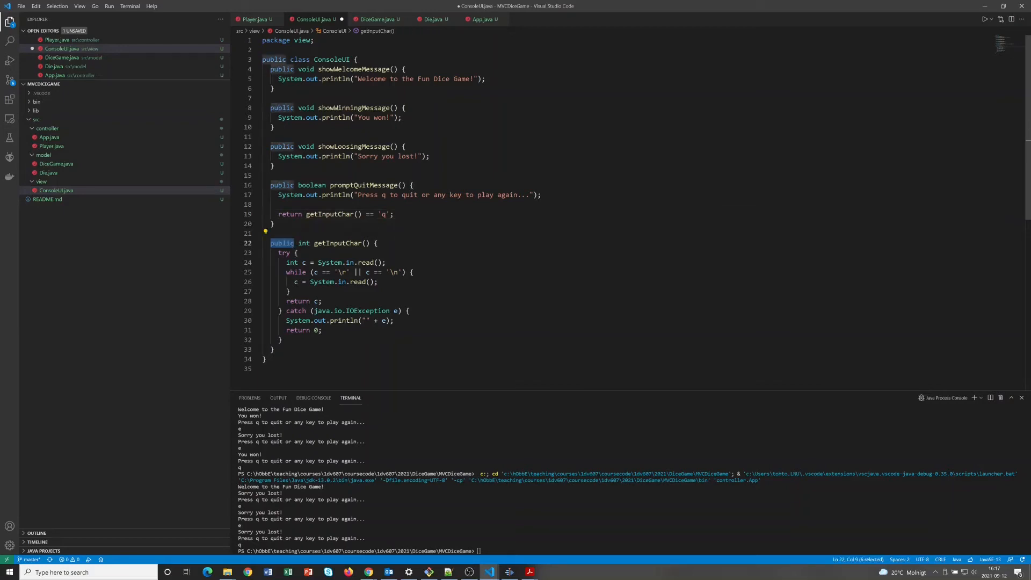
type("private")
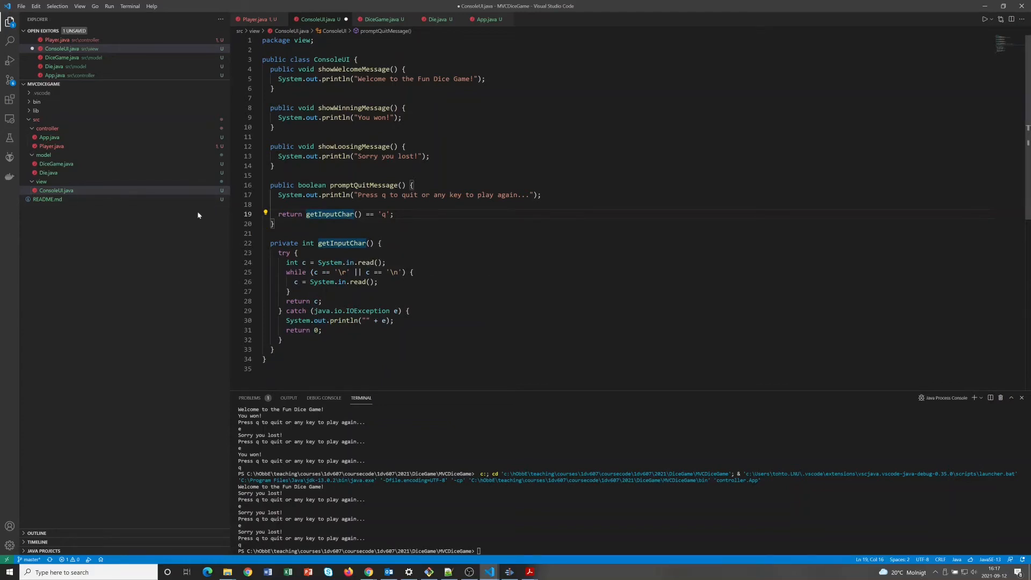
mouse_move(116, 188)
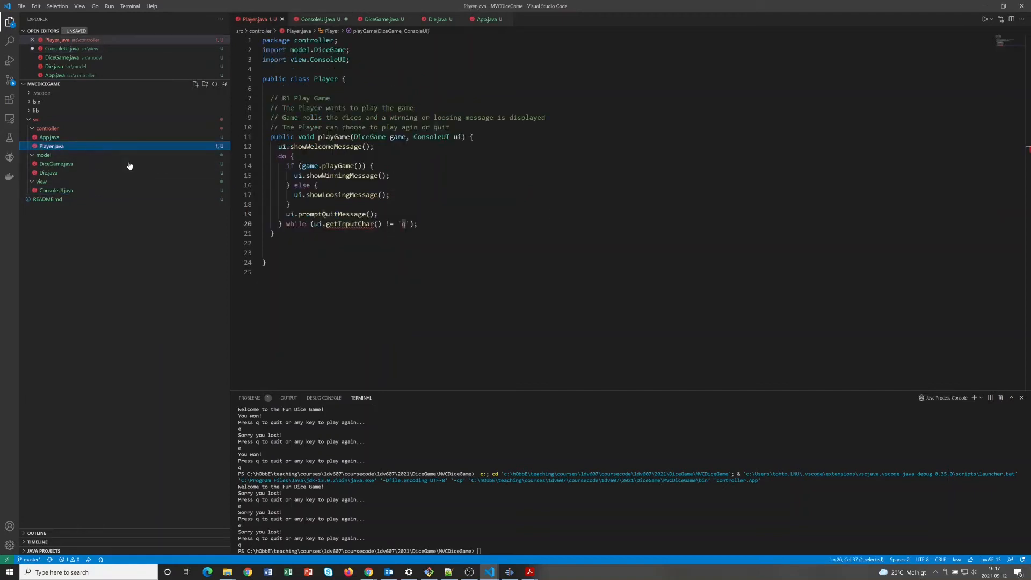
Step: Change Player's loop to while (!ui.promptQuitMessage()) and delete the standalone prompt call
double_click(329, 214)
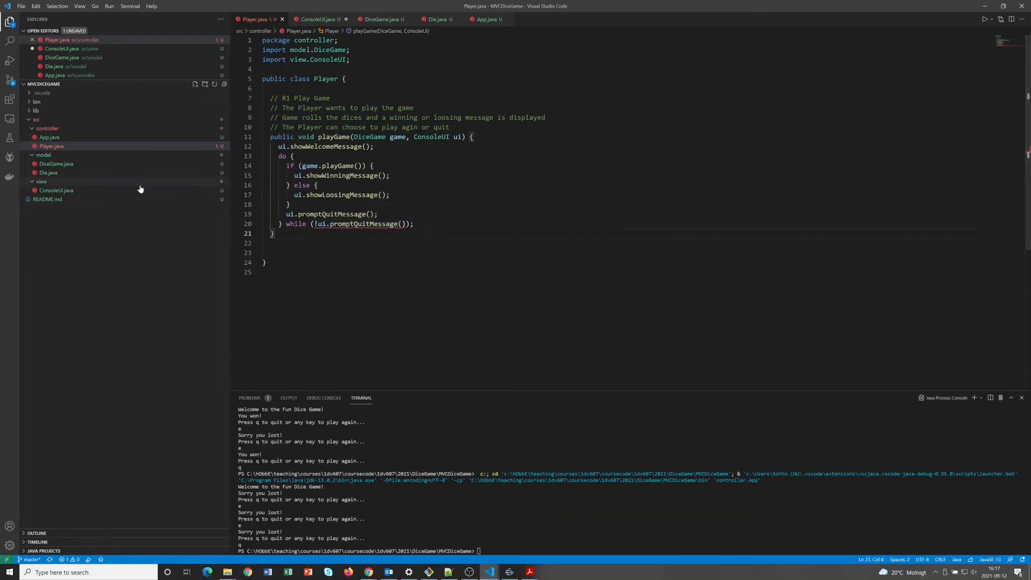
left_click(55, 190)
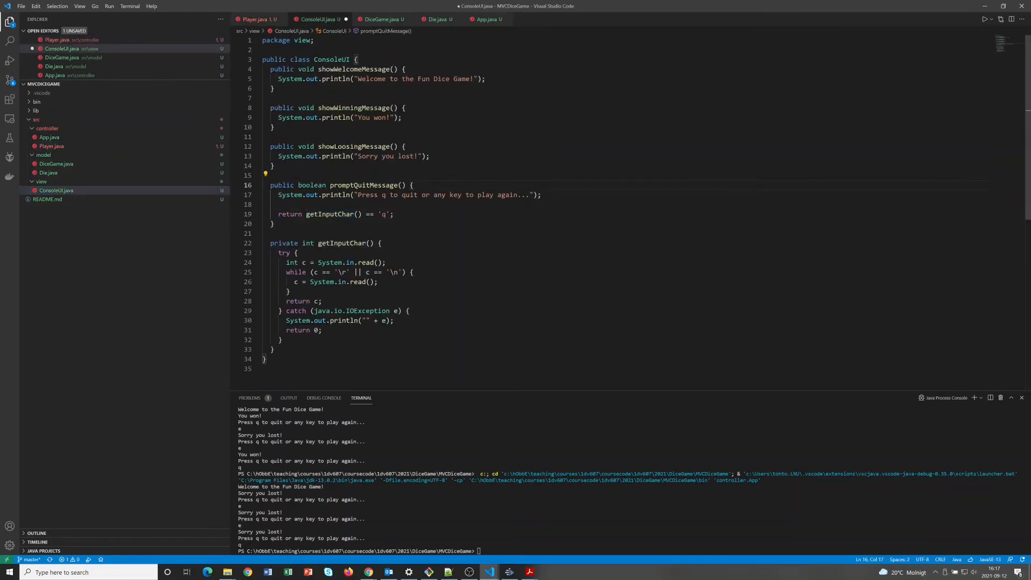
left_click(48, 146)
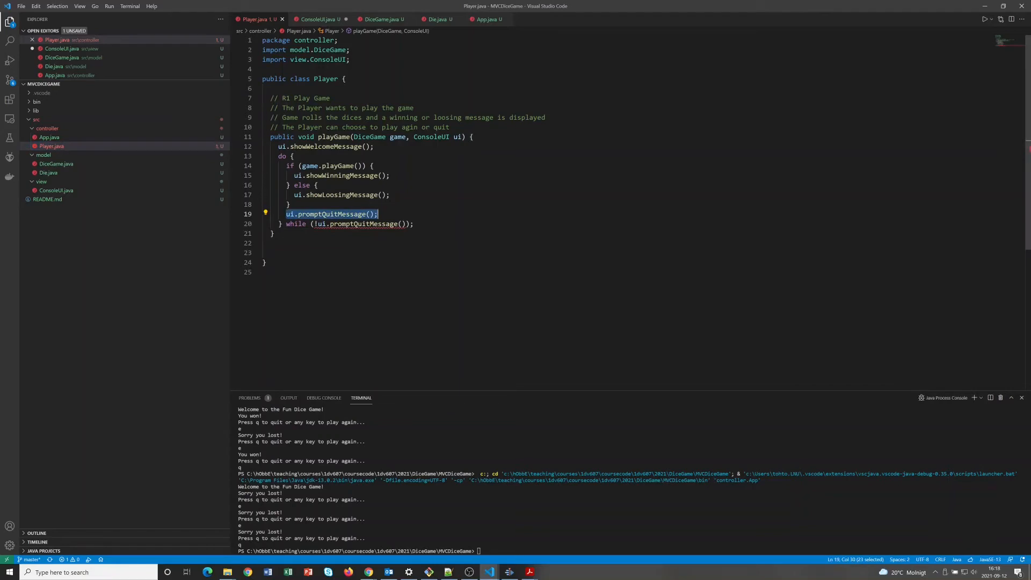
key("Delete")
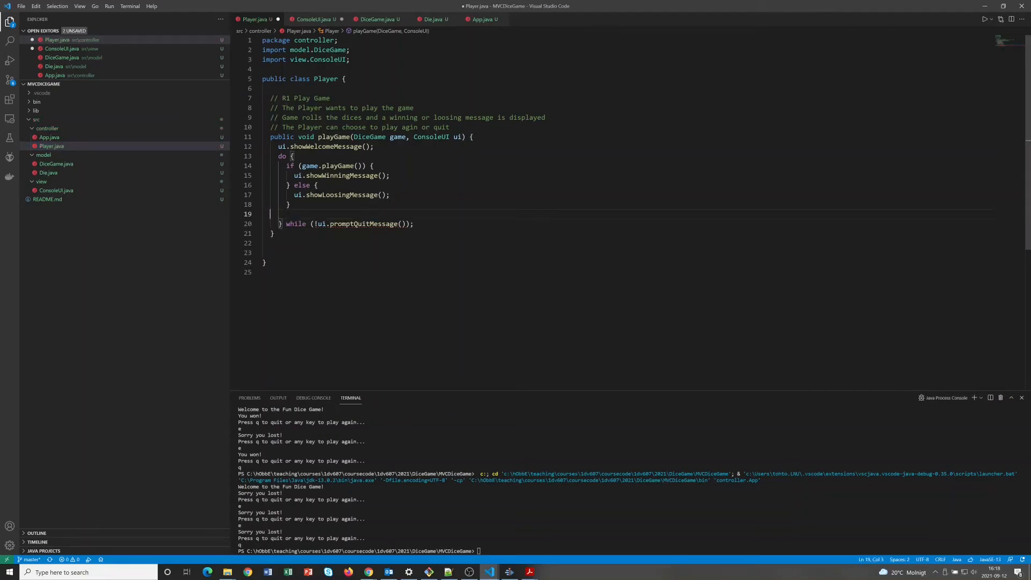
key("Backspace")
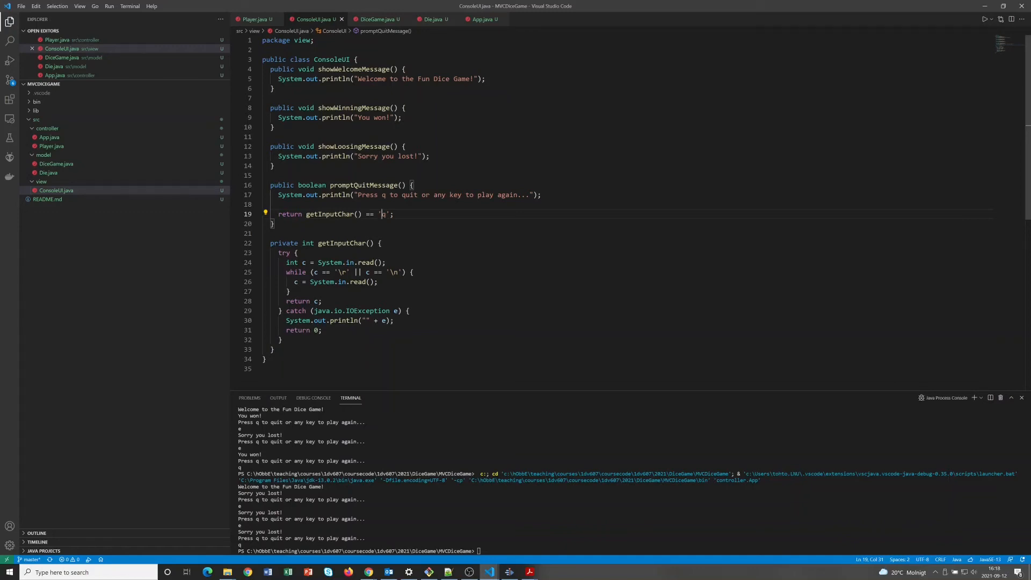
mouse_move(214, 178)
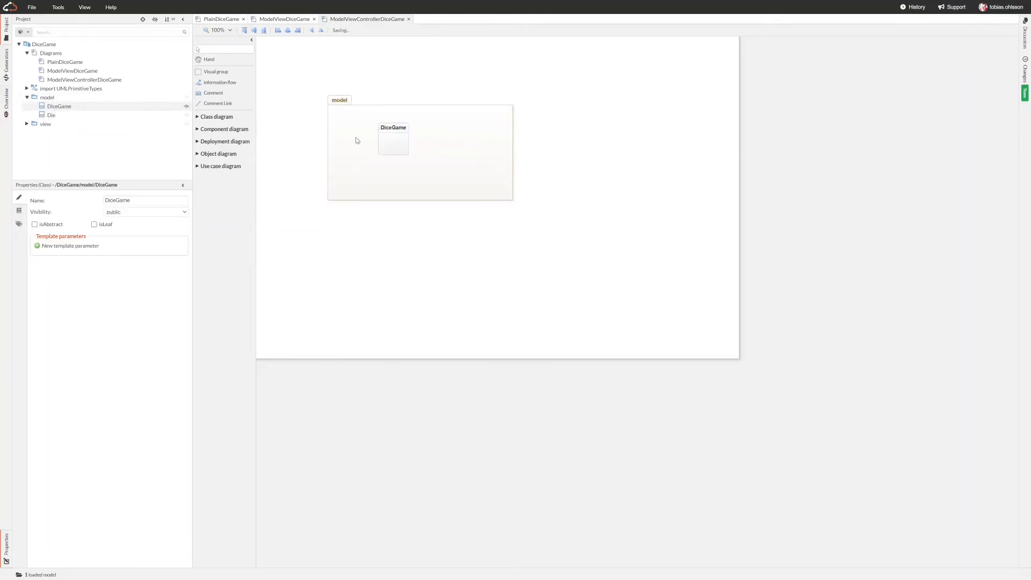
Step: Place Die beside DiceGame in the model package and drag the view package onto the canvas
left_click(52, 115)
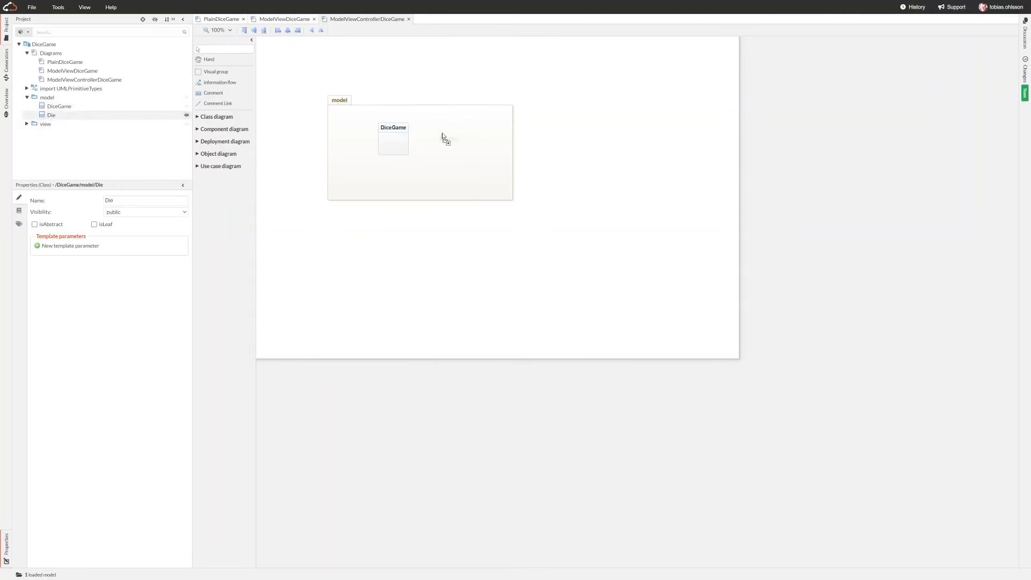
left_click(455, 145)
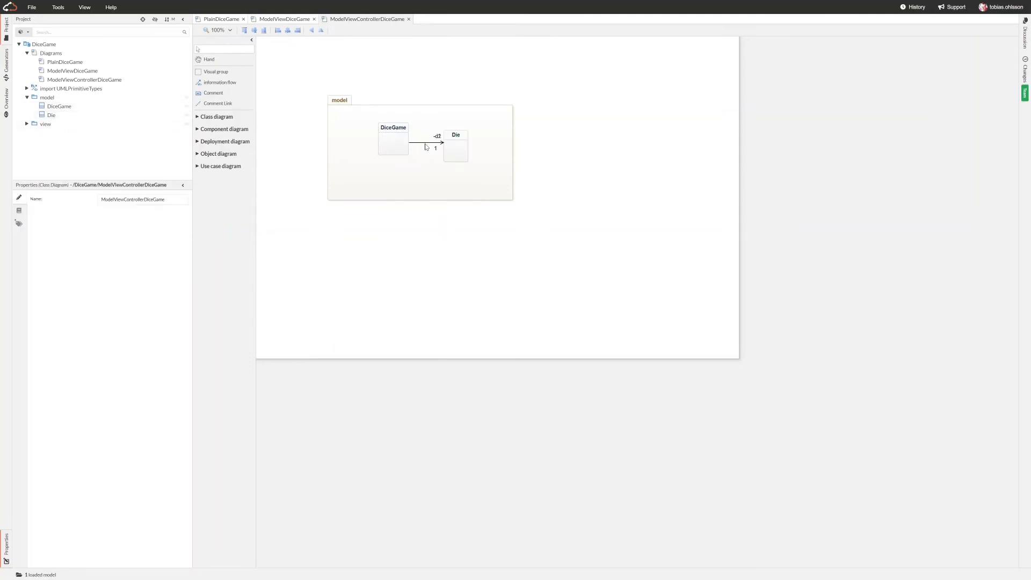
left_click(337, 100)
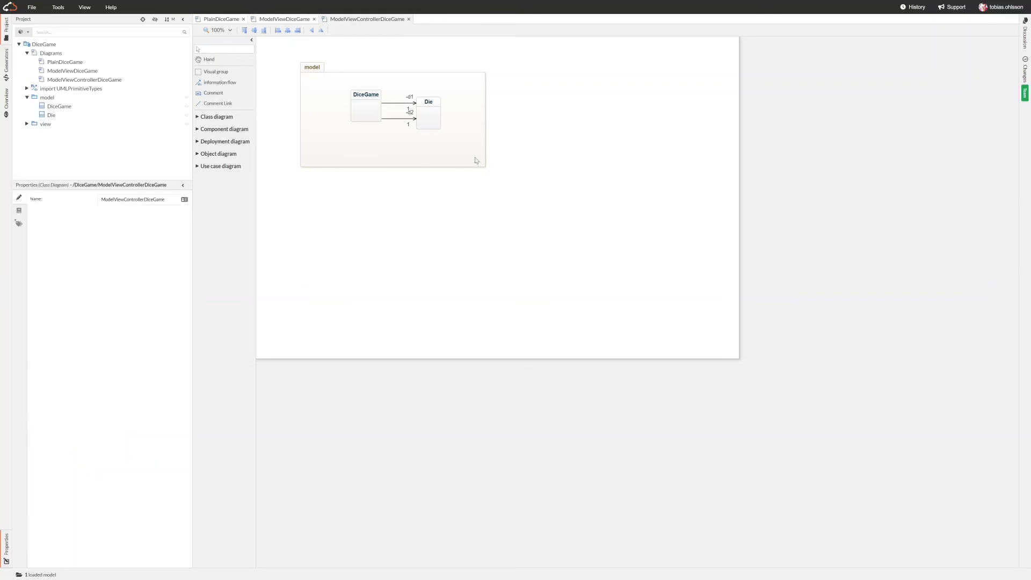
left_click(45, 125)
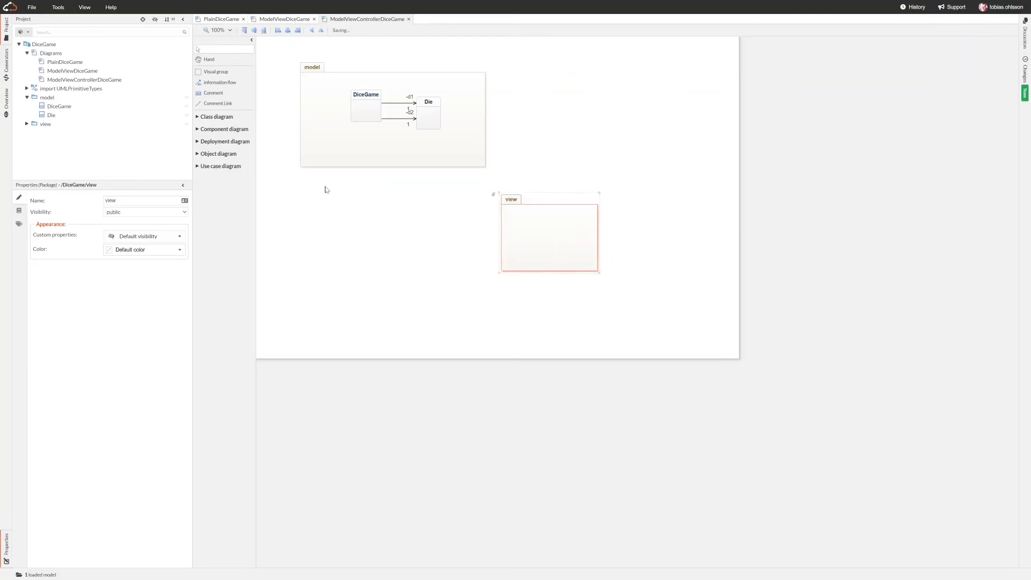
Step: Create a 'controller' package, enlarge it, add a ConsoleUI class inside and expand view in the tree
left_click(217, 116)
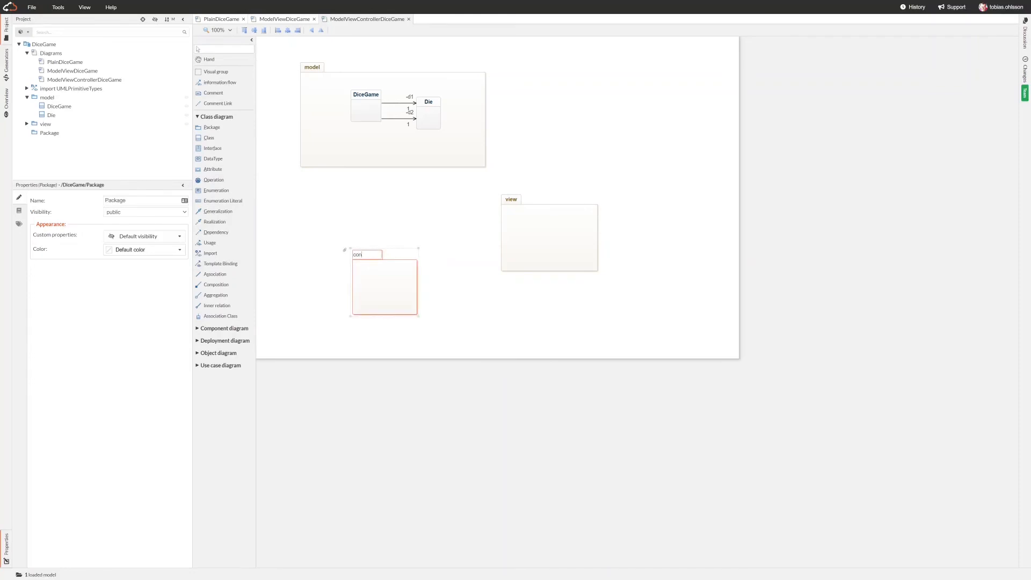
type("controller")
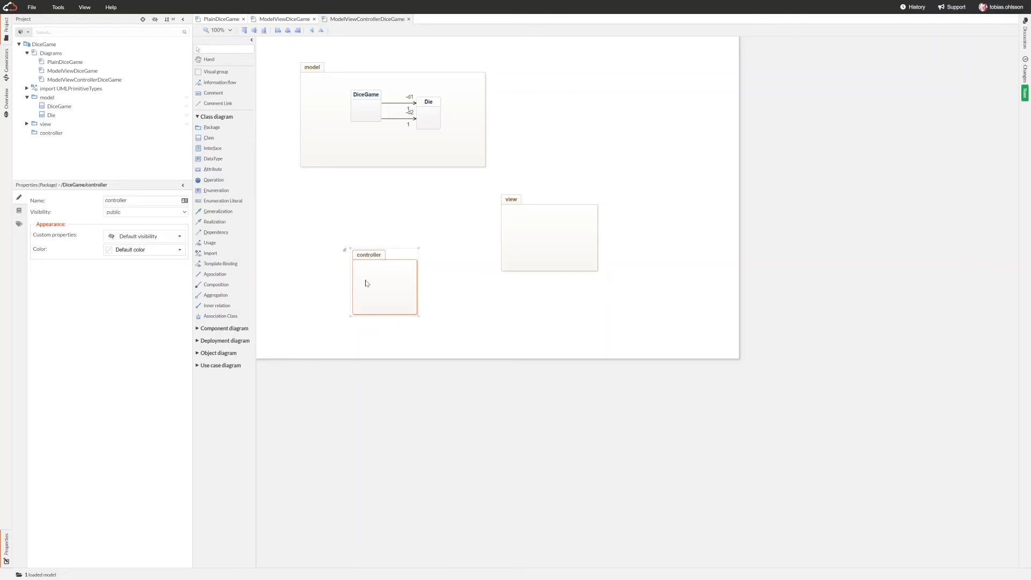
left_click_drag(384, 288, 316, 224)
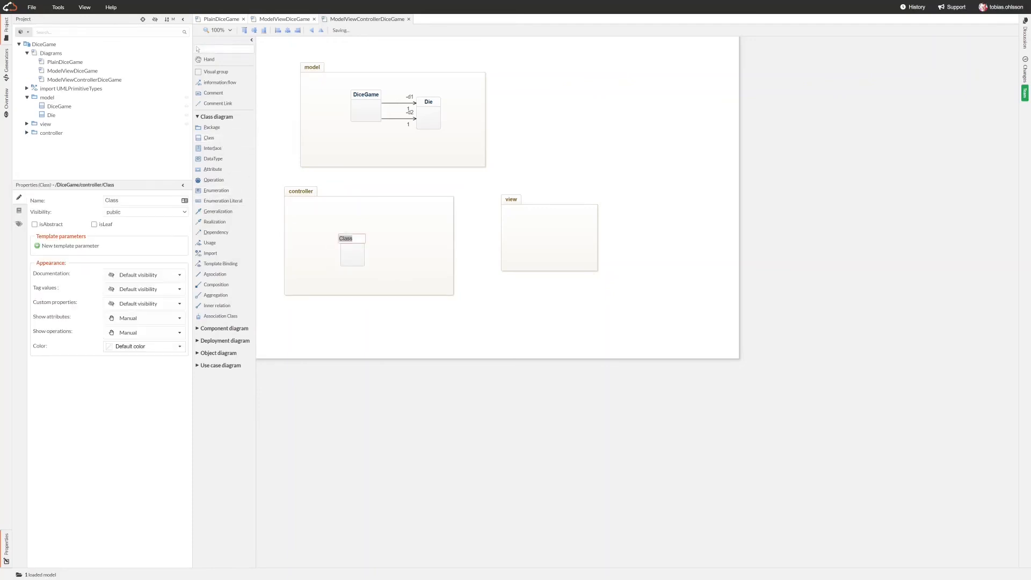
type("ConsoleUI")
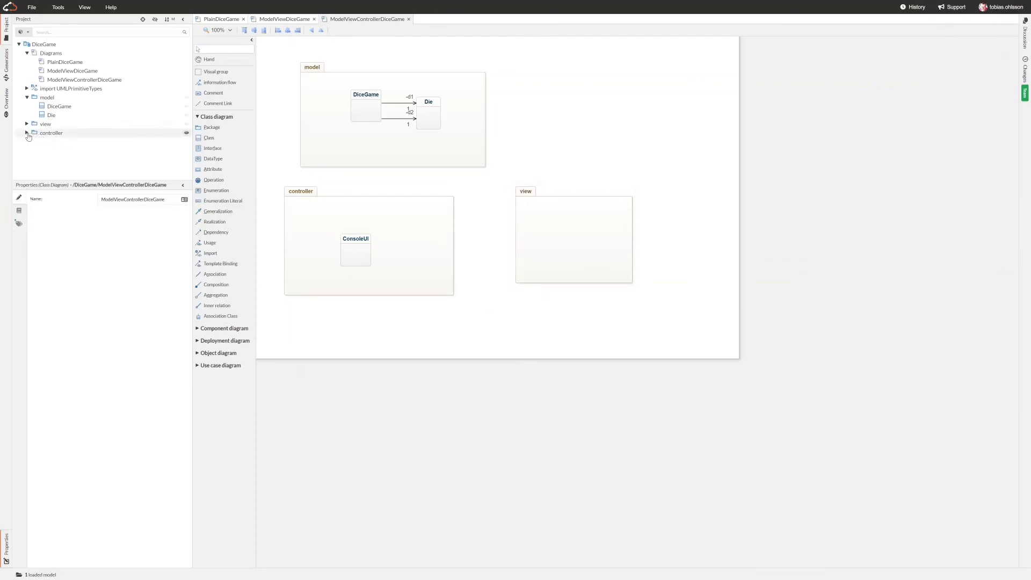
left_click(27, 124)
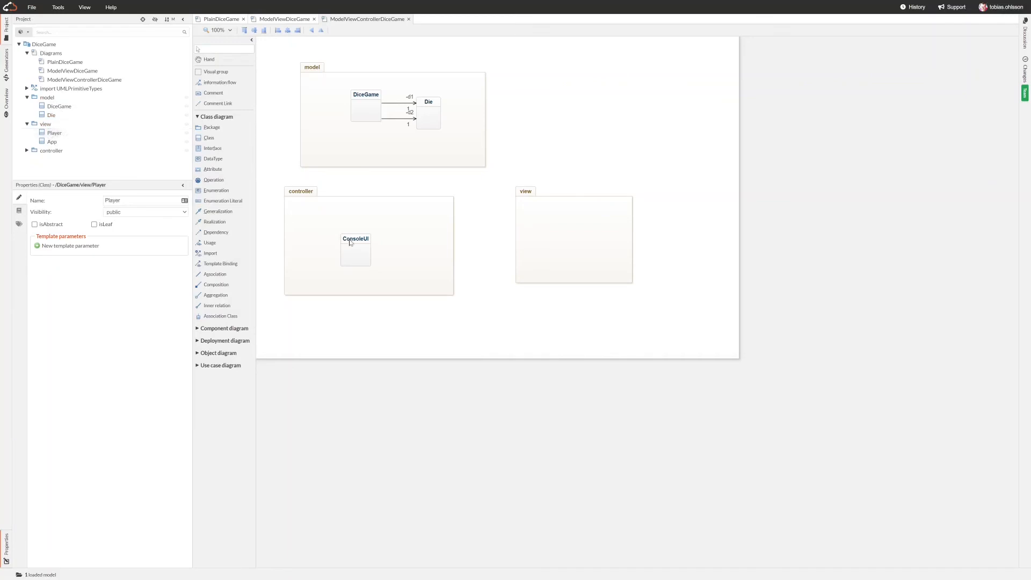
Step: Move ConsoleUI into view and place Player and App inside the controller package
left_click_drag(356, 247, 567, 245)
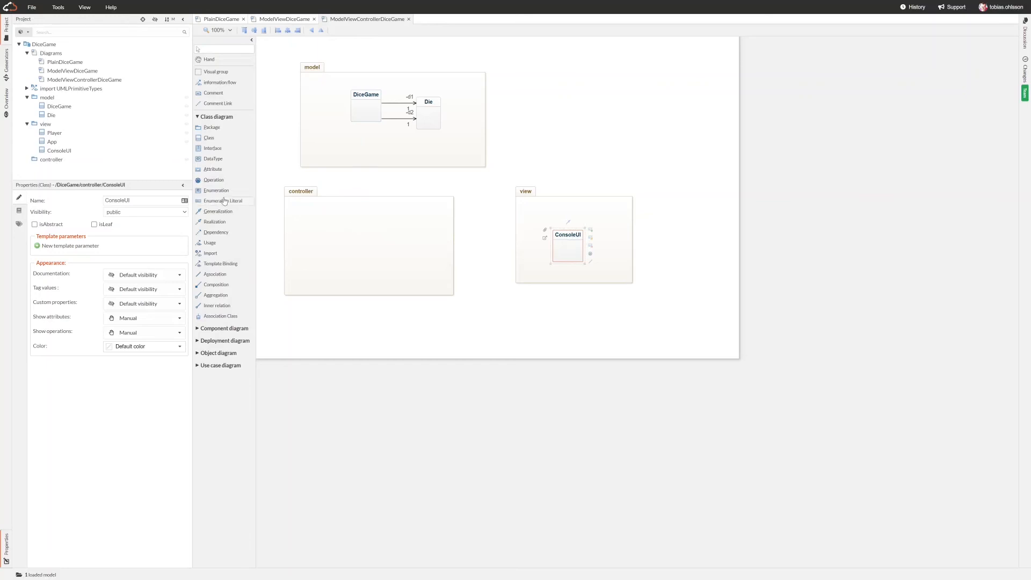
left_click(54, 134)
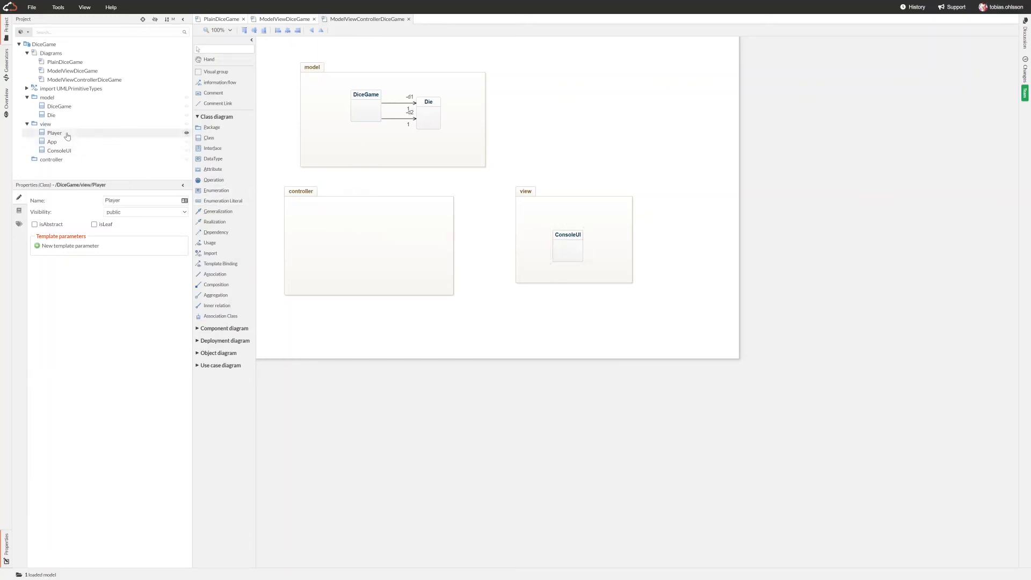
left_click_drag(55, 132, 327, 224)
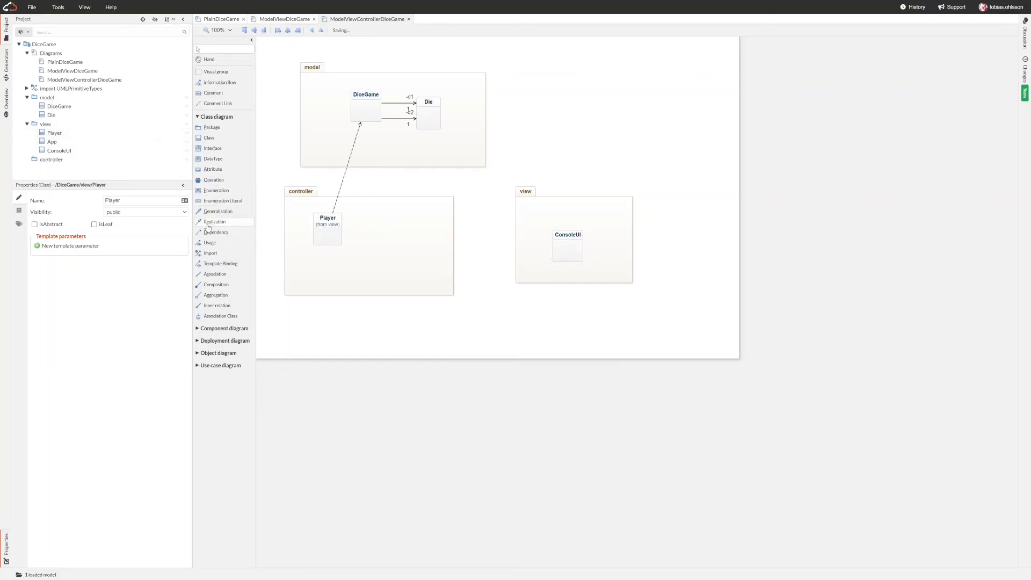
left_click(51, 142)
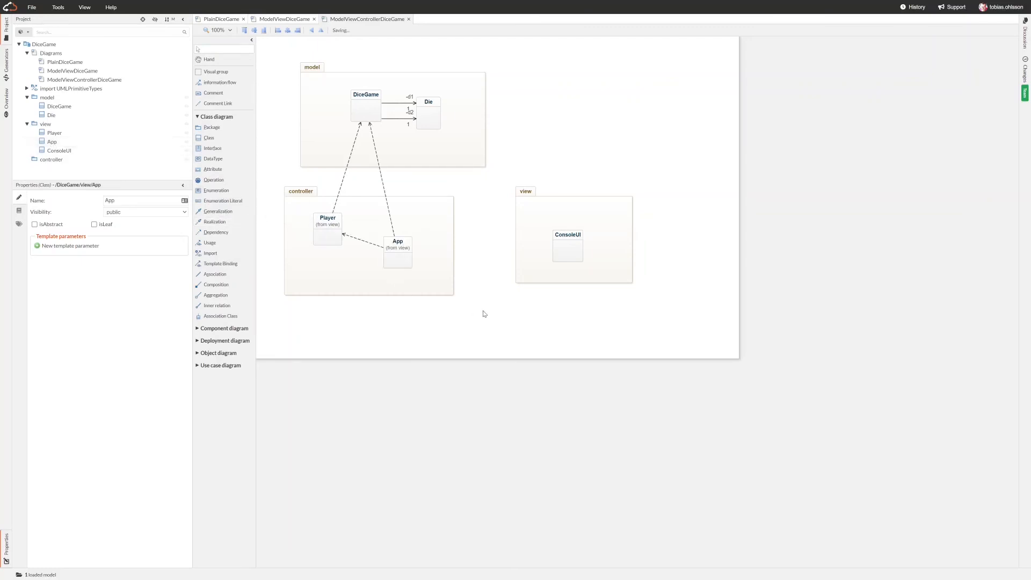
left_click(397, 247)
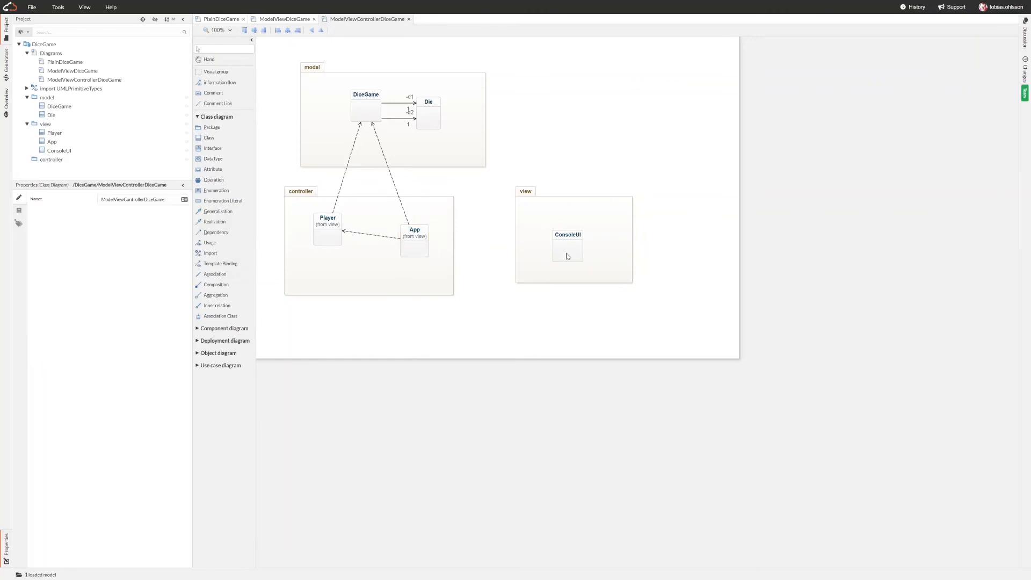
mouse_move(215, 203)
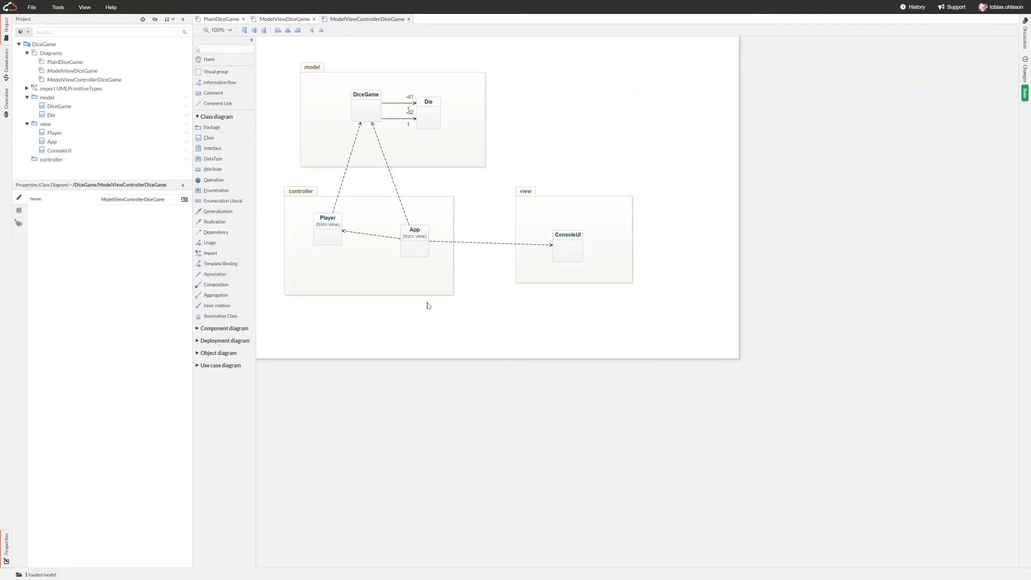
mouse_move(336, 294)
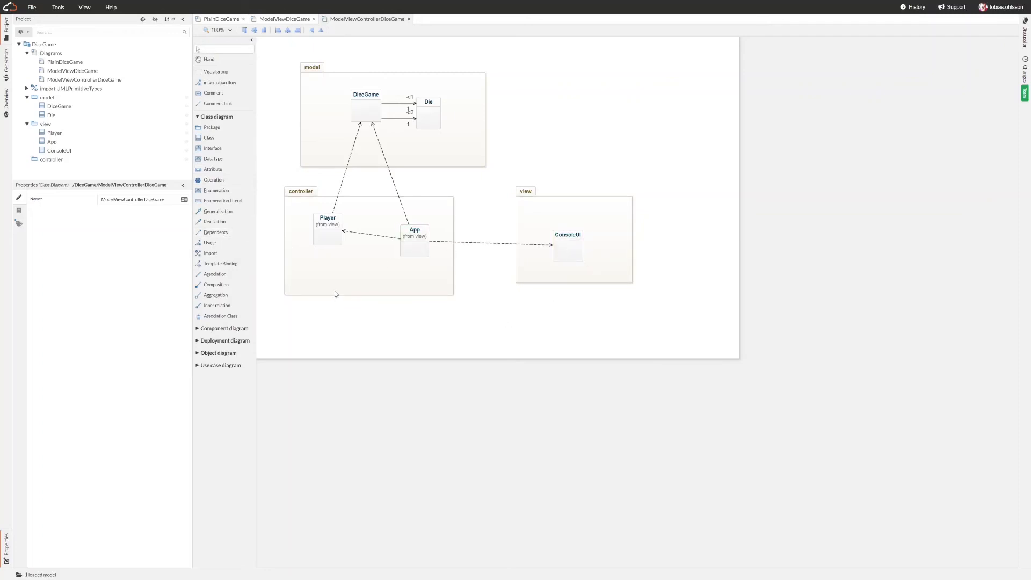
mouse_move(344, 239)
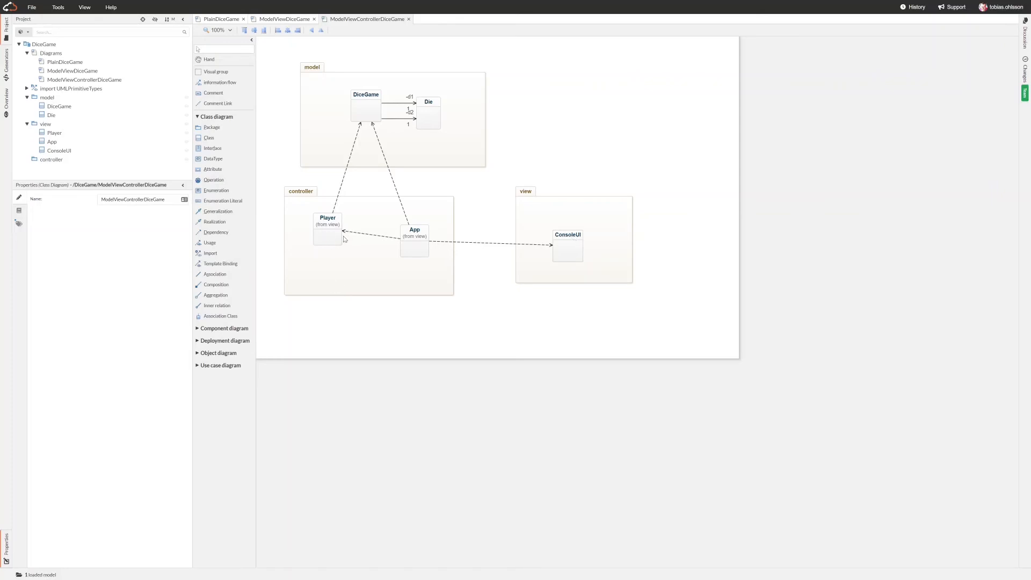
mouse_move(211, 242)
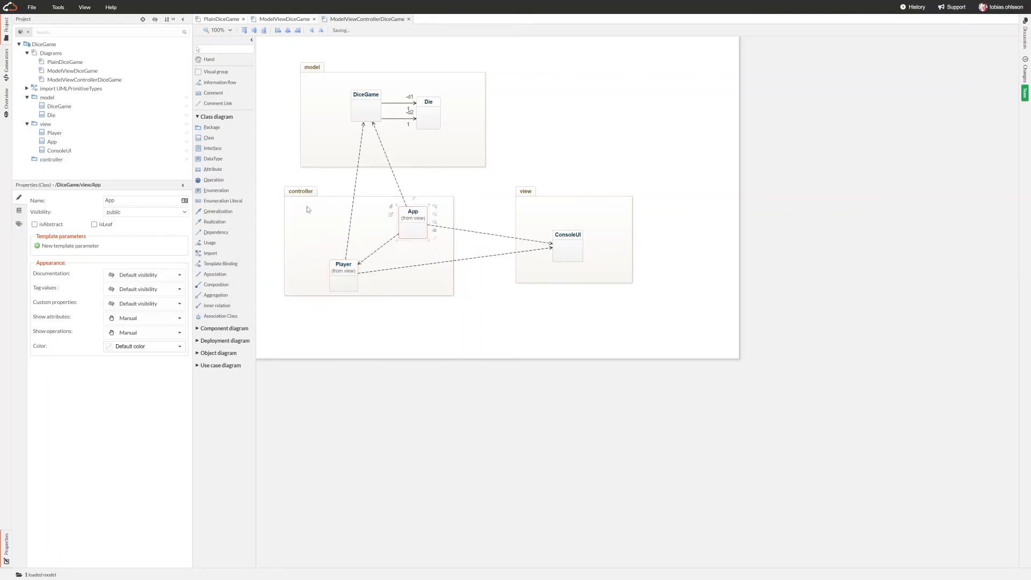
mouse_move(490, 334)
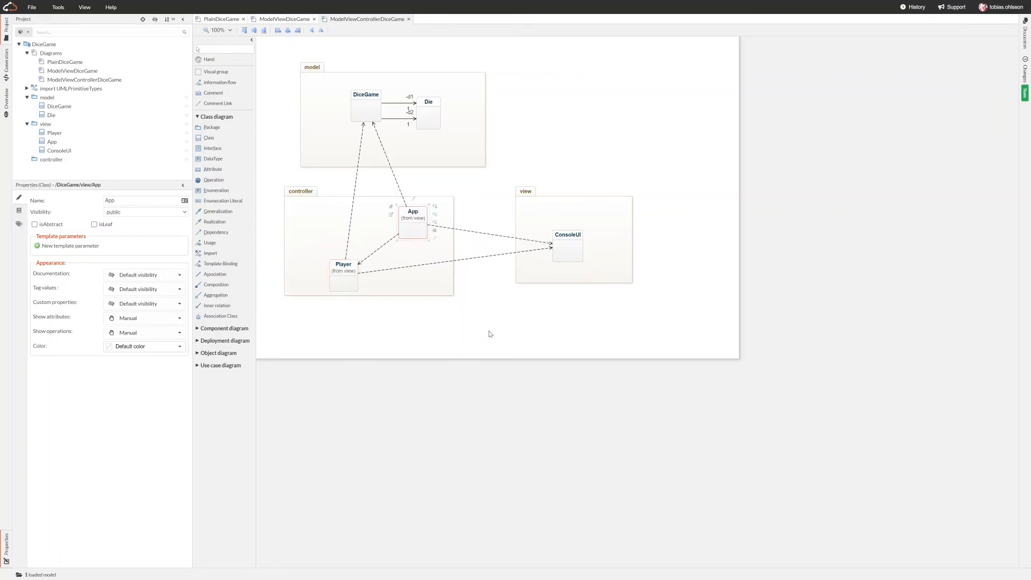
left_click(458, 263)
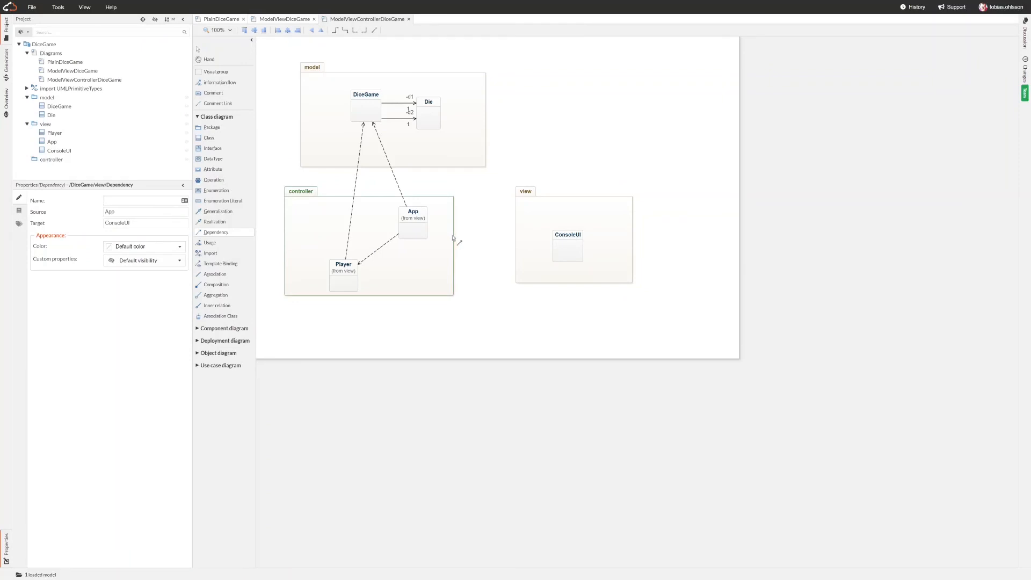
left_click_drag(424, 236, 513, 235)
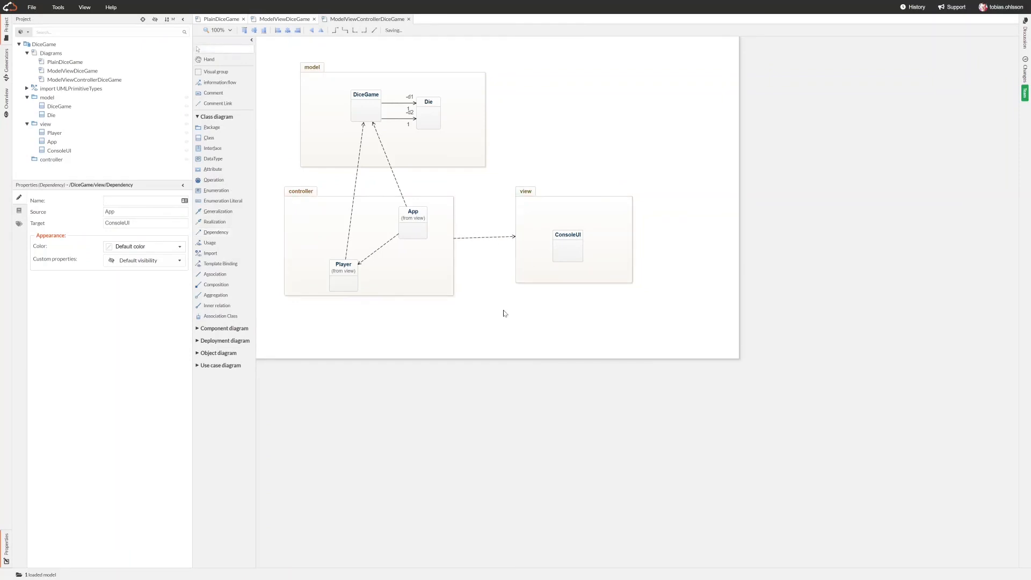
left_click(526, 191)
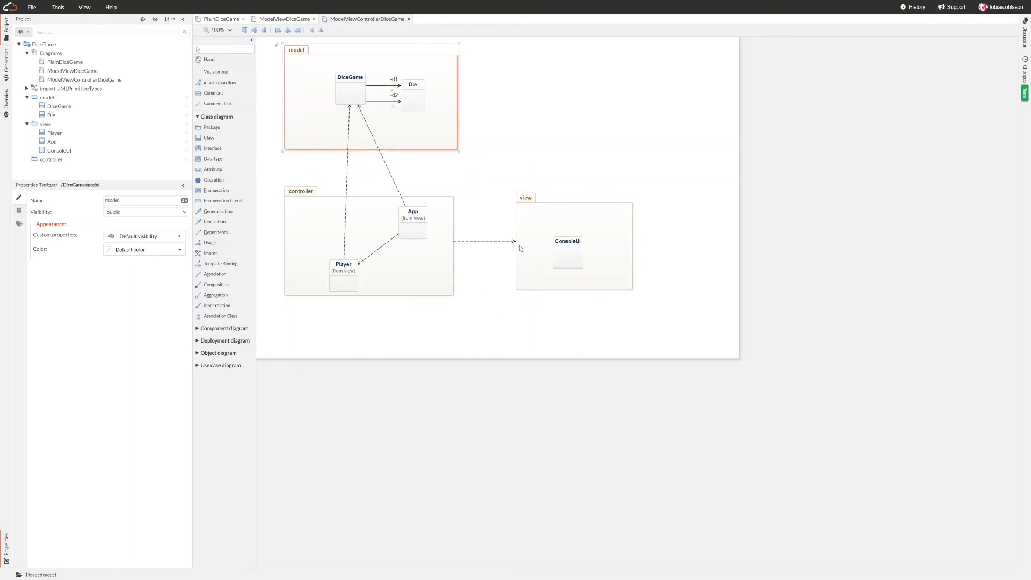
mouse_move(522, 252)
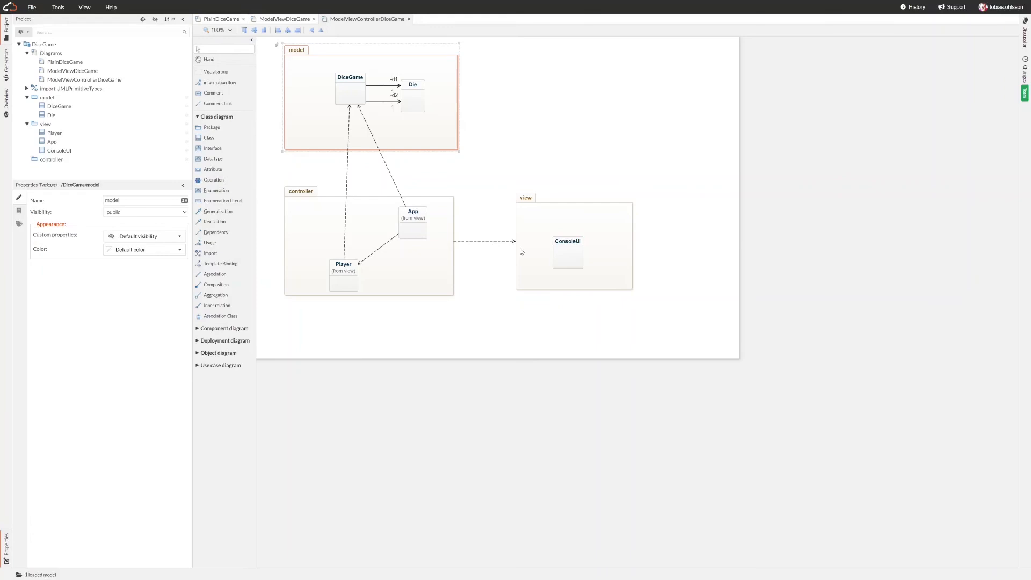
mouse_move(515, 263)
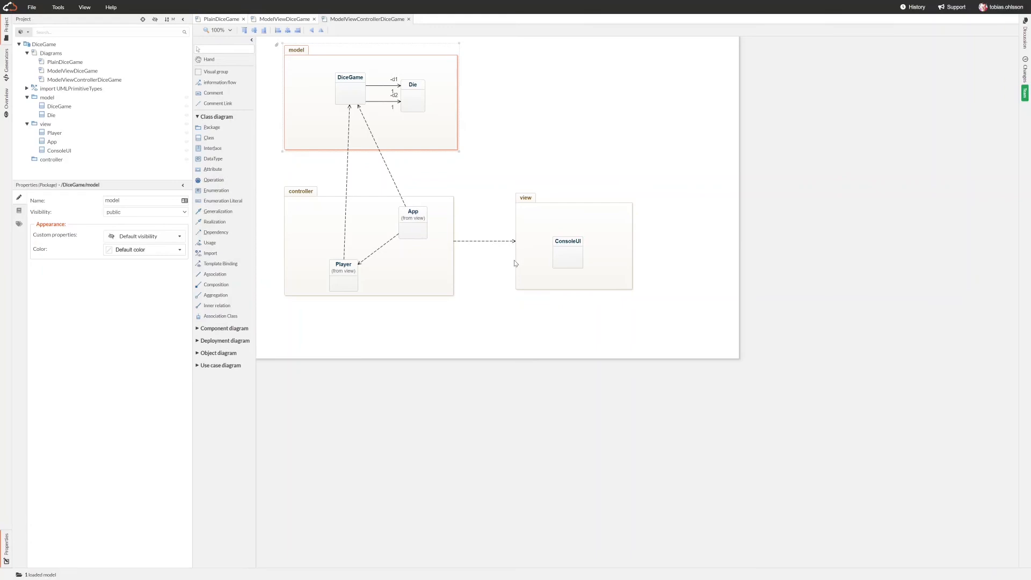
mouse_move(494, 269)
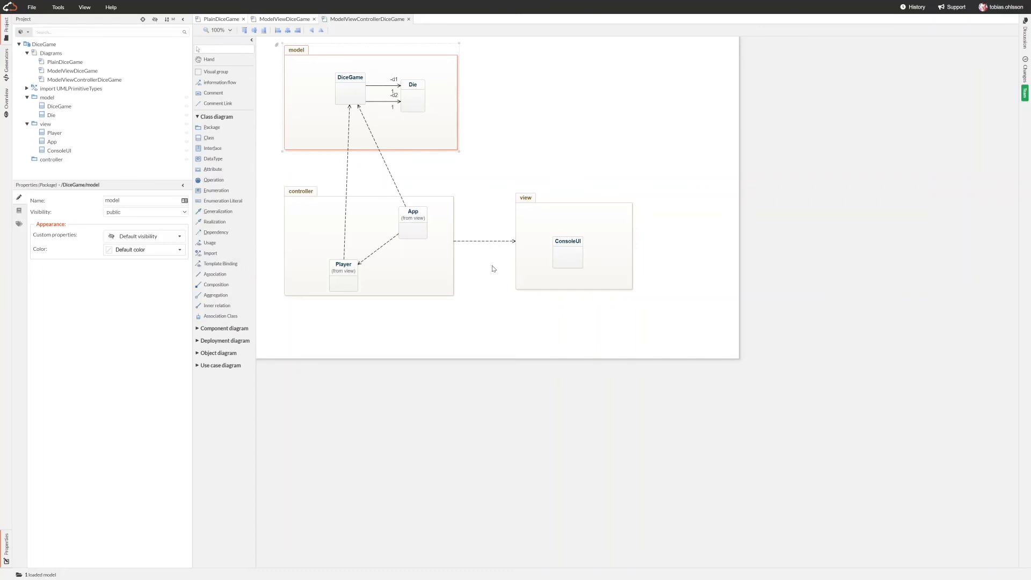
mouse_move(423, 222)
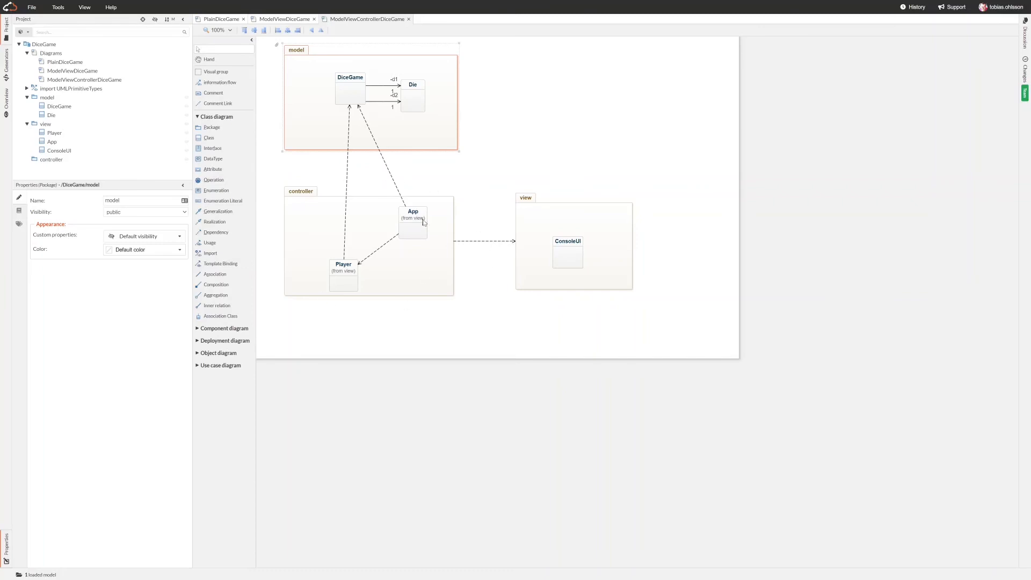
mouse_move(400, 295)
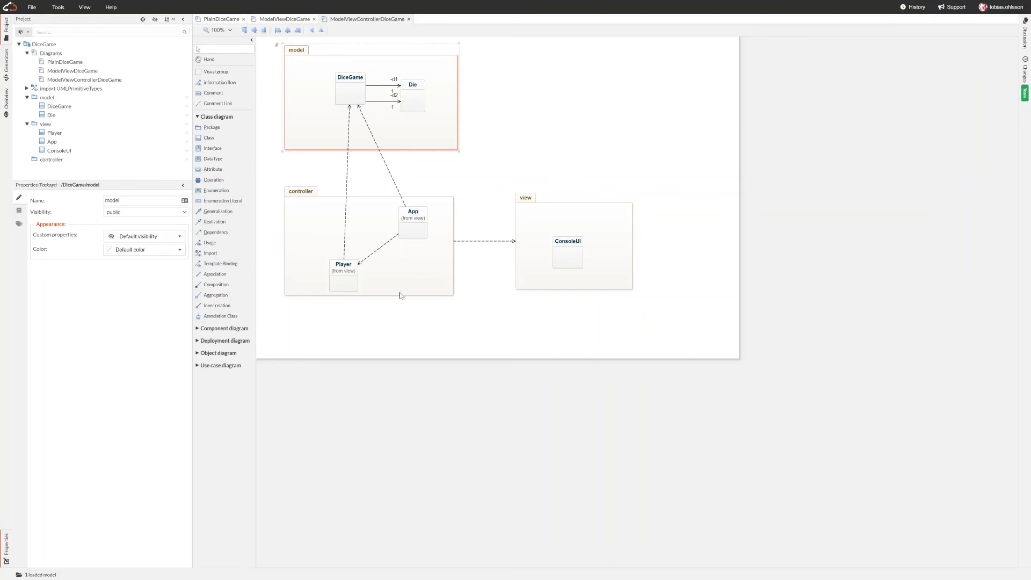
mouse_move(648, 269)
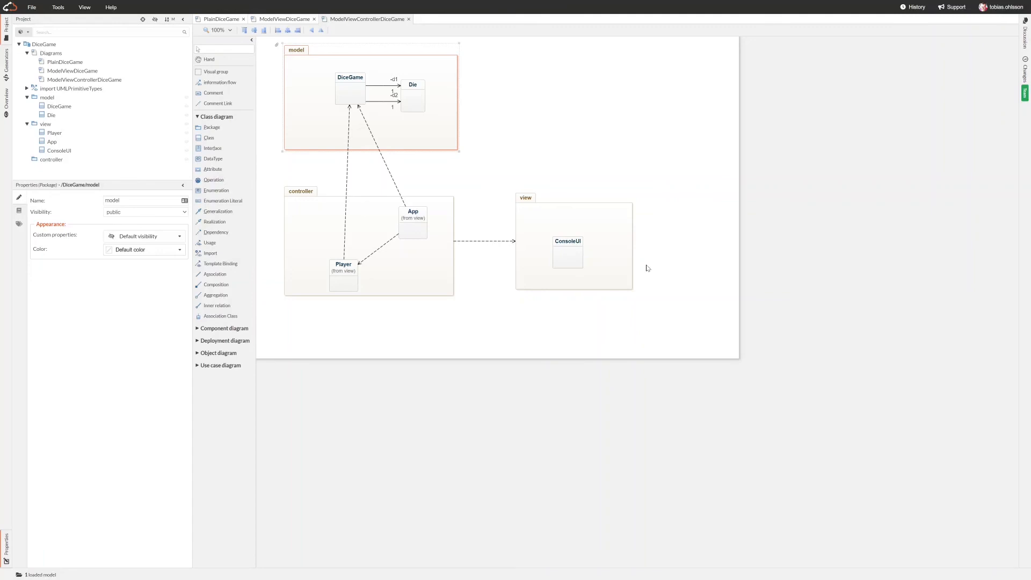
mouse_move(638, 266)
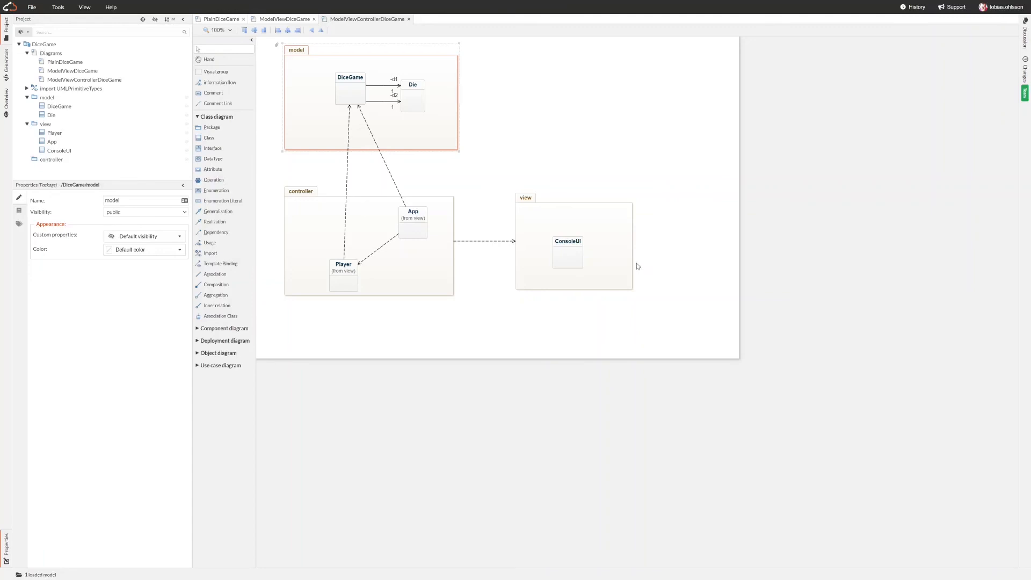
mouse_move(406, 162)
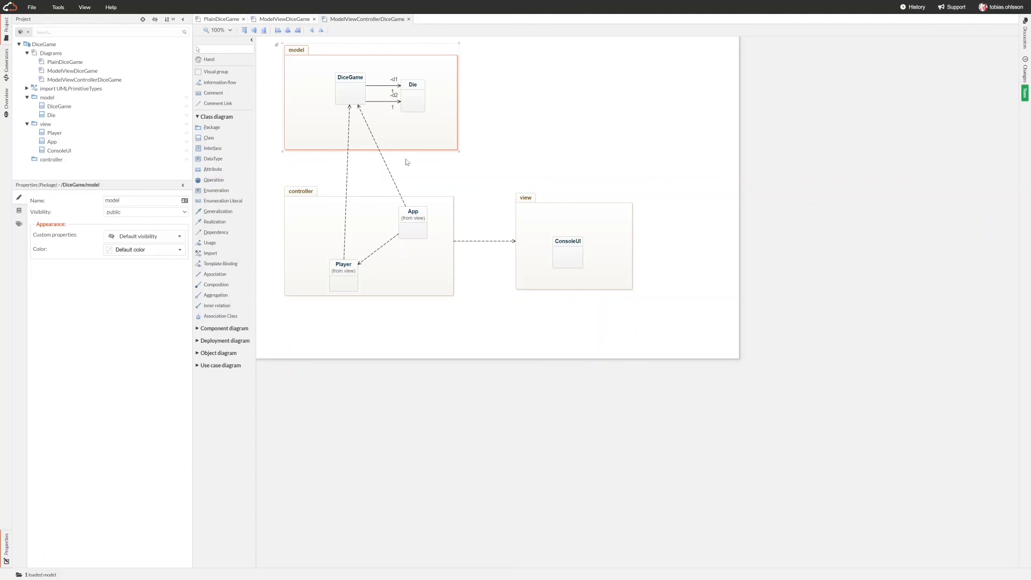
mouse_move(559, 188)
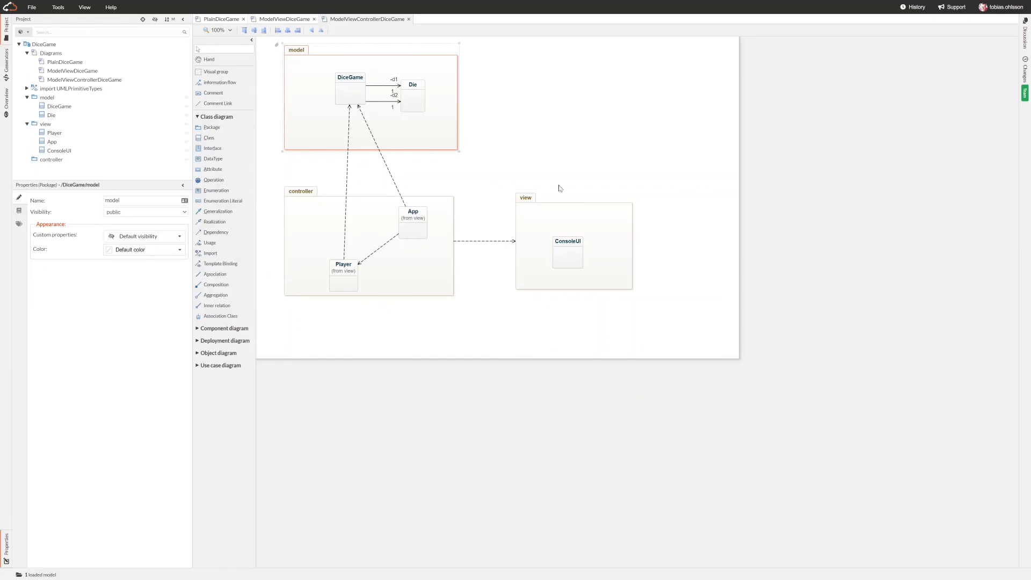
mouse_move(574, 294)
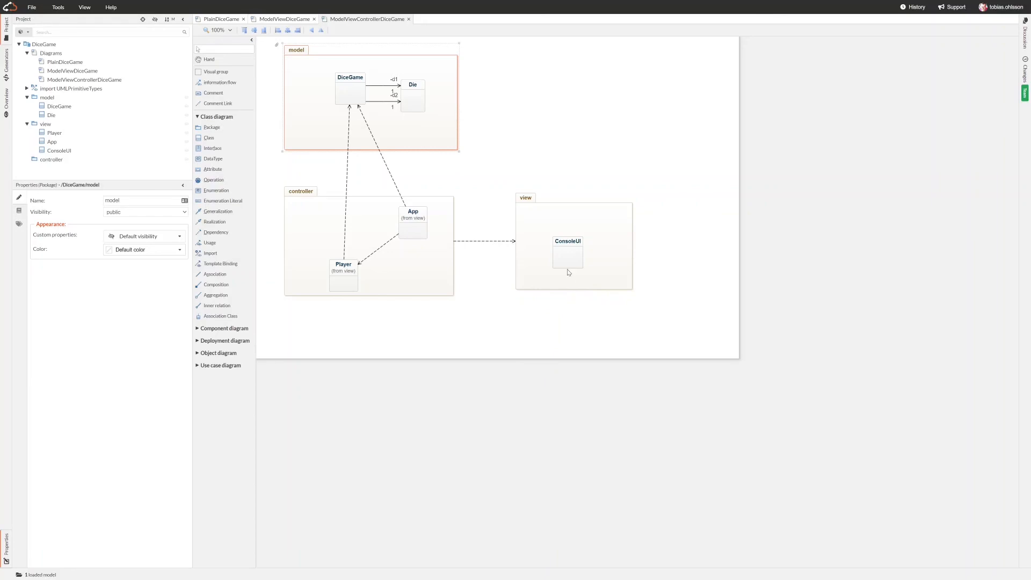
mouse_move(524, 290)
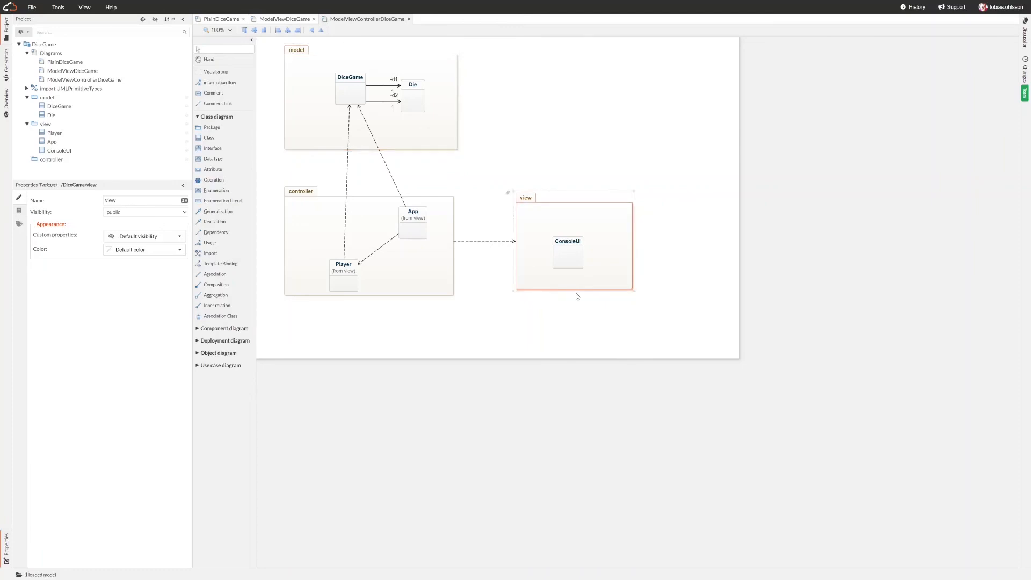
left_click(489, 316)
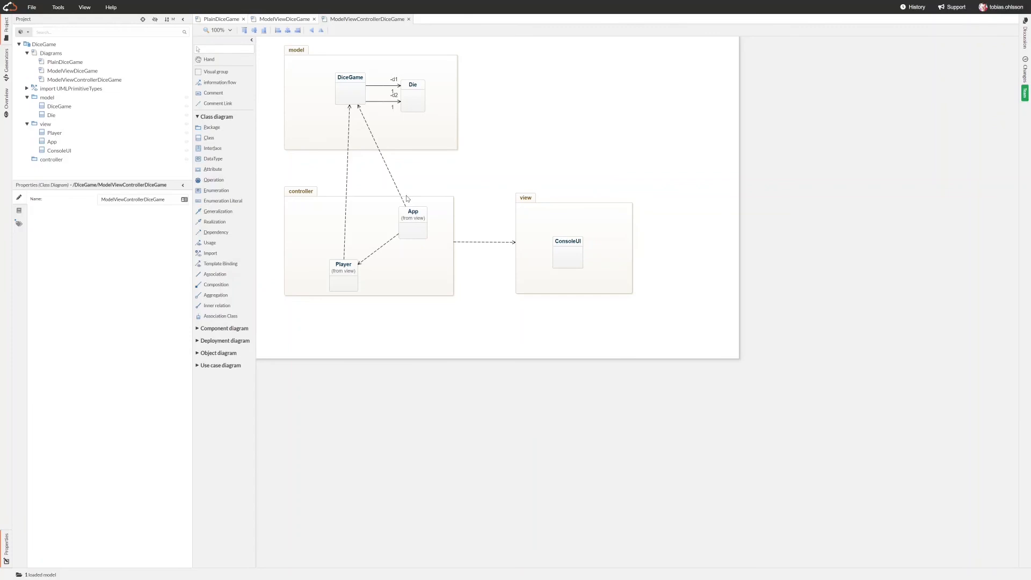
mouse_move(403, 198)
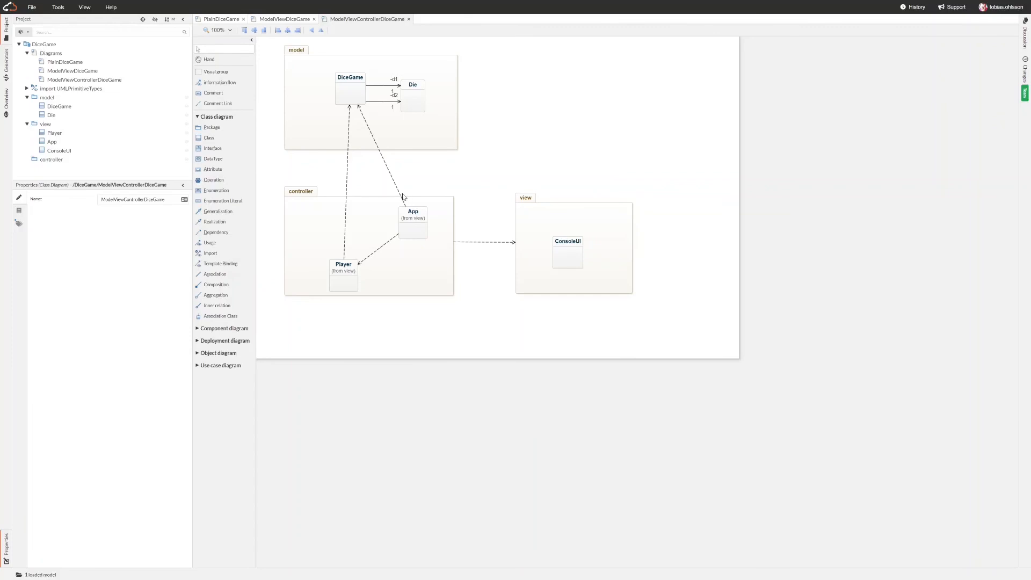
left_click(343, 274)
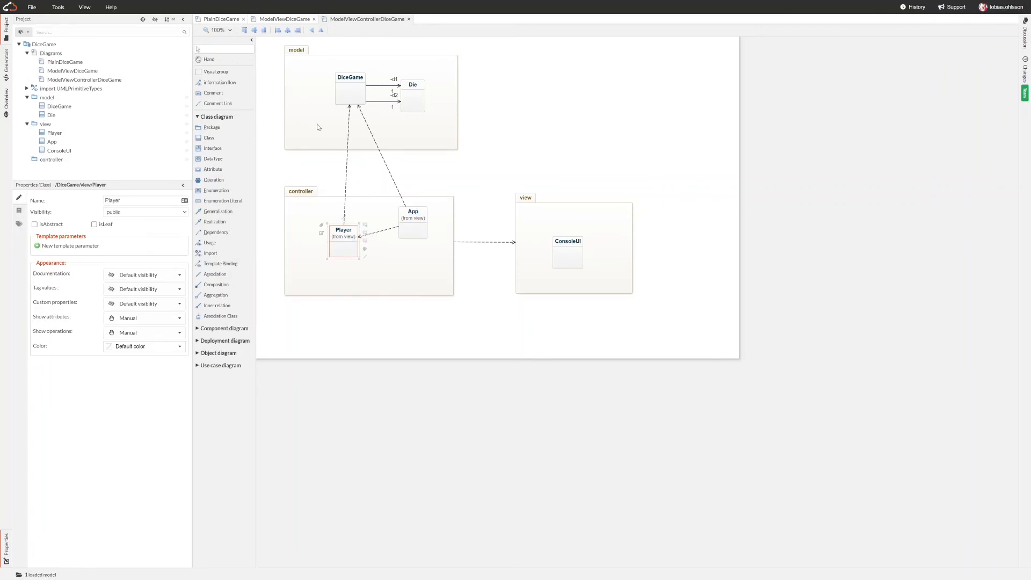
mouse_move(317, 130)
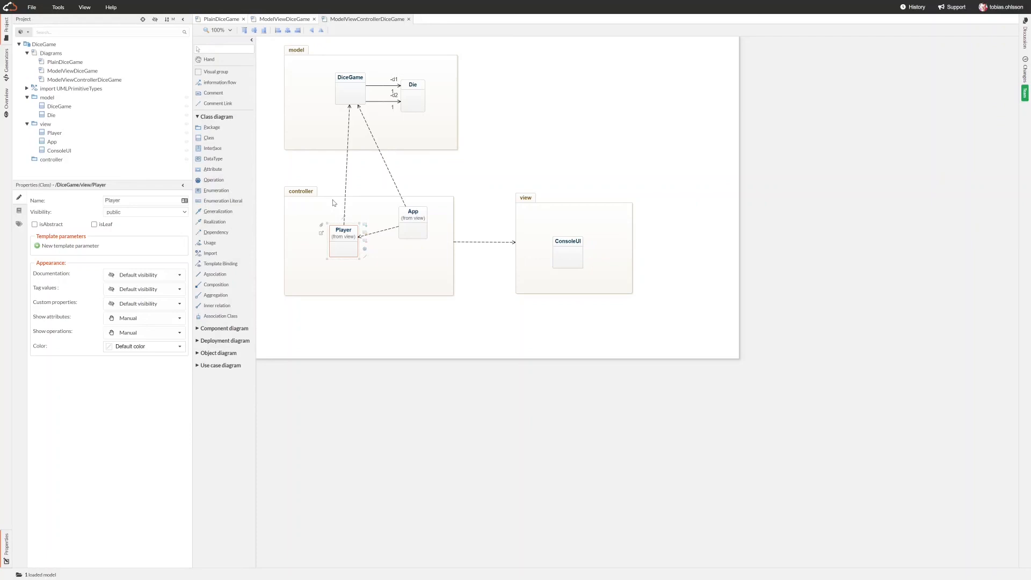
mouse_move(408, 127)
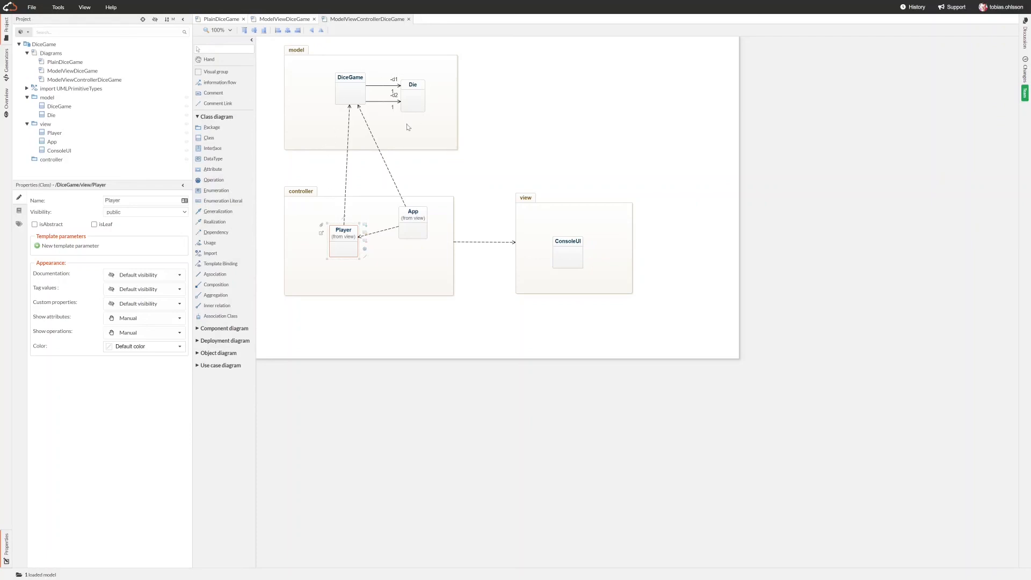
mouse_move(406, 151)
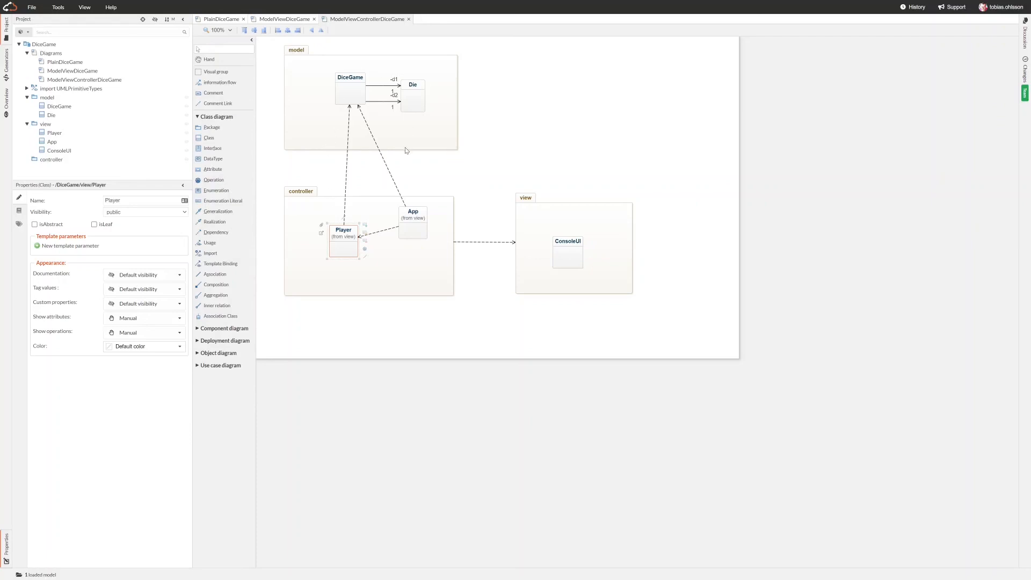
mouse_move(352, 180)
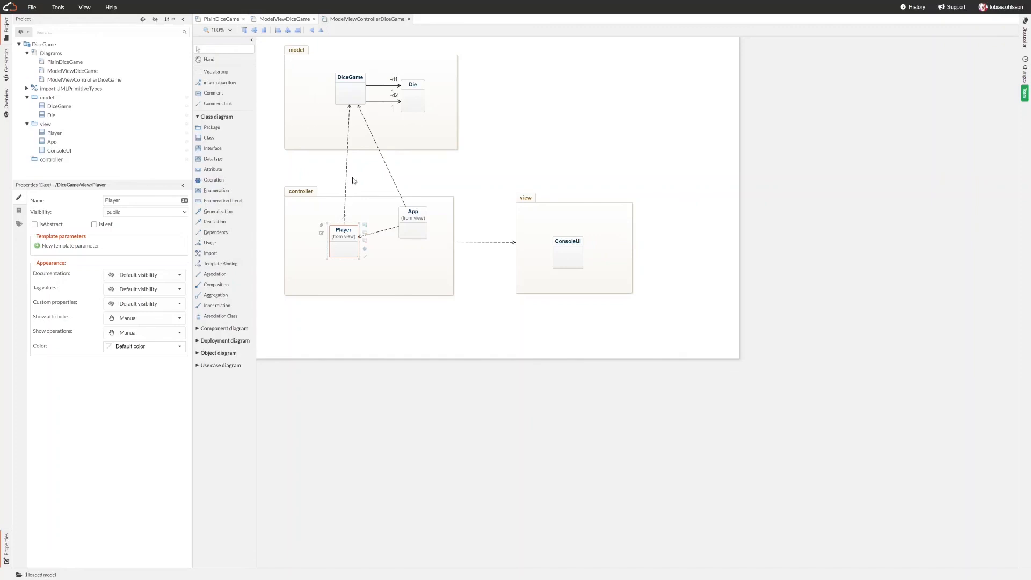
mouse_move(349, 183)
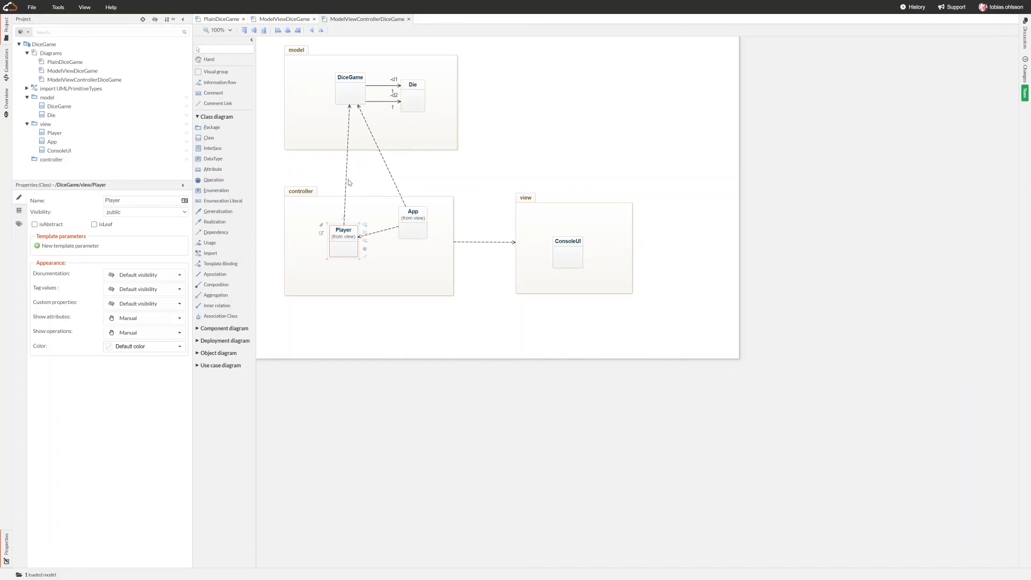
mouse_move(406, 245)
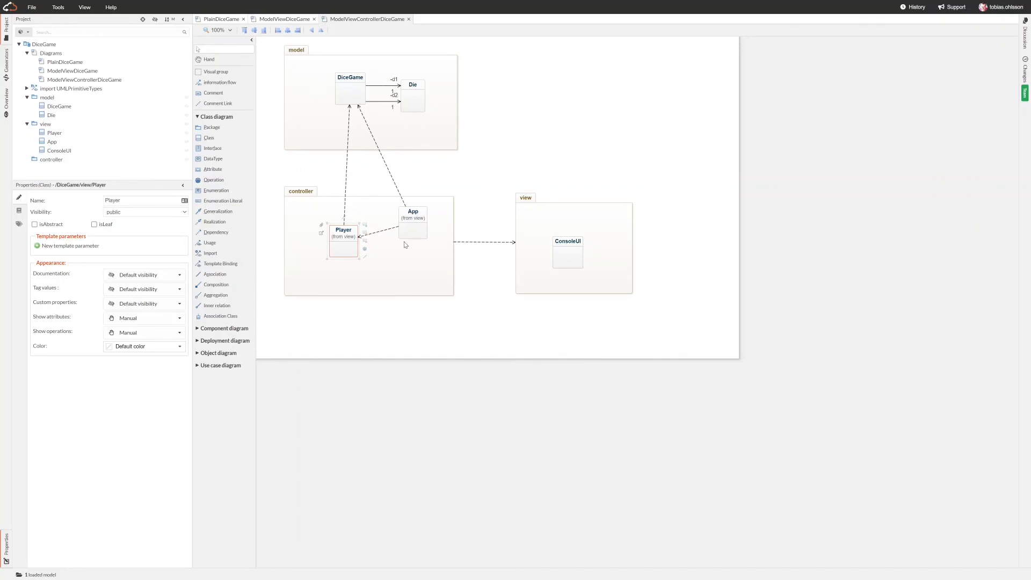
mouse_move(365, 148)
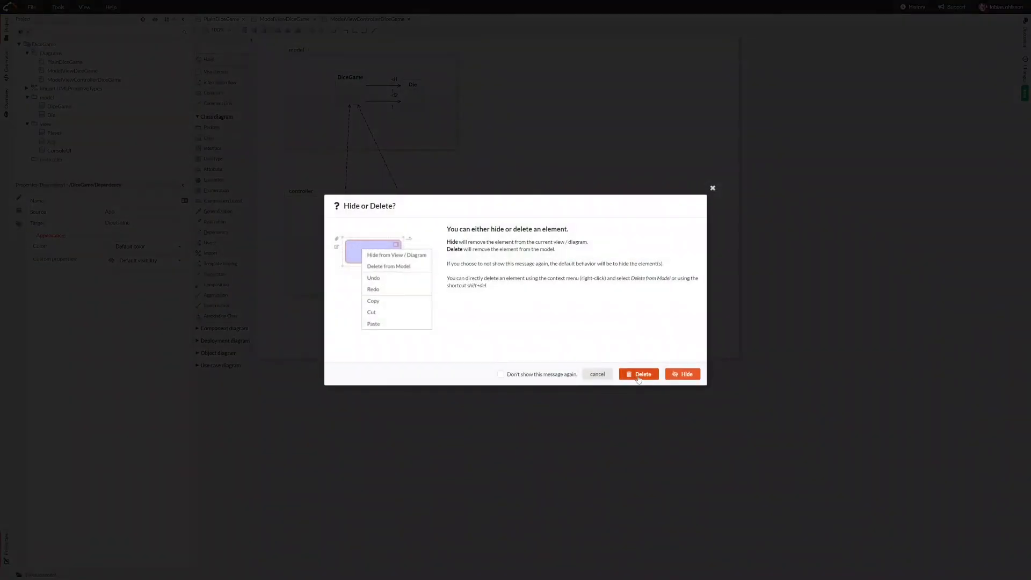
Step: Delete App's dependency on DiceGame and re-source the remaining dependency from the controller package
left_click(638, 374)
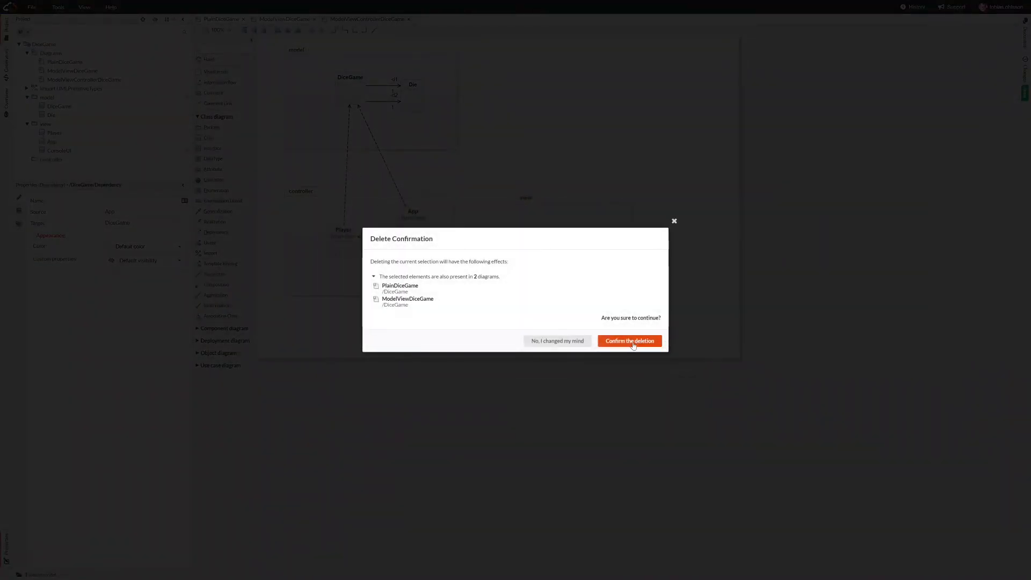
left_click(630, 342)
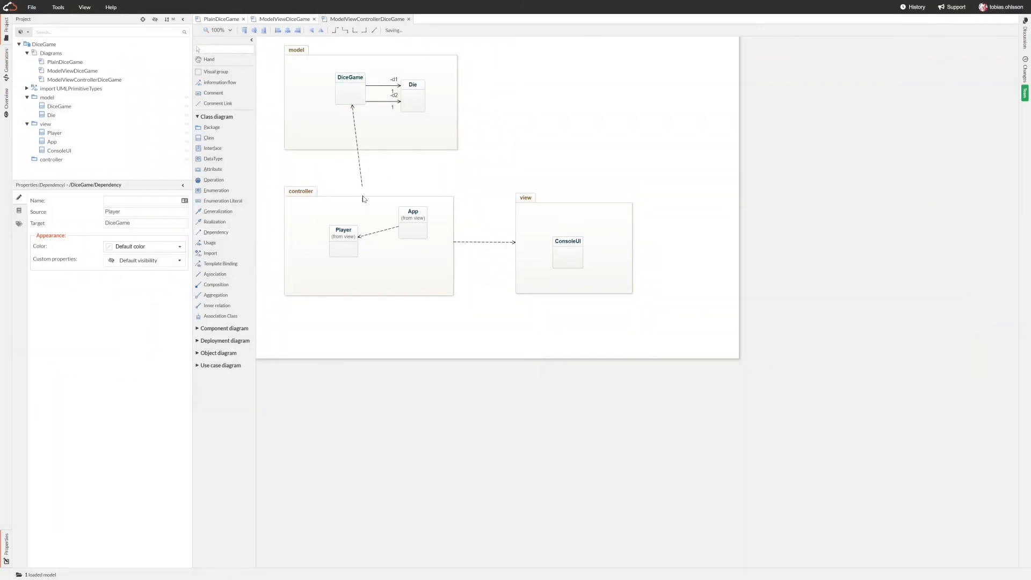
left_click(361, 199)
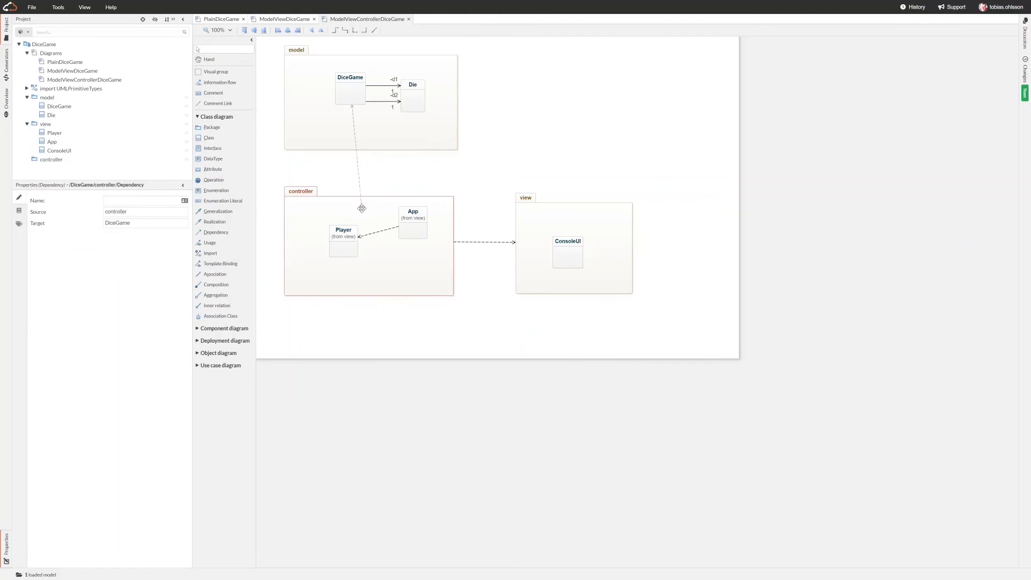
left_click(301, 191)
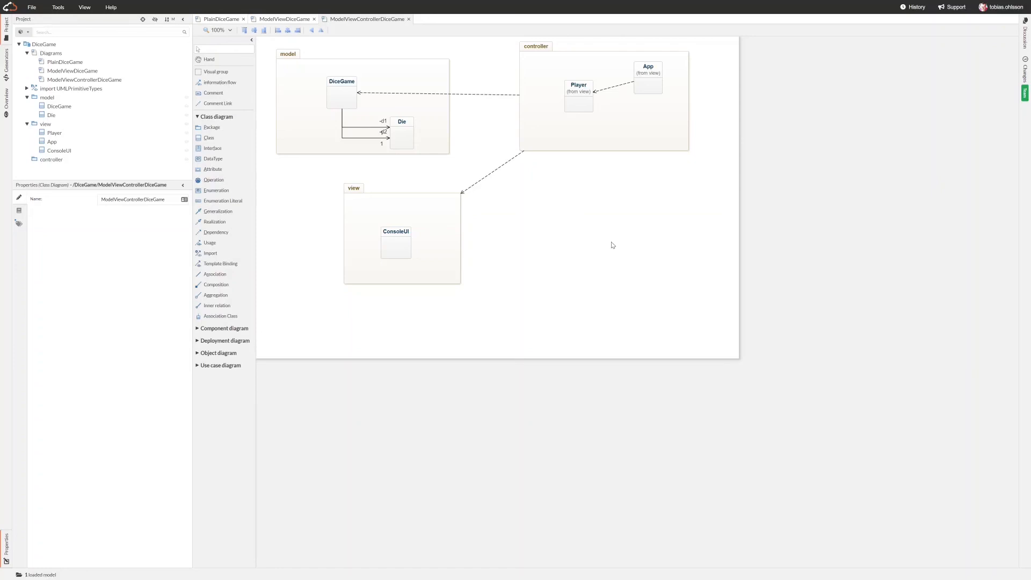
mouse_move(632, 64)
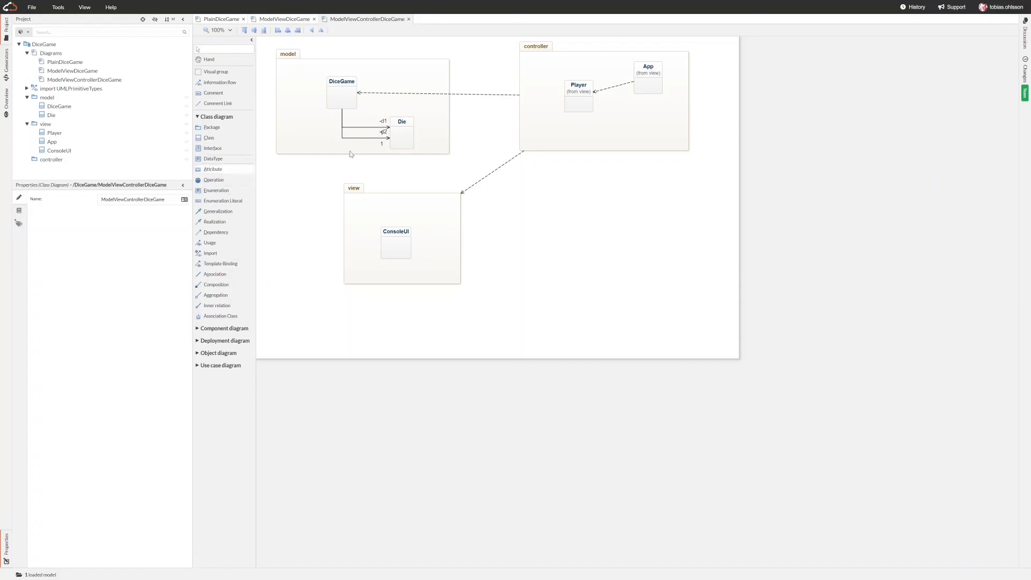
mouse_move(585, 96)
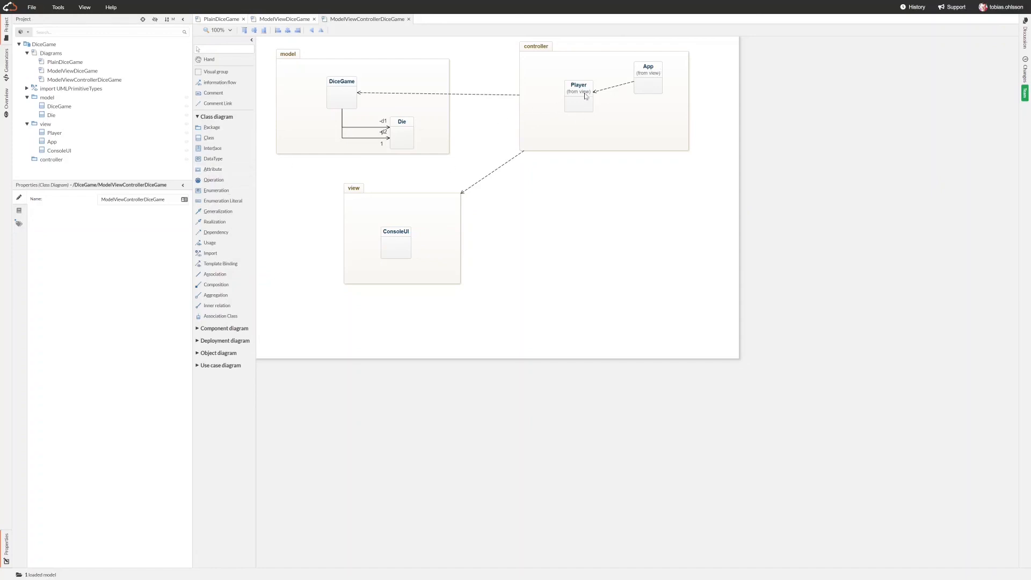
mouse_move(401, 288)
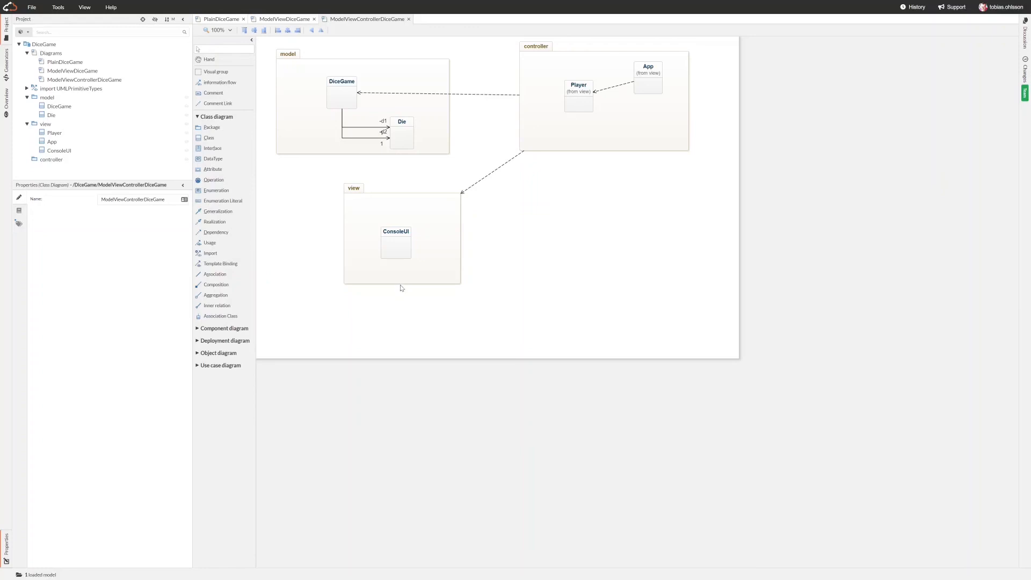
Step: Move Player and App from view into controller and reveal them under the controller package
left_click(51, 142)
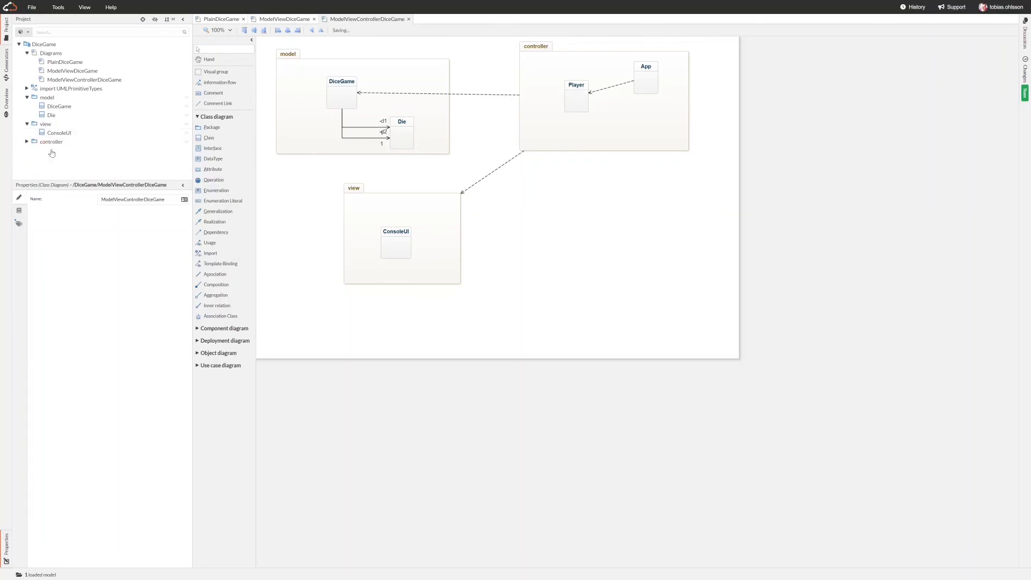
left_click(28, 142)
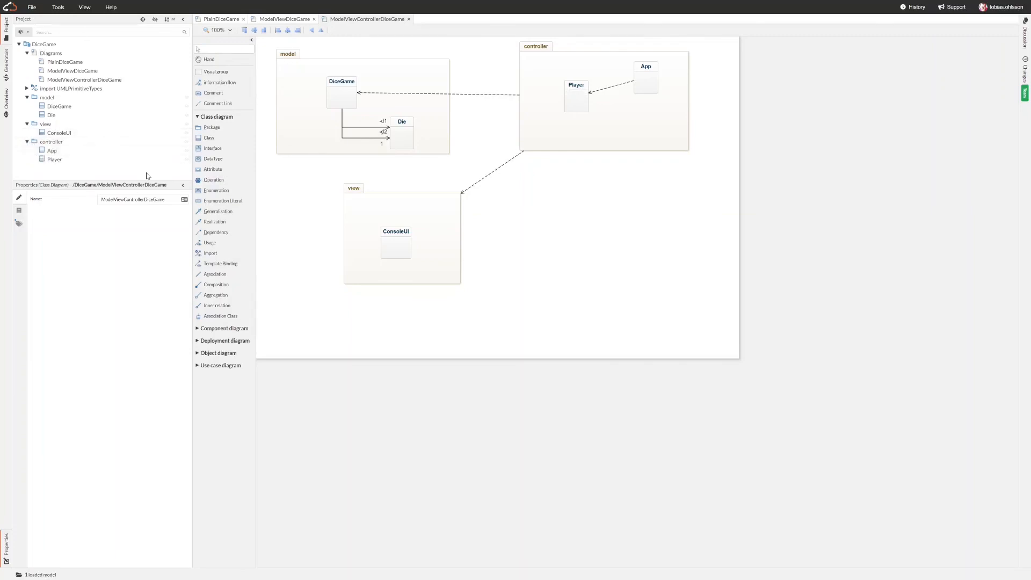